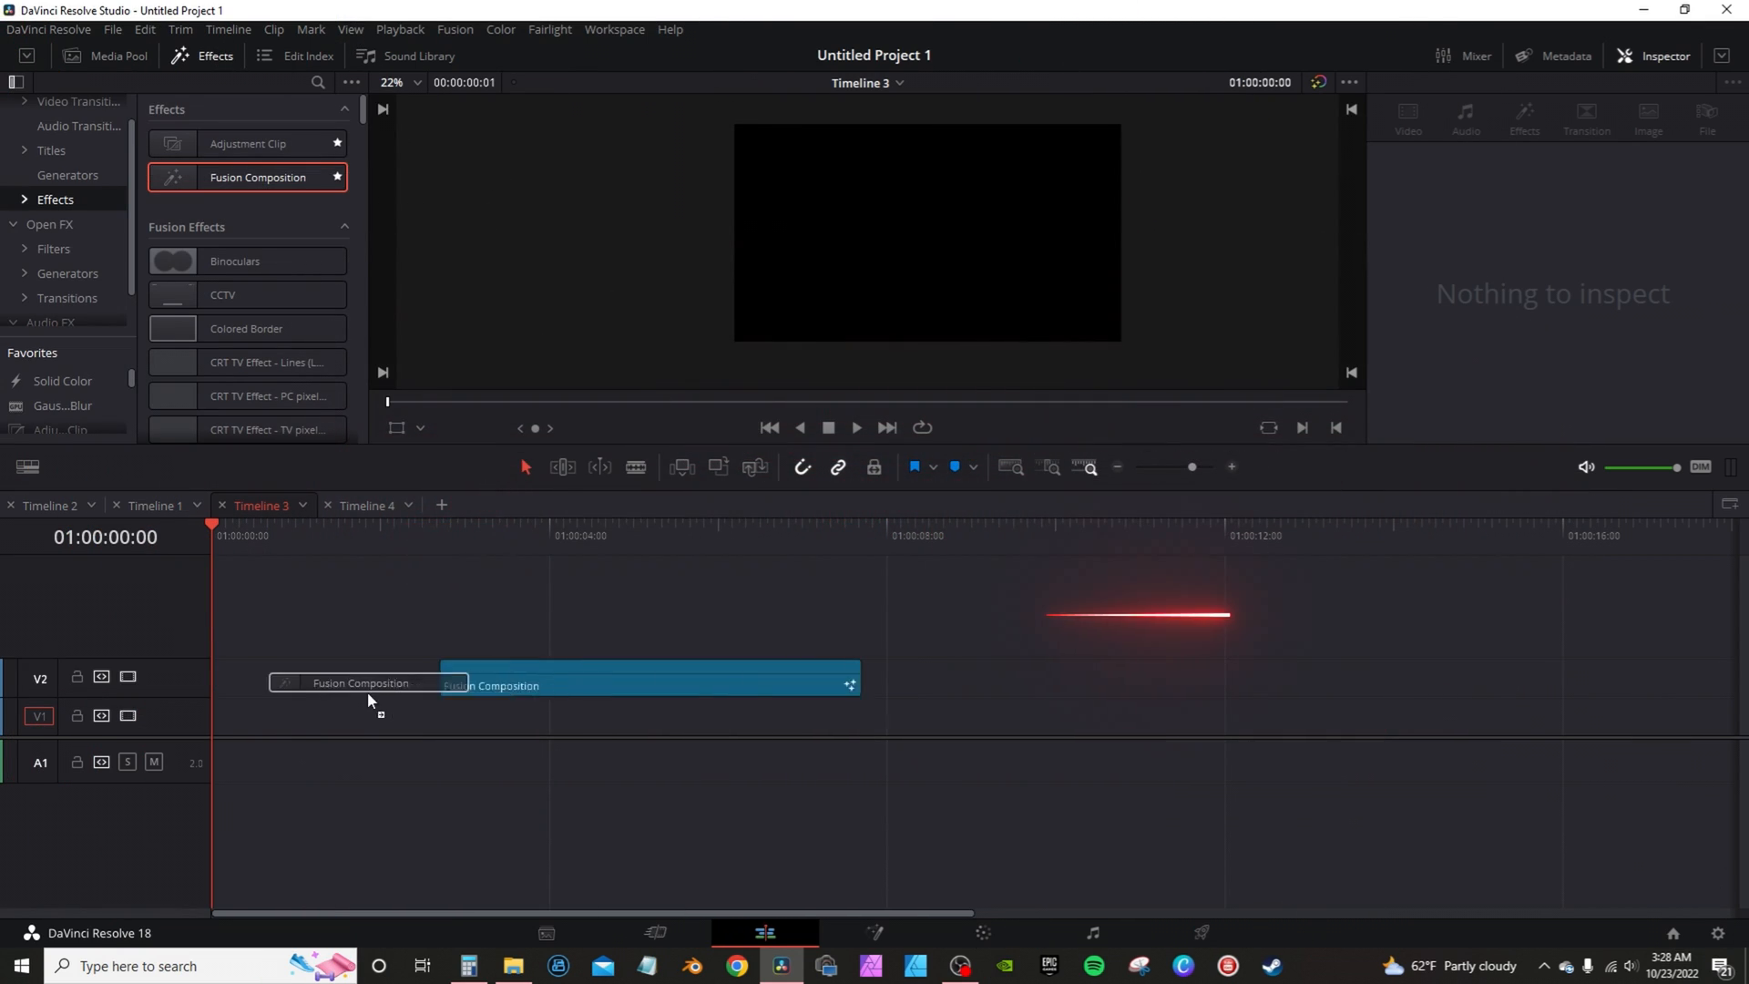
Set the Fusion Composition clip's duration to ten seconds.
{"action": "key", "text": "ctrl+d"}
{"action": "type", "text": "00:00:10:00"}
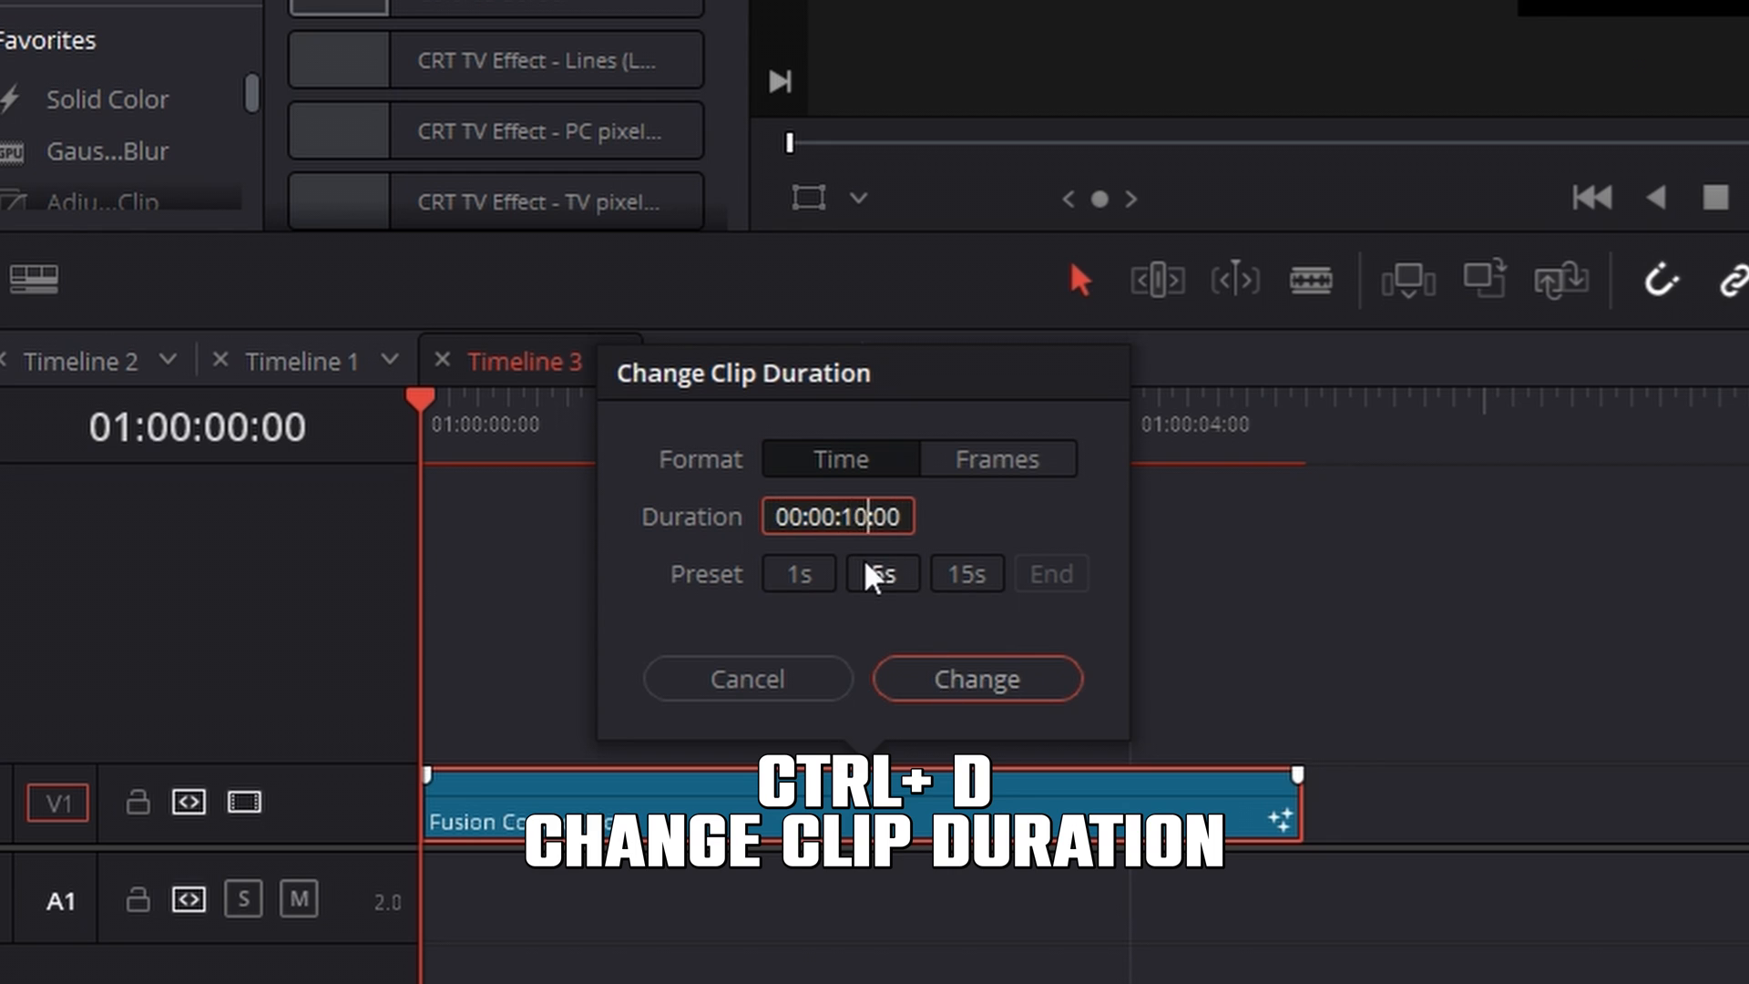
{"action": "left_click", "coordinate": [974, 677]}
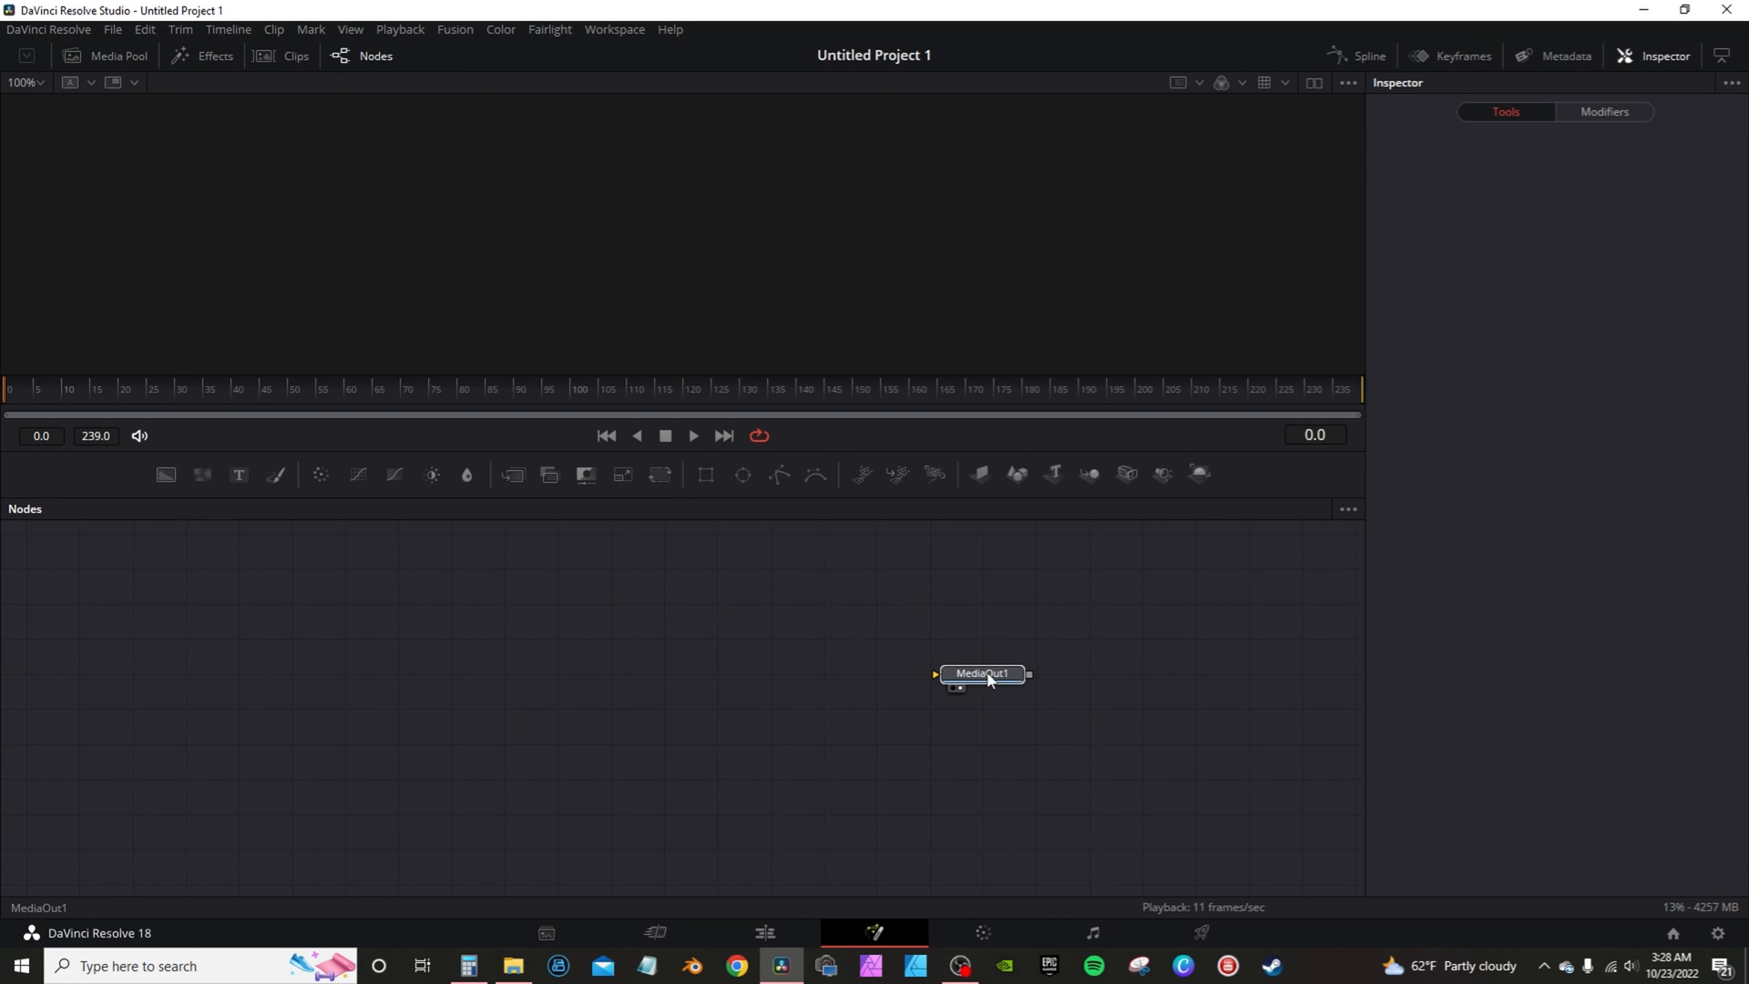
Add a Background node to MediaOut1 and set its colour alpha to 0.
{"action": "left_click", "coordinate": [982, 673]}
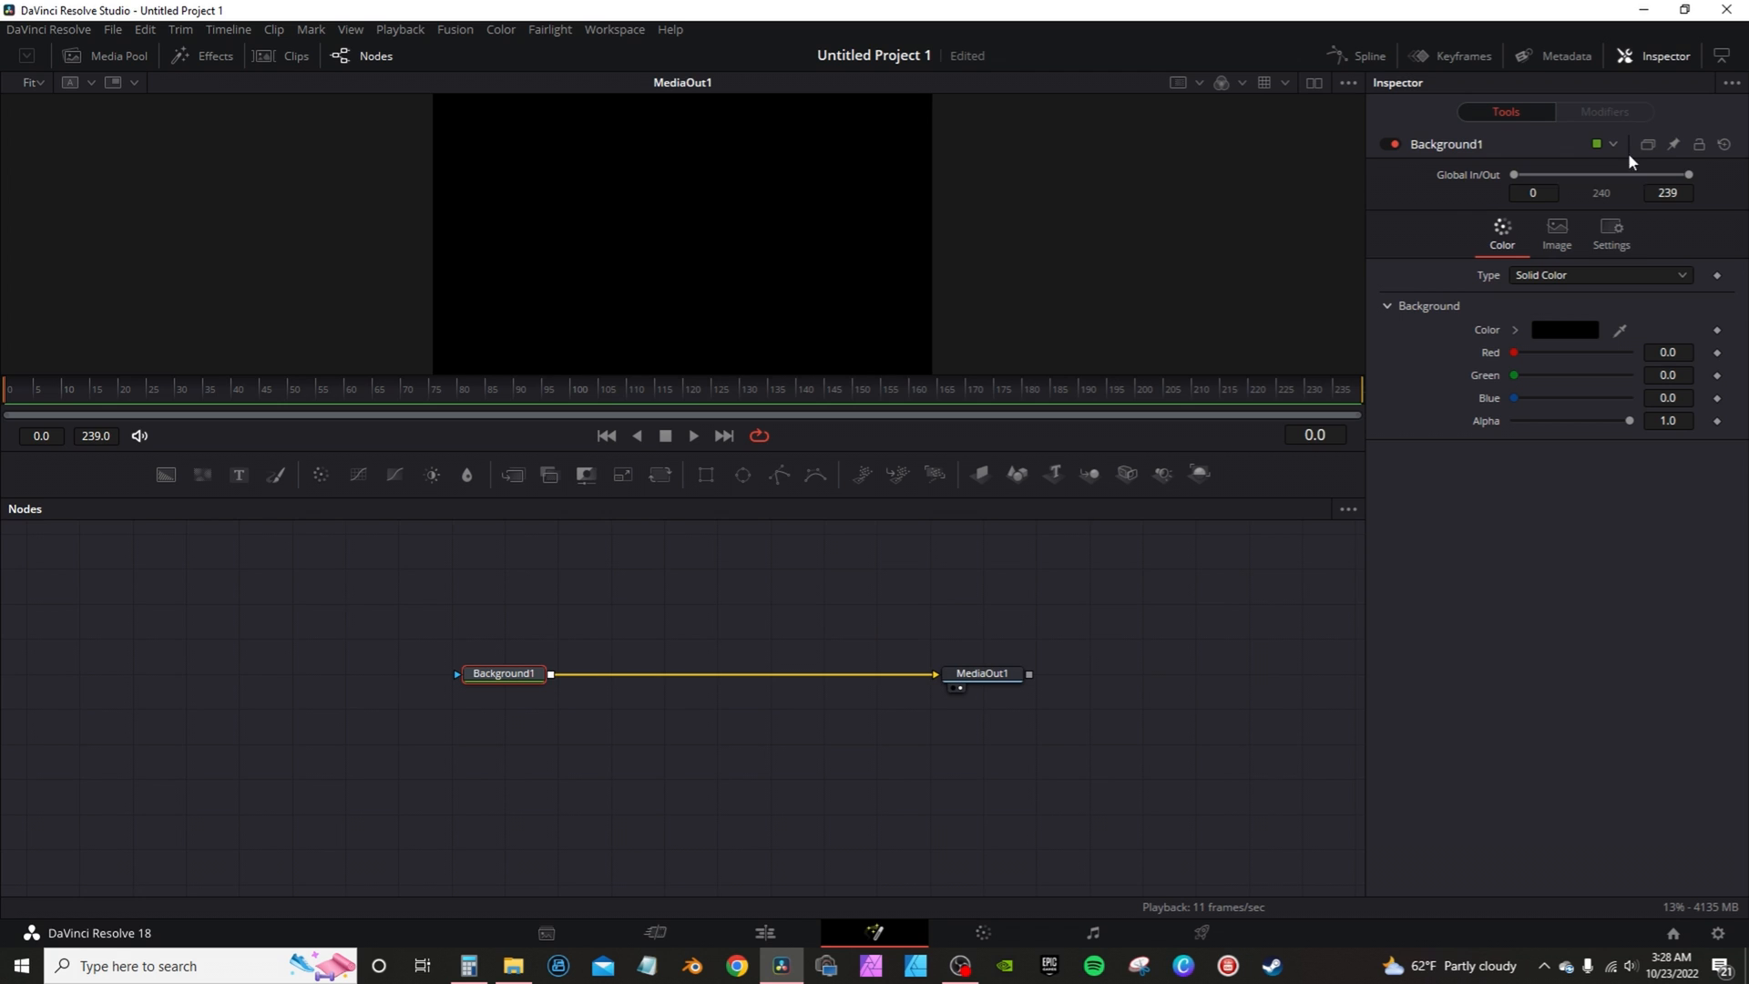
{"action": "mouse_move", "coordinate": [721, 171]}
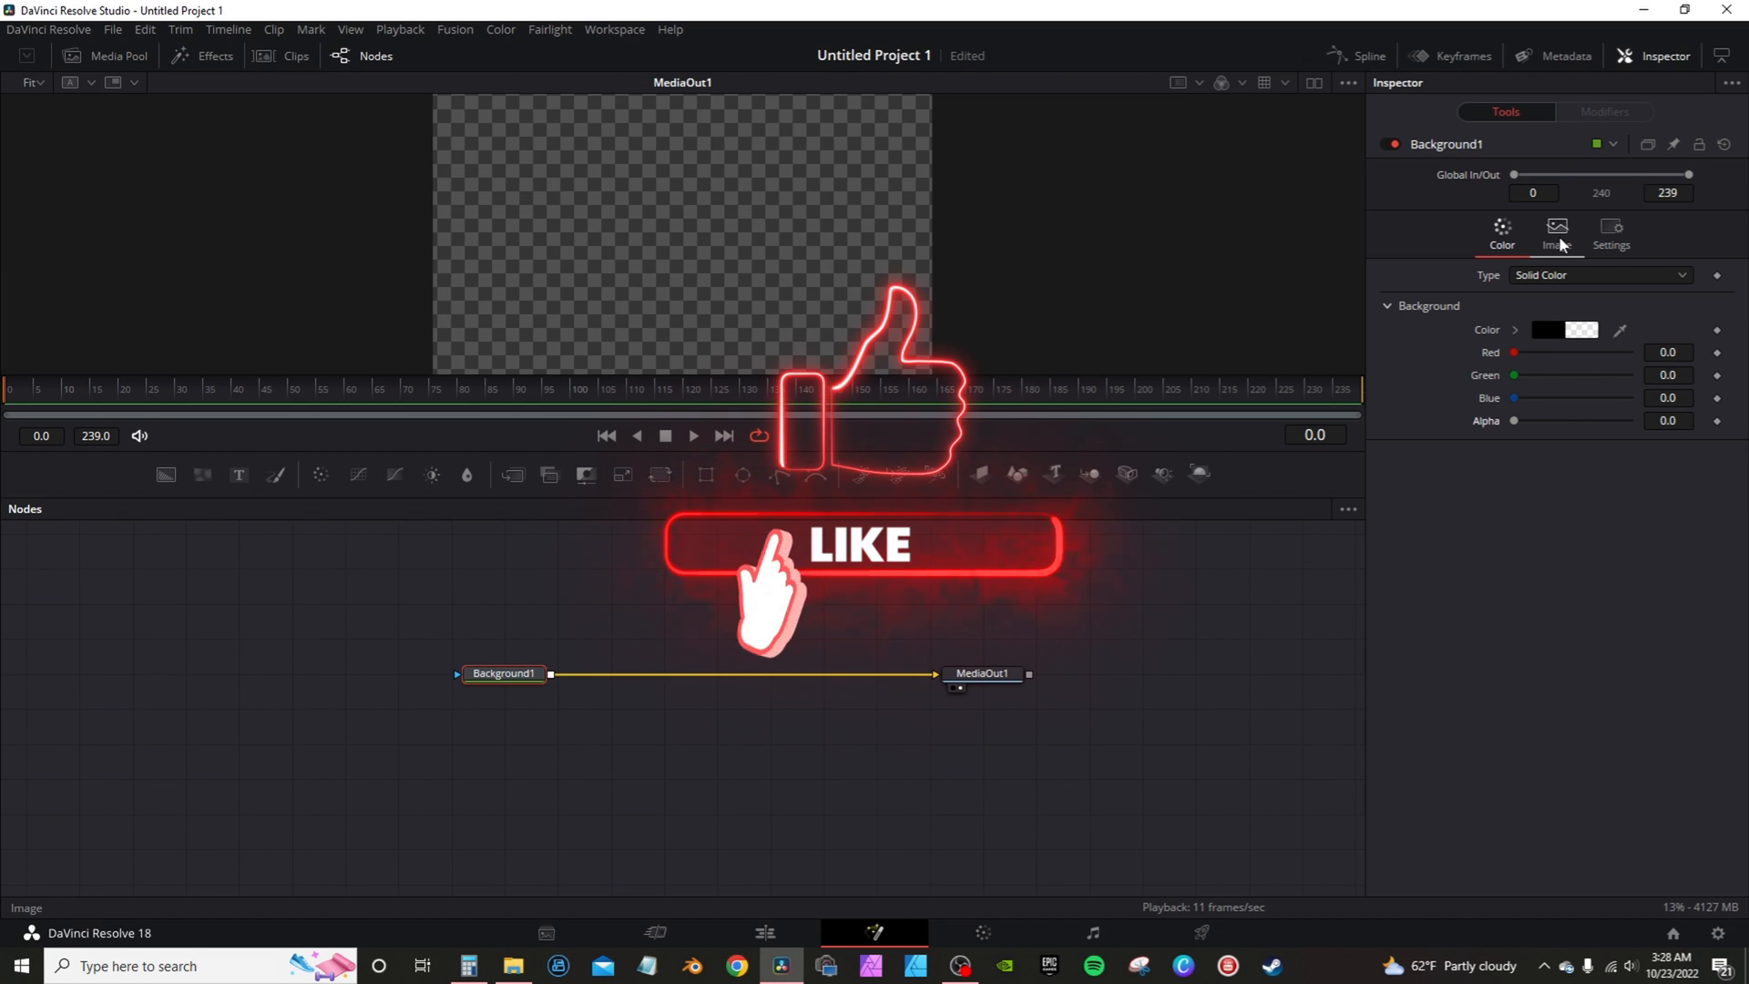
Set the Background image width to 7680 (1920×4) and height to 1080.
{"action": "left_click", "coordinate": [1556, 234]}
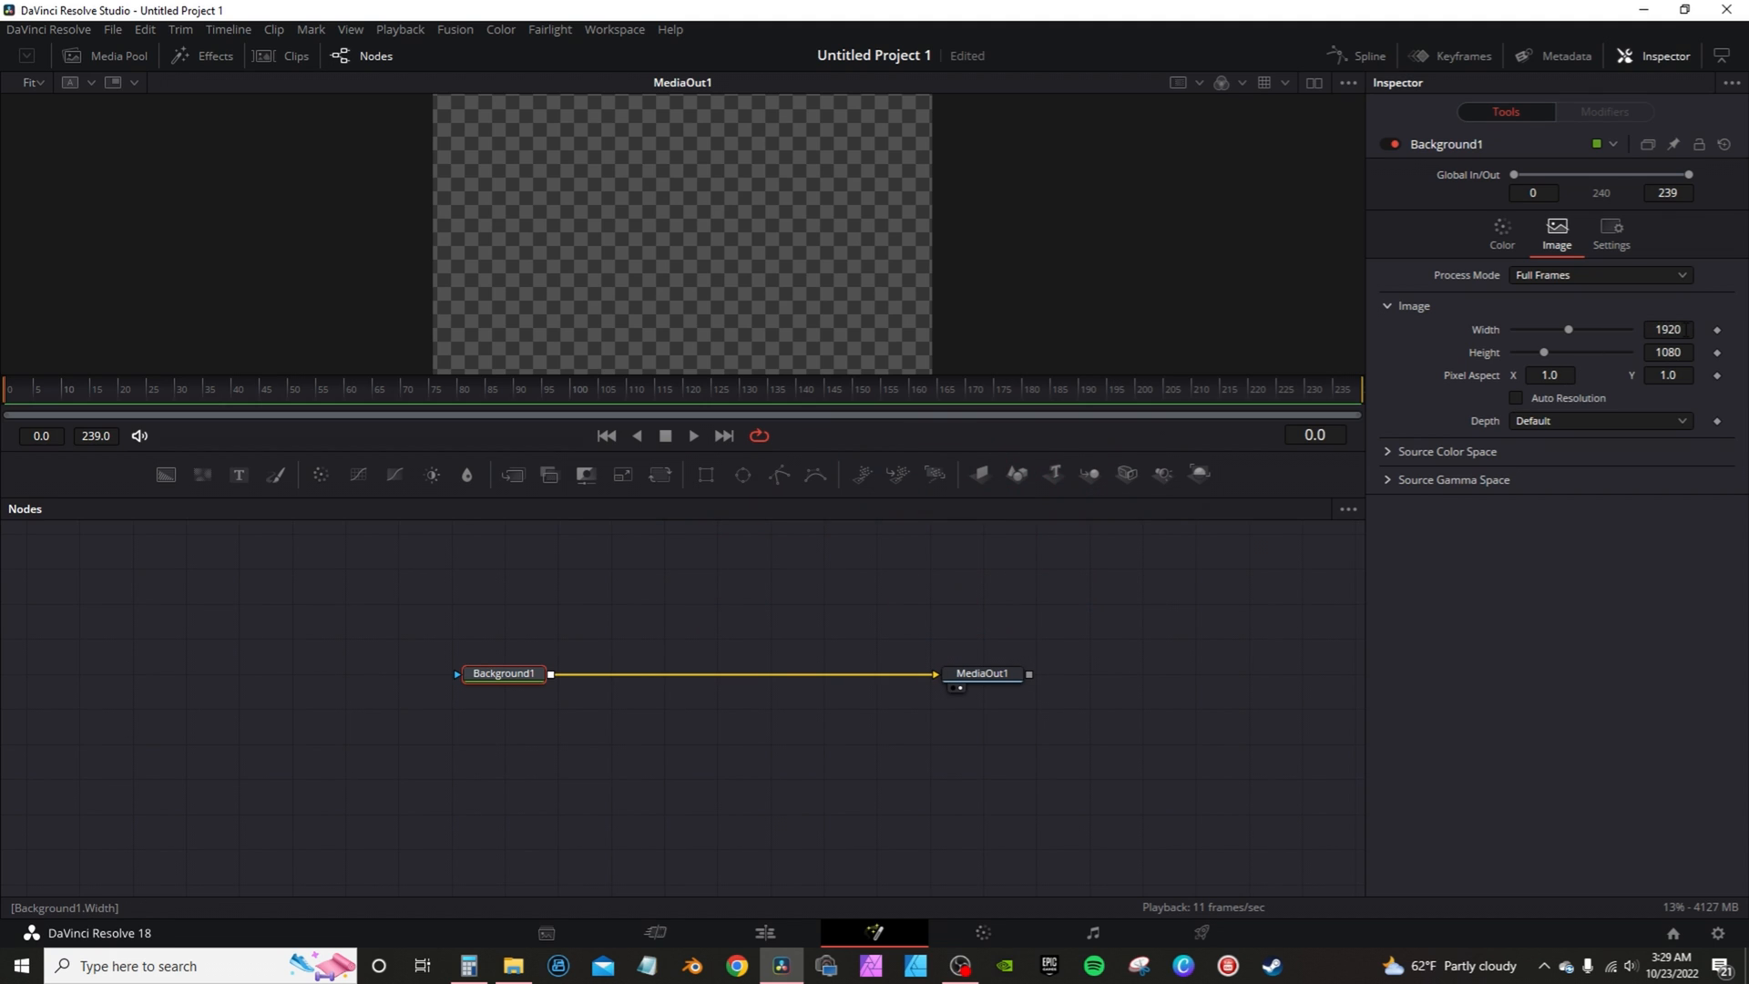
{"action": "mouse_move", "coordinate": [528, 900]}
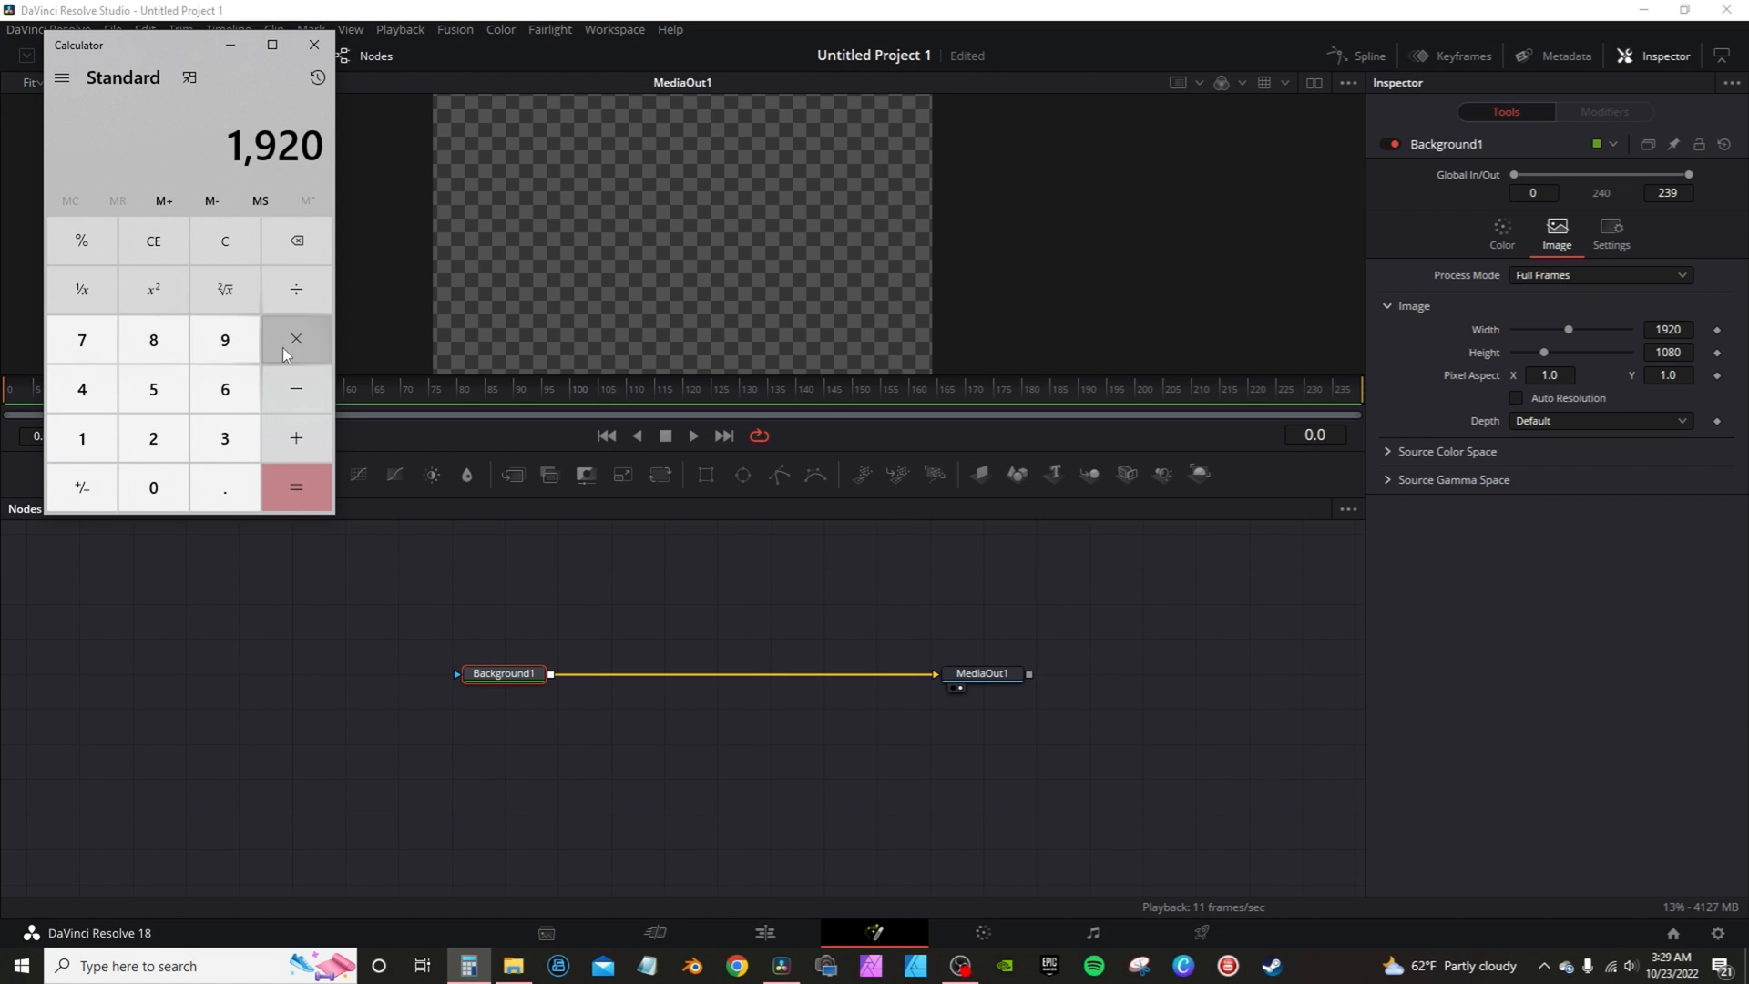
{"action": "left_click", "coordinate": [295, 487]}
{"action": "type", "text": "7680"}
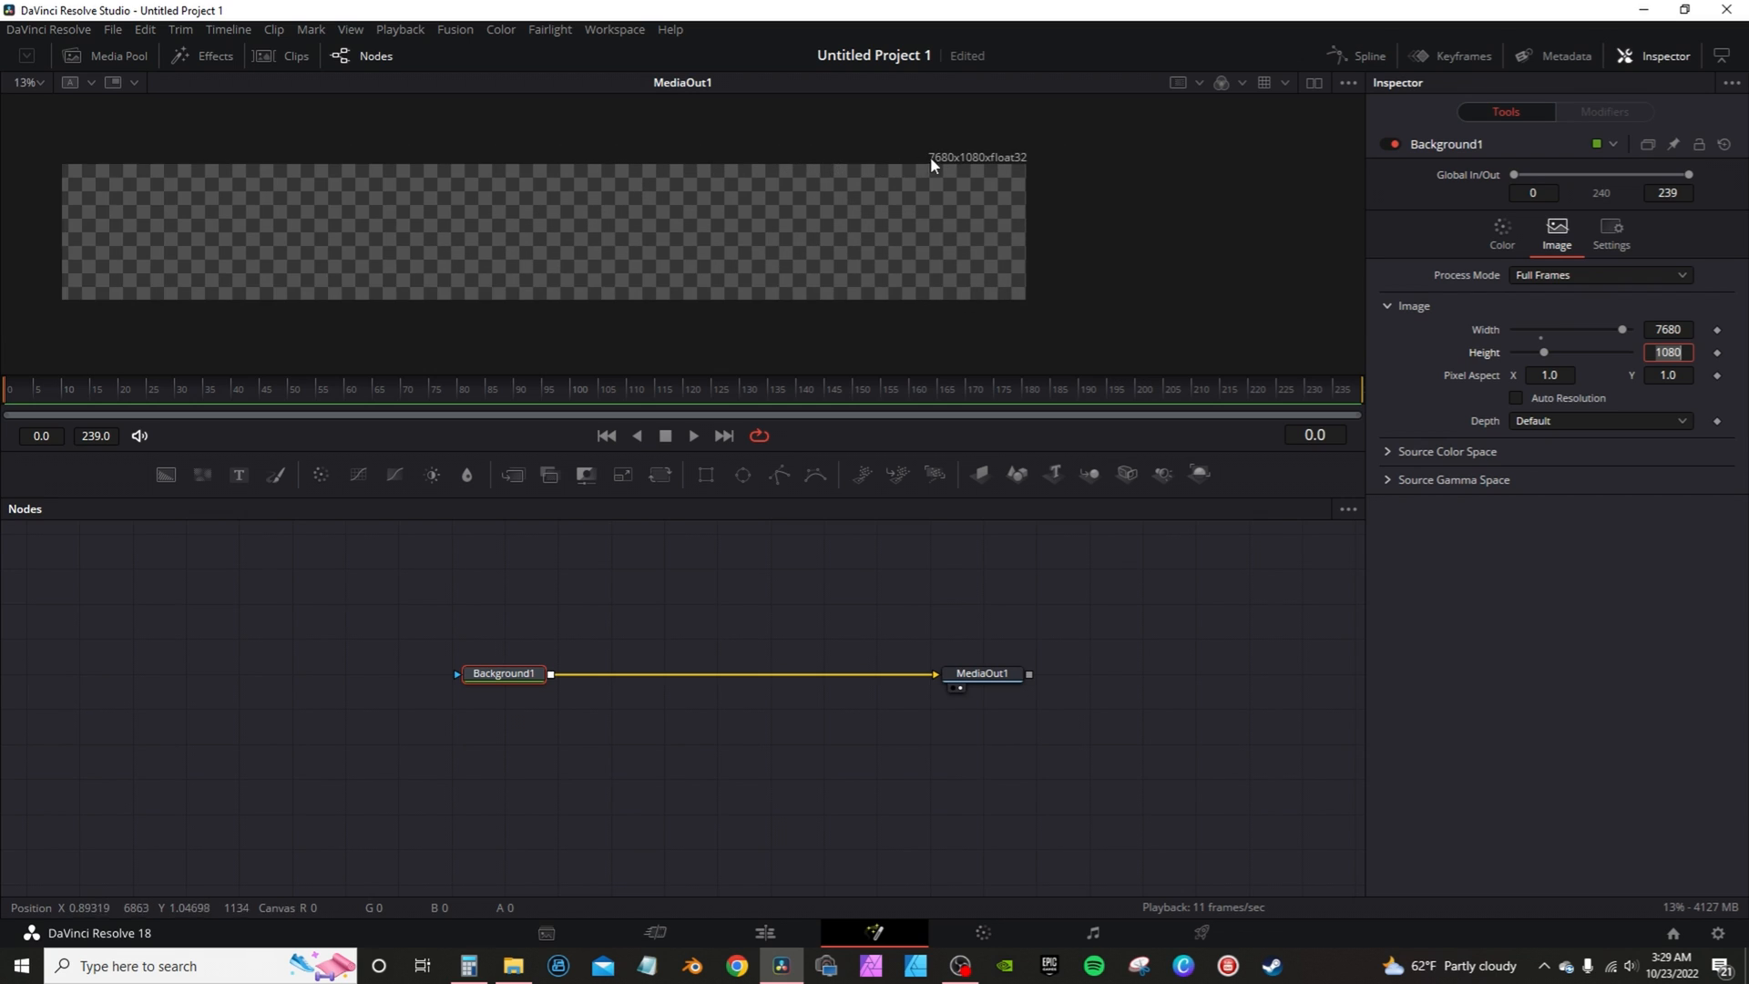
{"action": "left_click", "coordinate": [764, 932]}
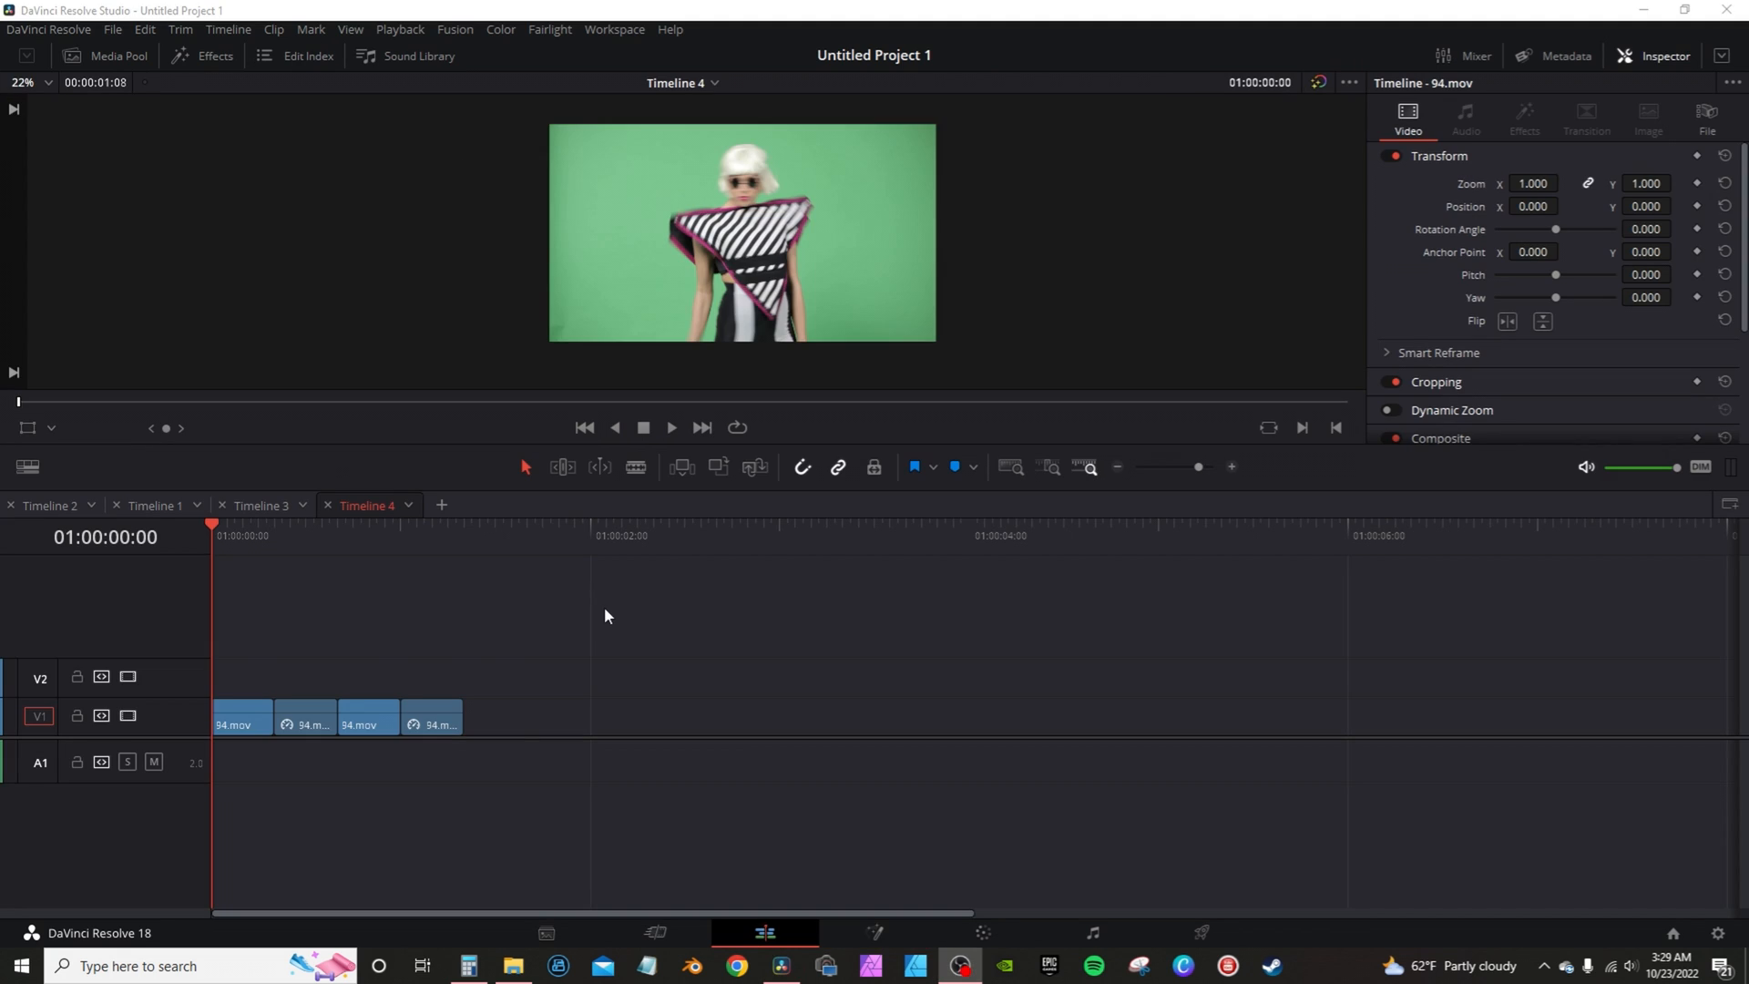
{"action": "mouse_move", "coordinate": [759, 304]}
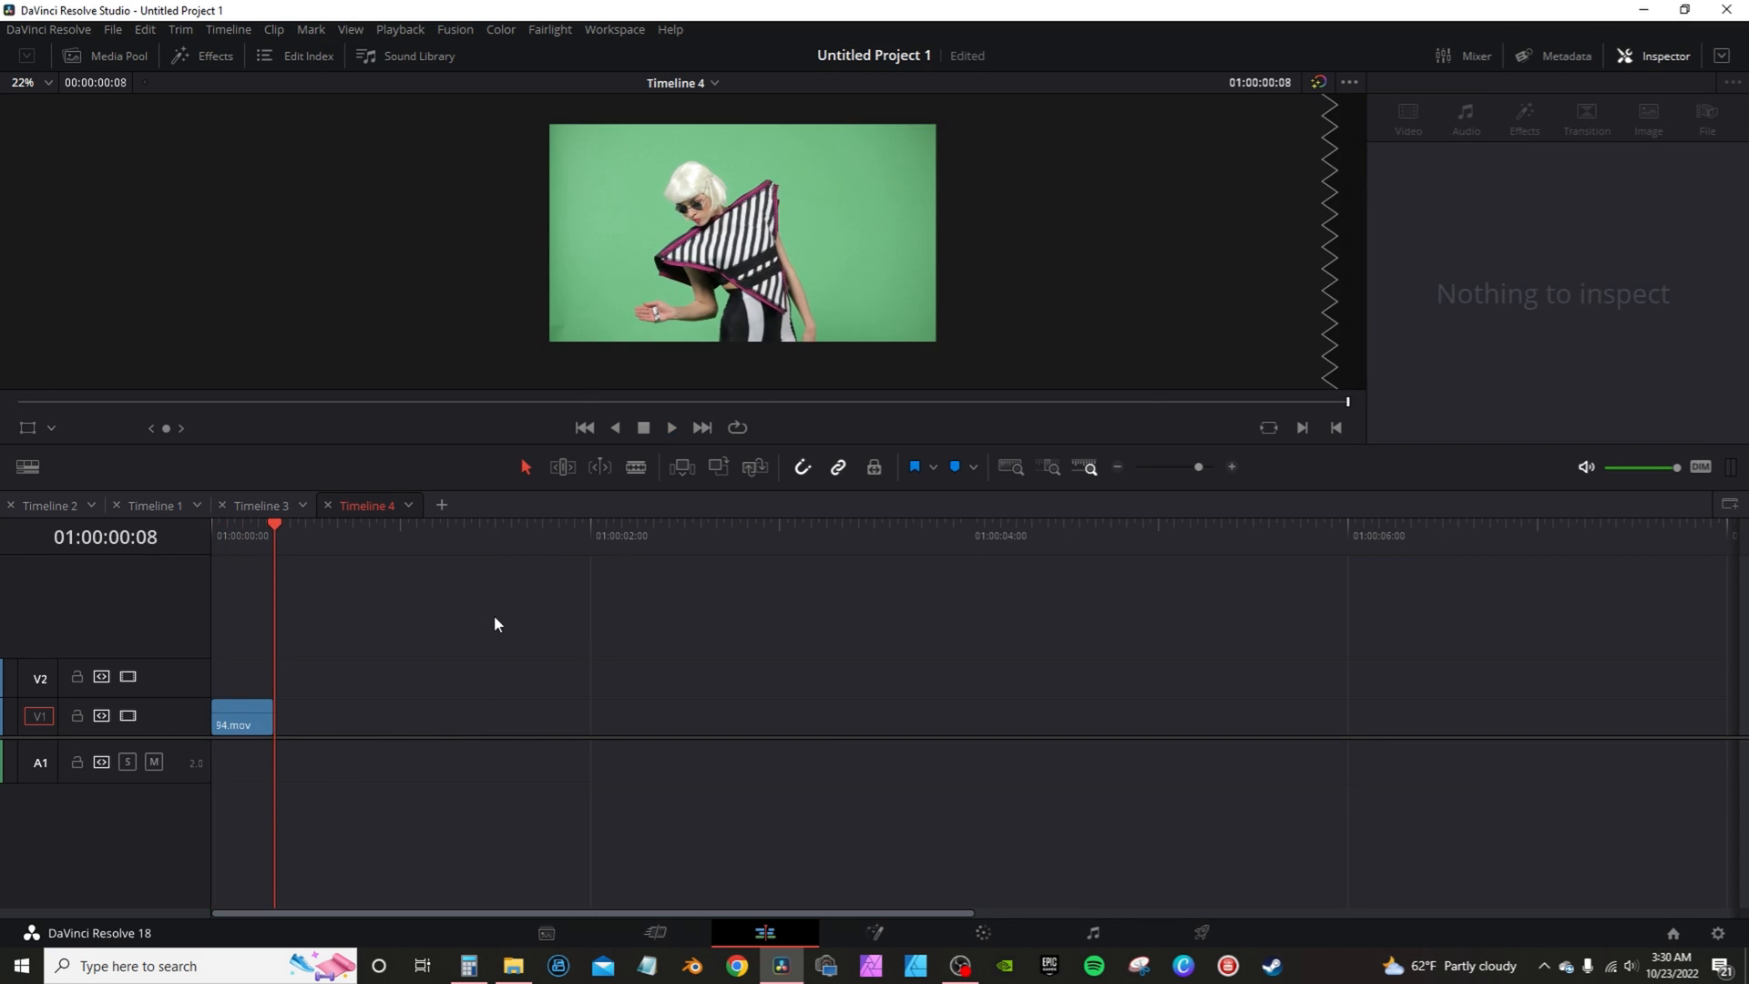
Copy the 94.mov clip and paste it until five copies sit on V1.
{"action": "left_click", "coordinate": [241, 724]}
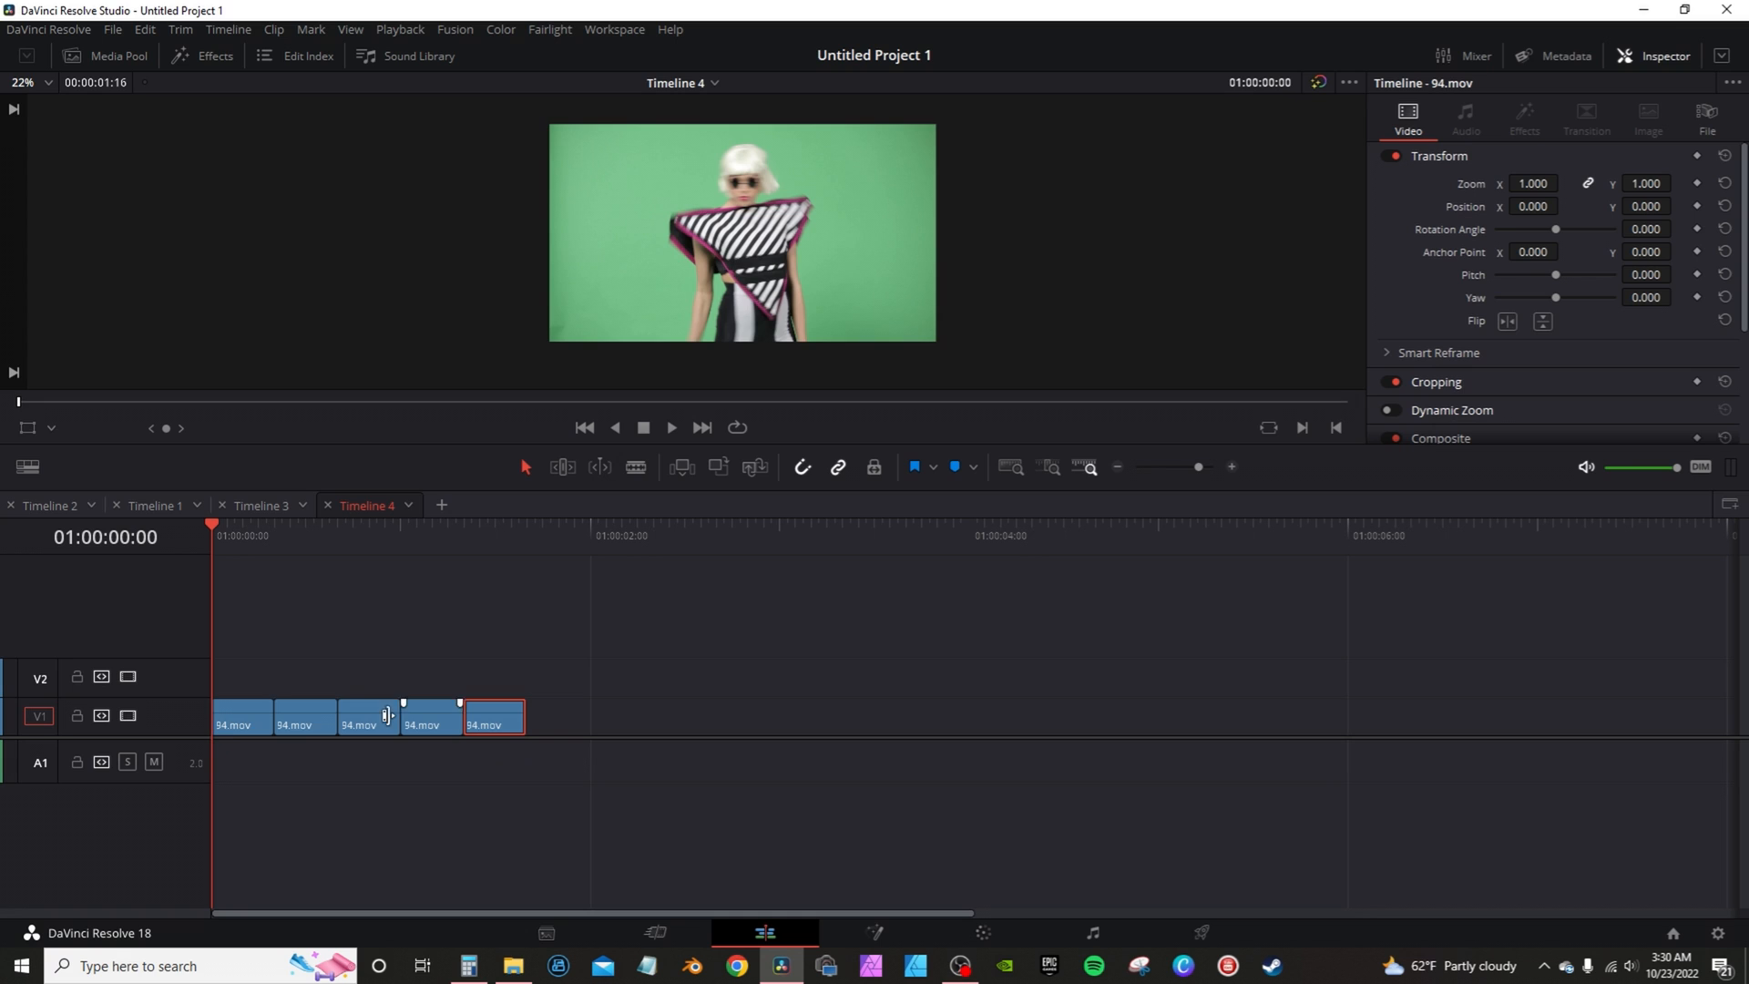
{"action": "left_click", "coordinate": [239, 719]}
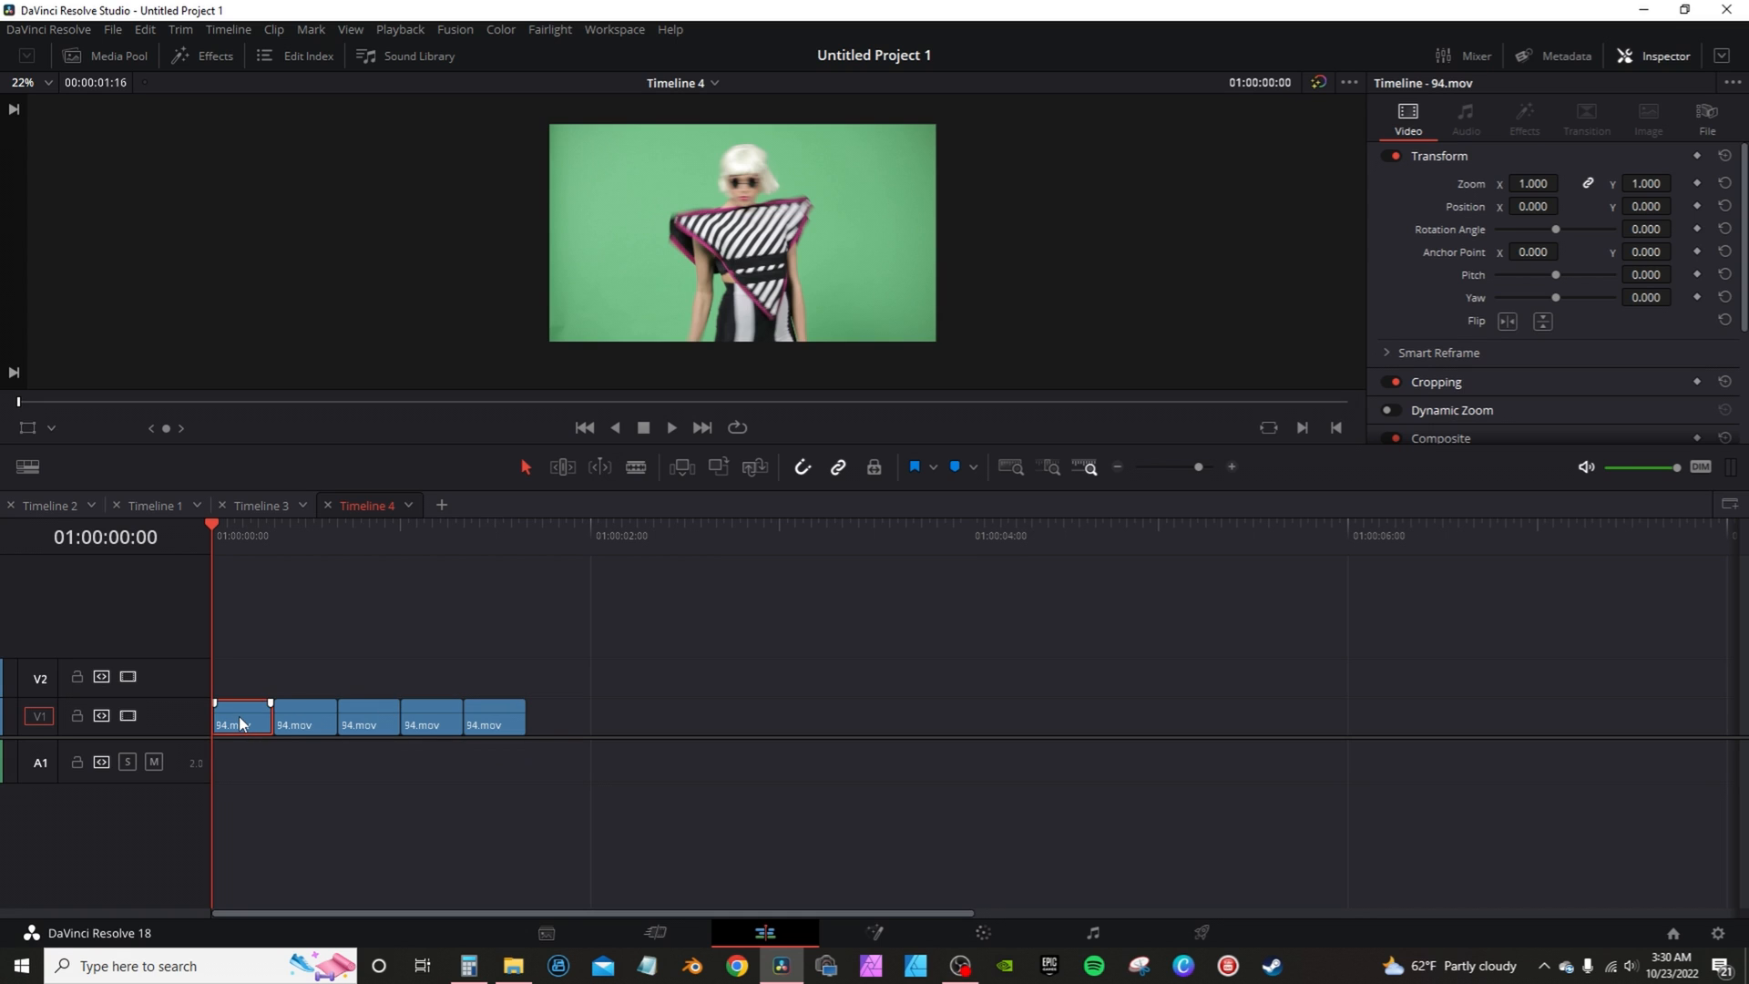
Change the remaining 94.mov clip's duration to one second via Change Clip Duration.
{"action": "key", "text": "ctrl+d"}
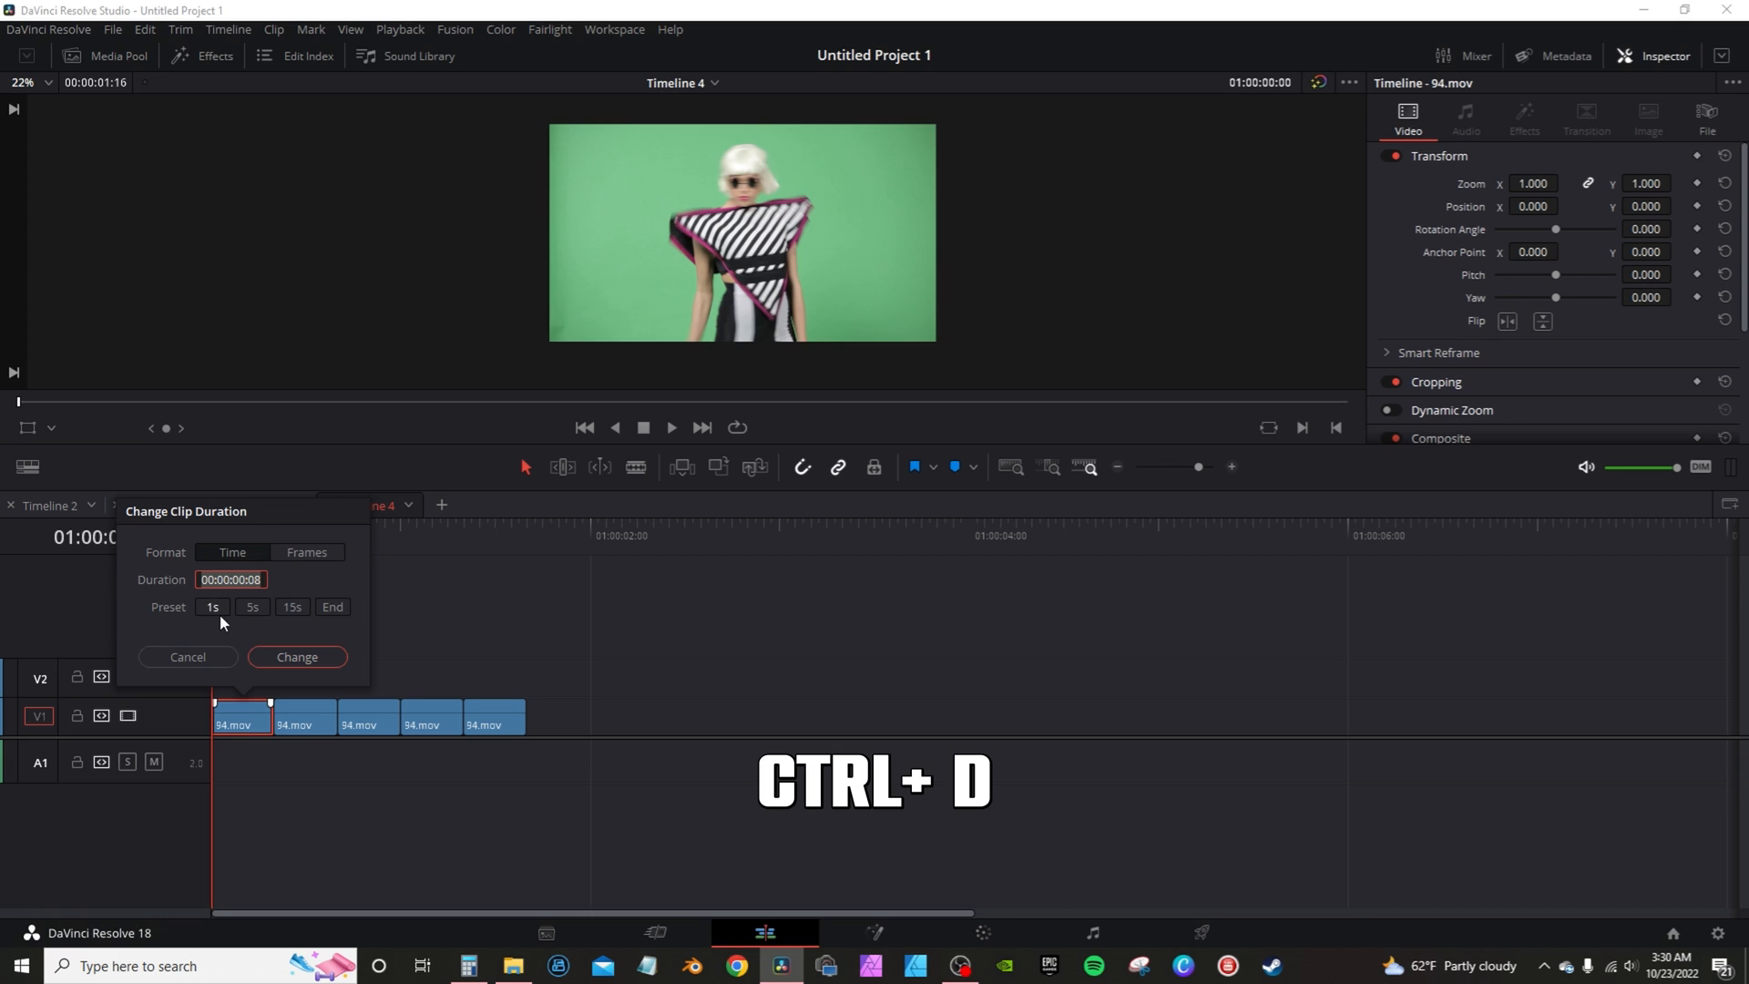
{"action": "left_click", "coordinate": [188, 656]}
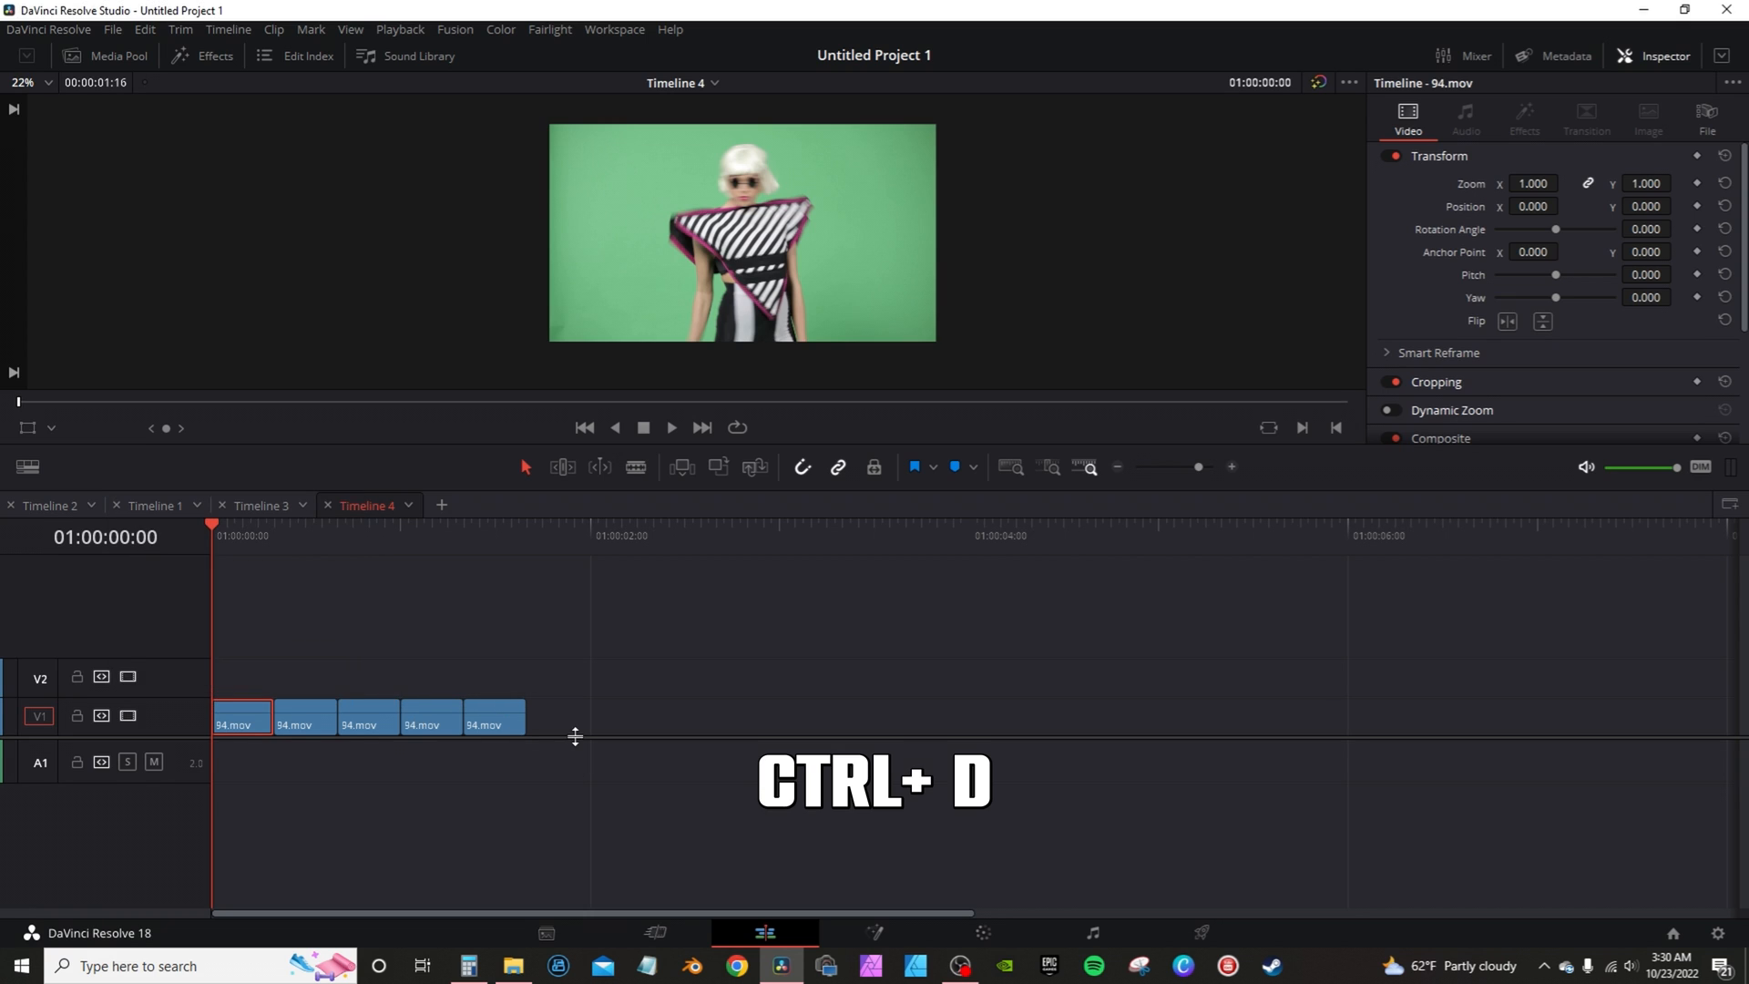
{"action": "key", "text": "ctrl+d"}
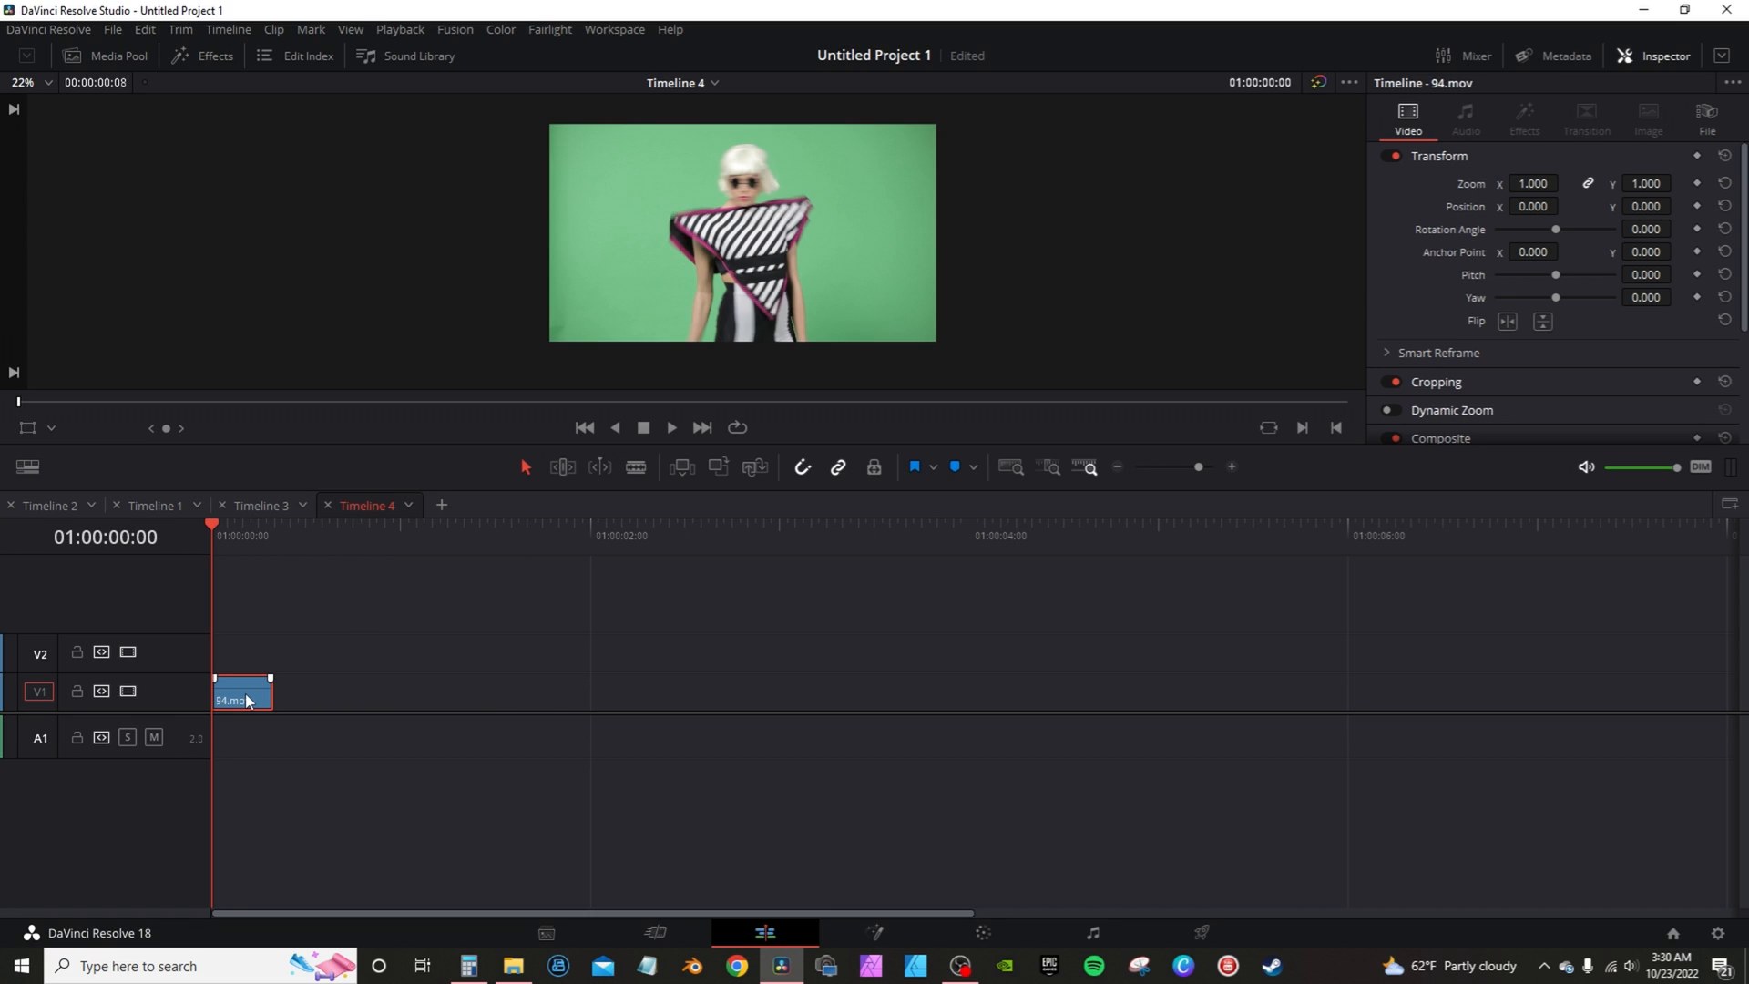
{"action": "right_click", "coordinate": [241, 691]}
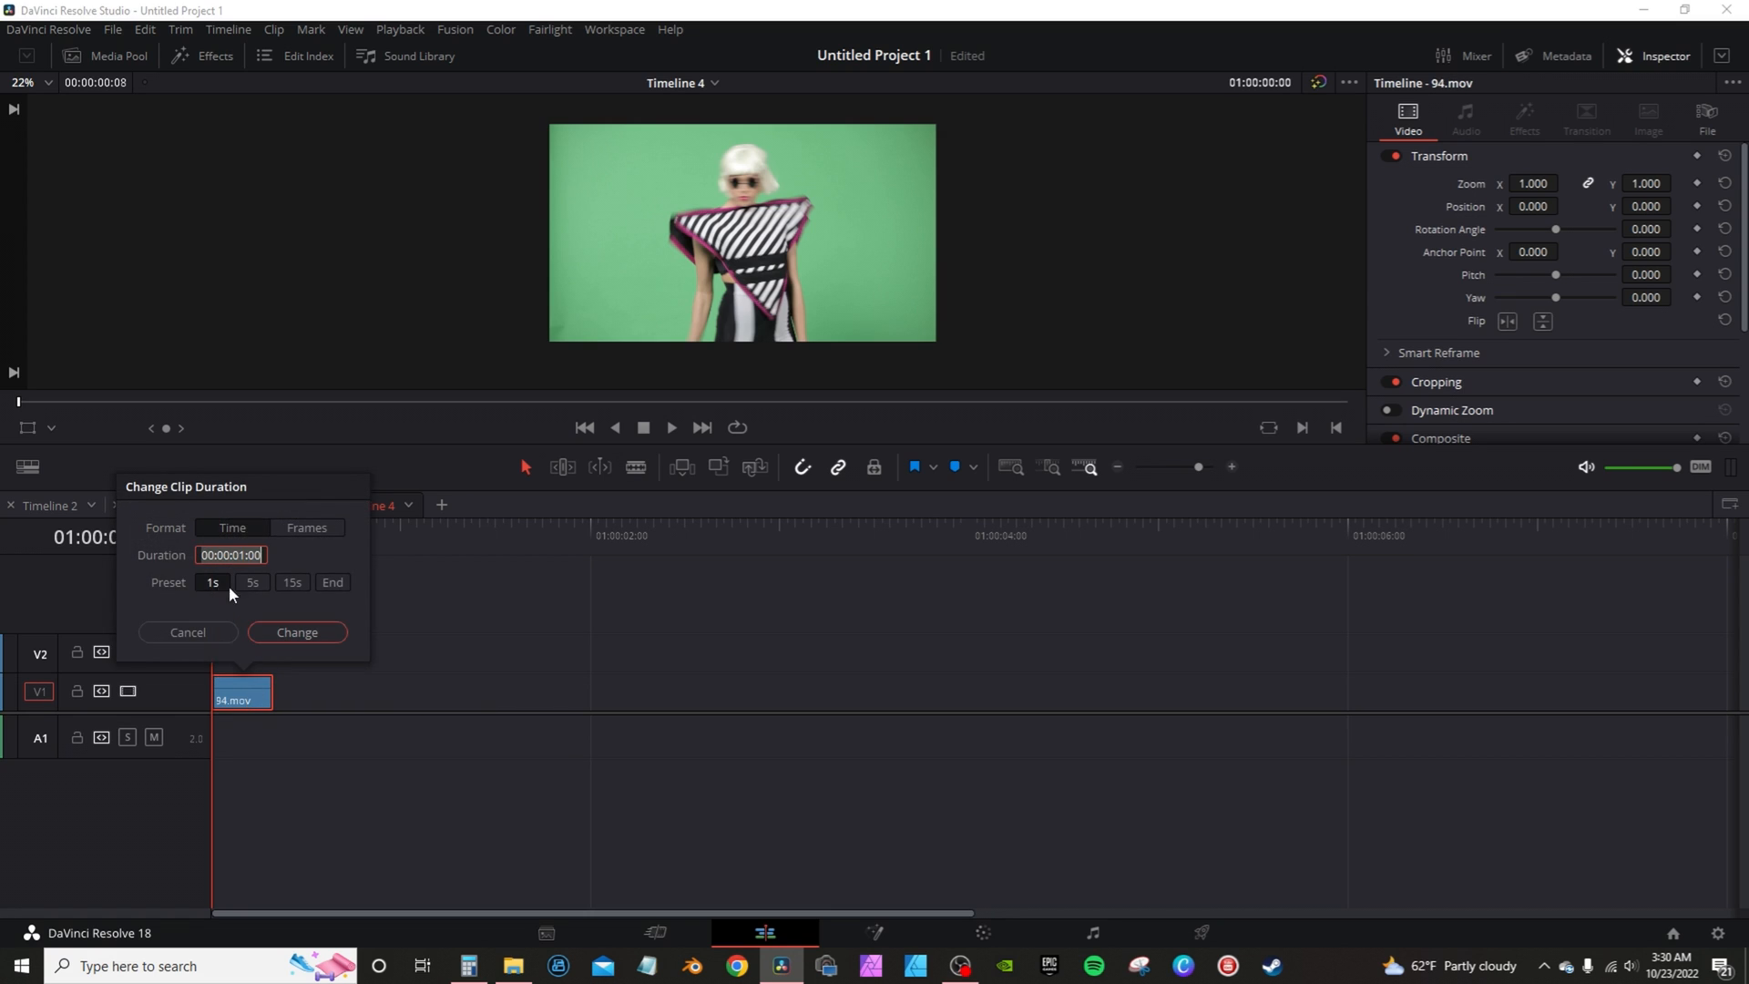
{"action": "left_click", "coordinate": [297, 632]}
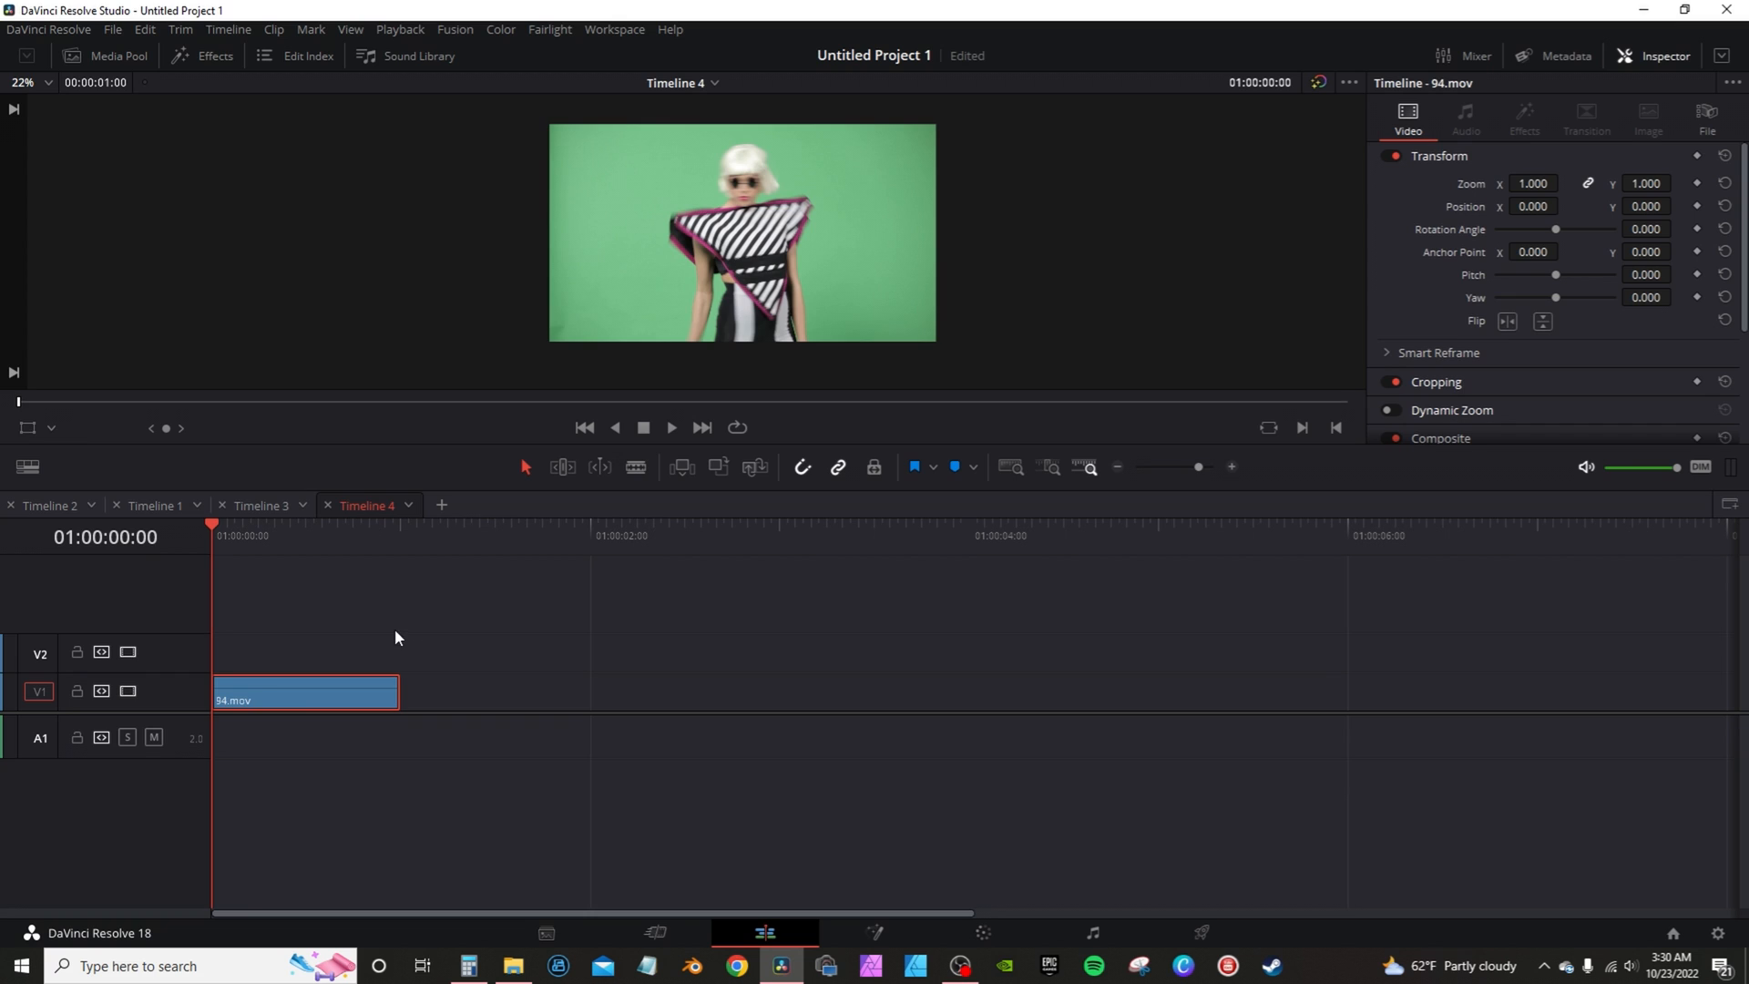
{"action": "mouse_move", "coordinate": [328, 630]}
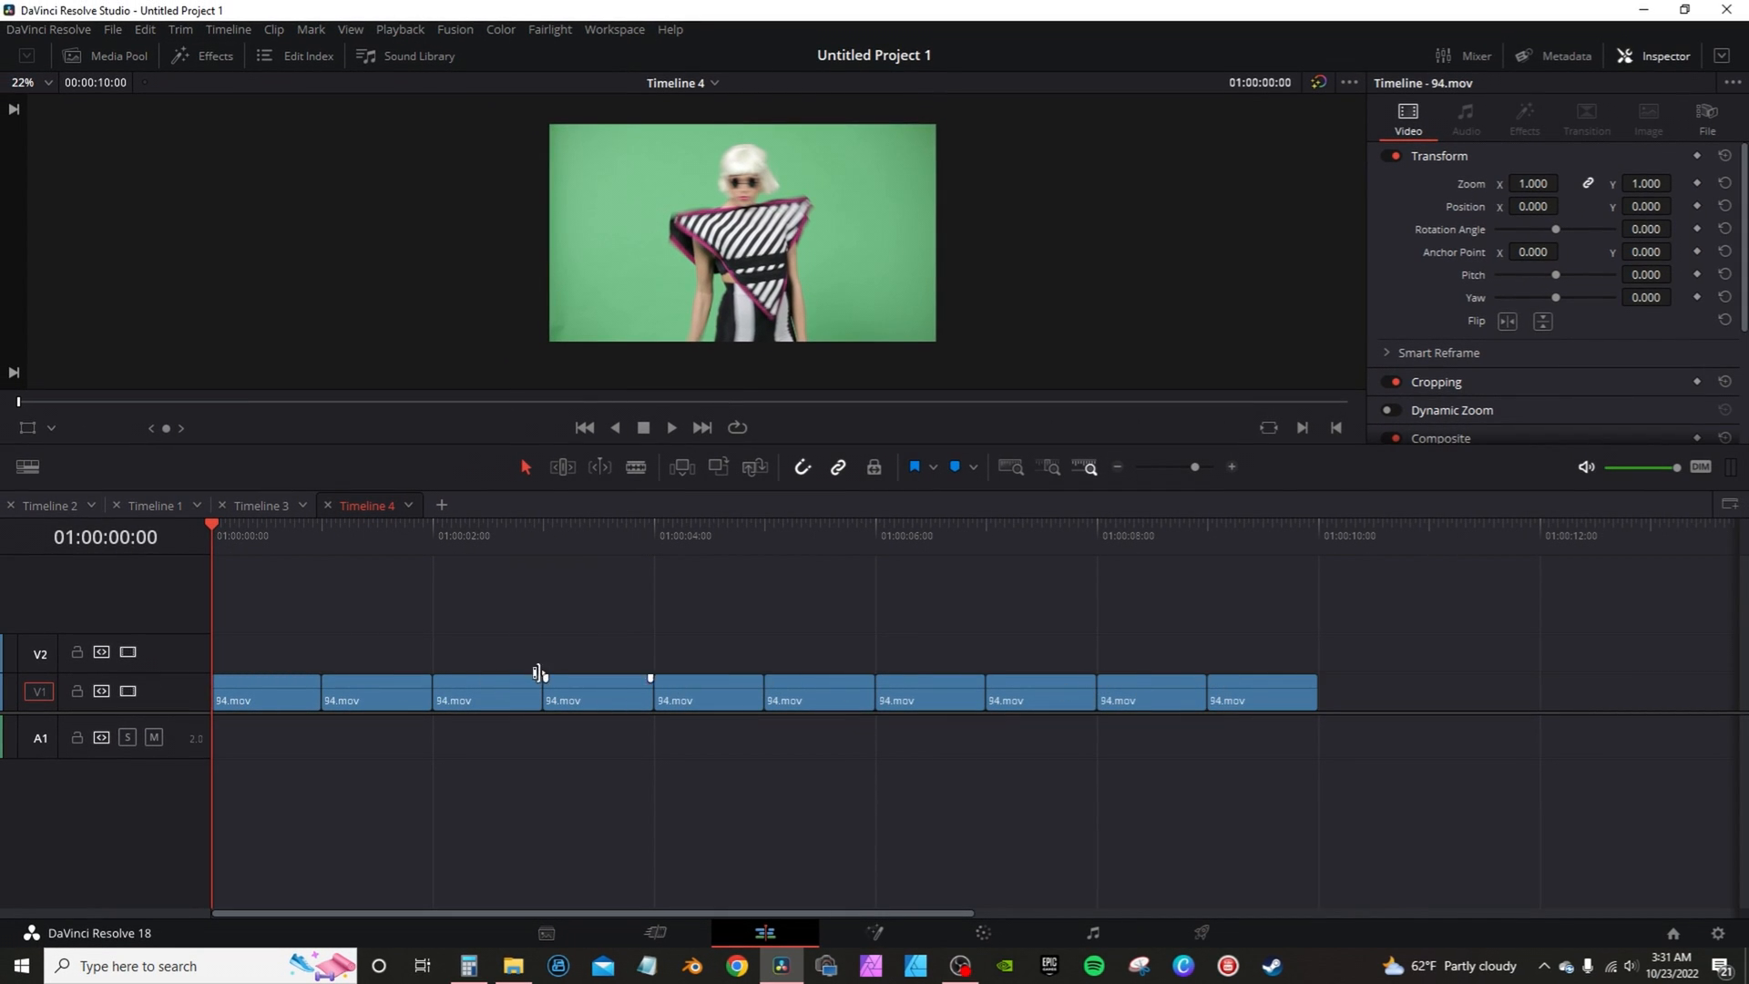
Select alternating 94.mov clips and apply a reverse speed change.
{"action": "left_click", "coordinate": [373, 699]}
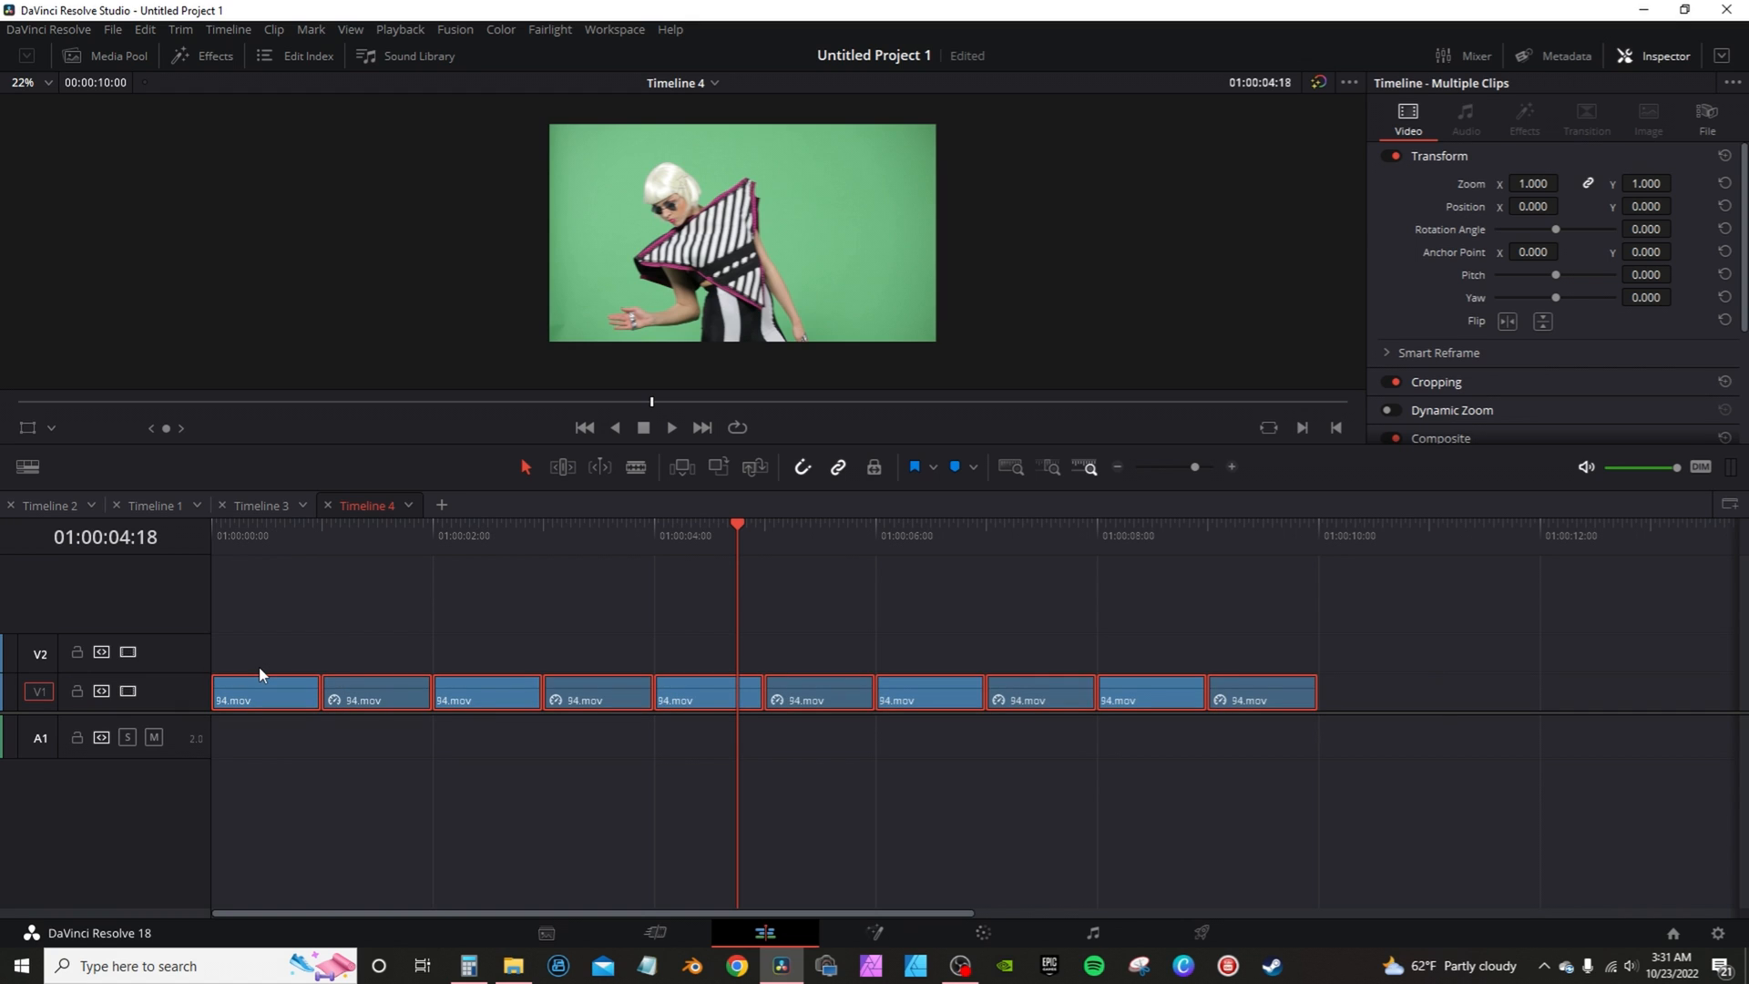
Nest the ten 94.mov clips as Compound Clip 1 with Alt+C and open Fusion.
{"action": "key", "text": "alt+c"}
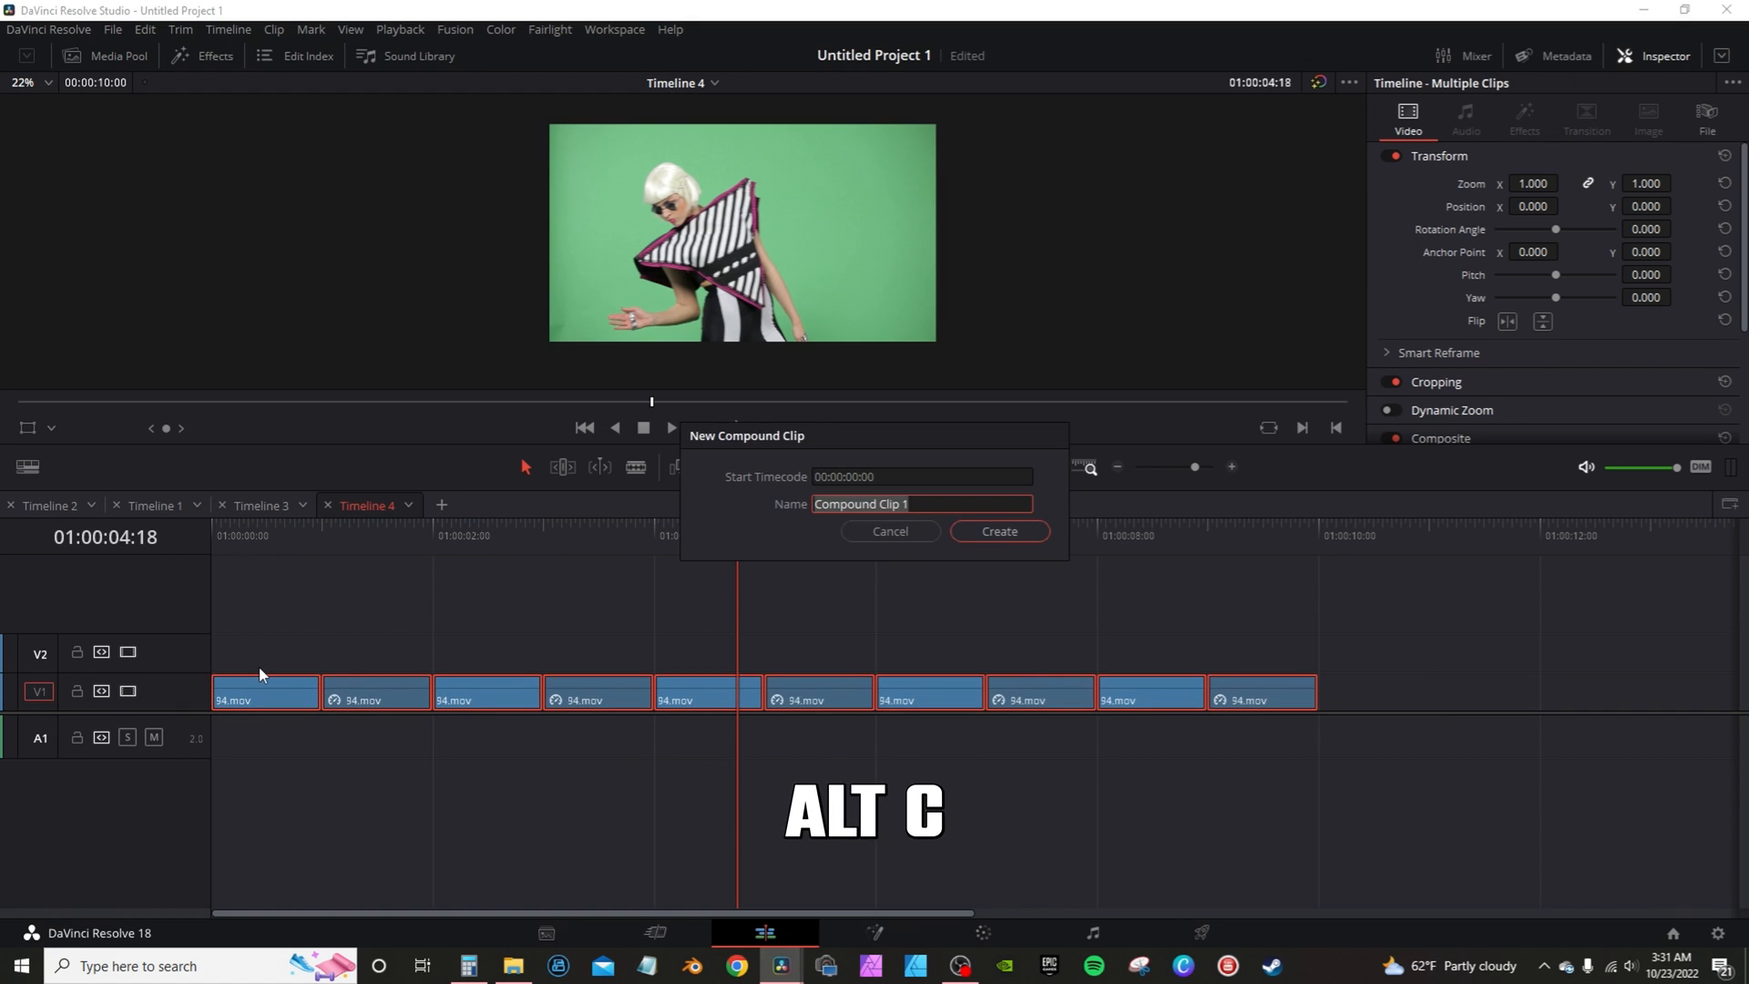
{"action": "mouse_move", "coordinate": [996, 525]}
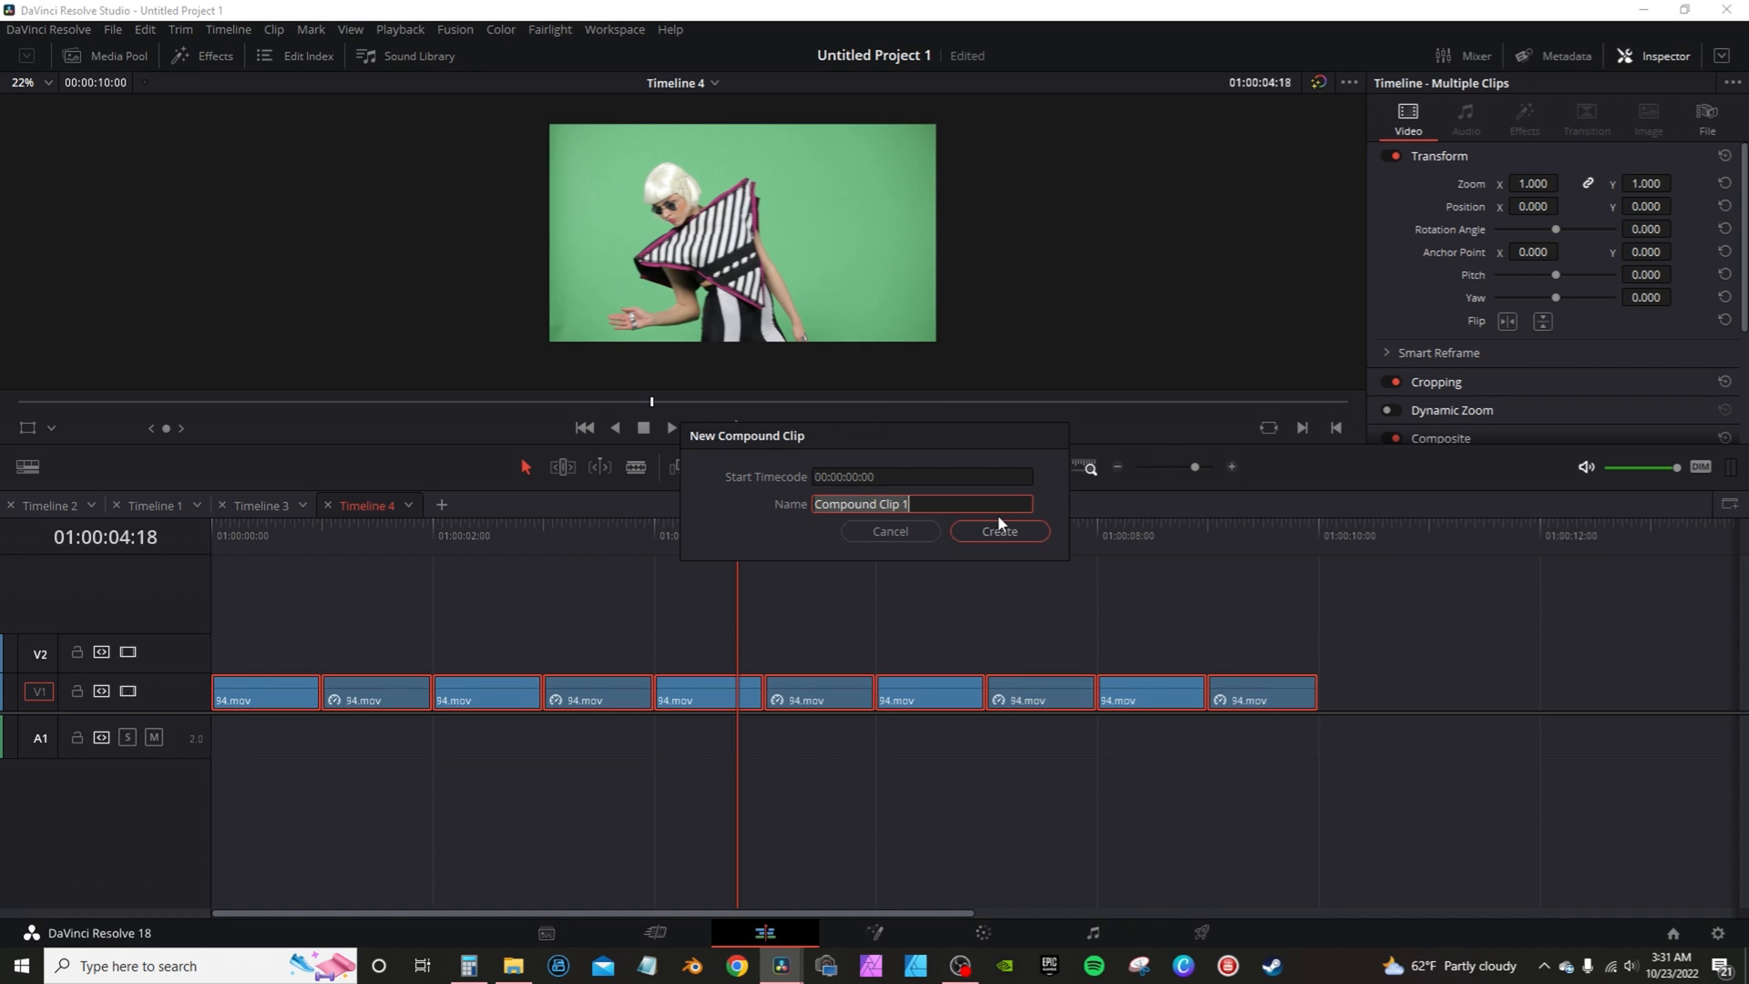
{"action": "left_click", "coordinate": [995, 531]}
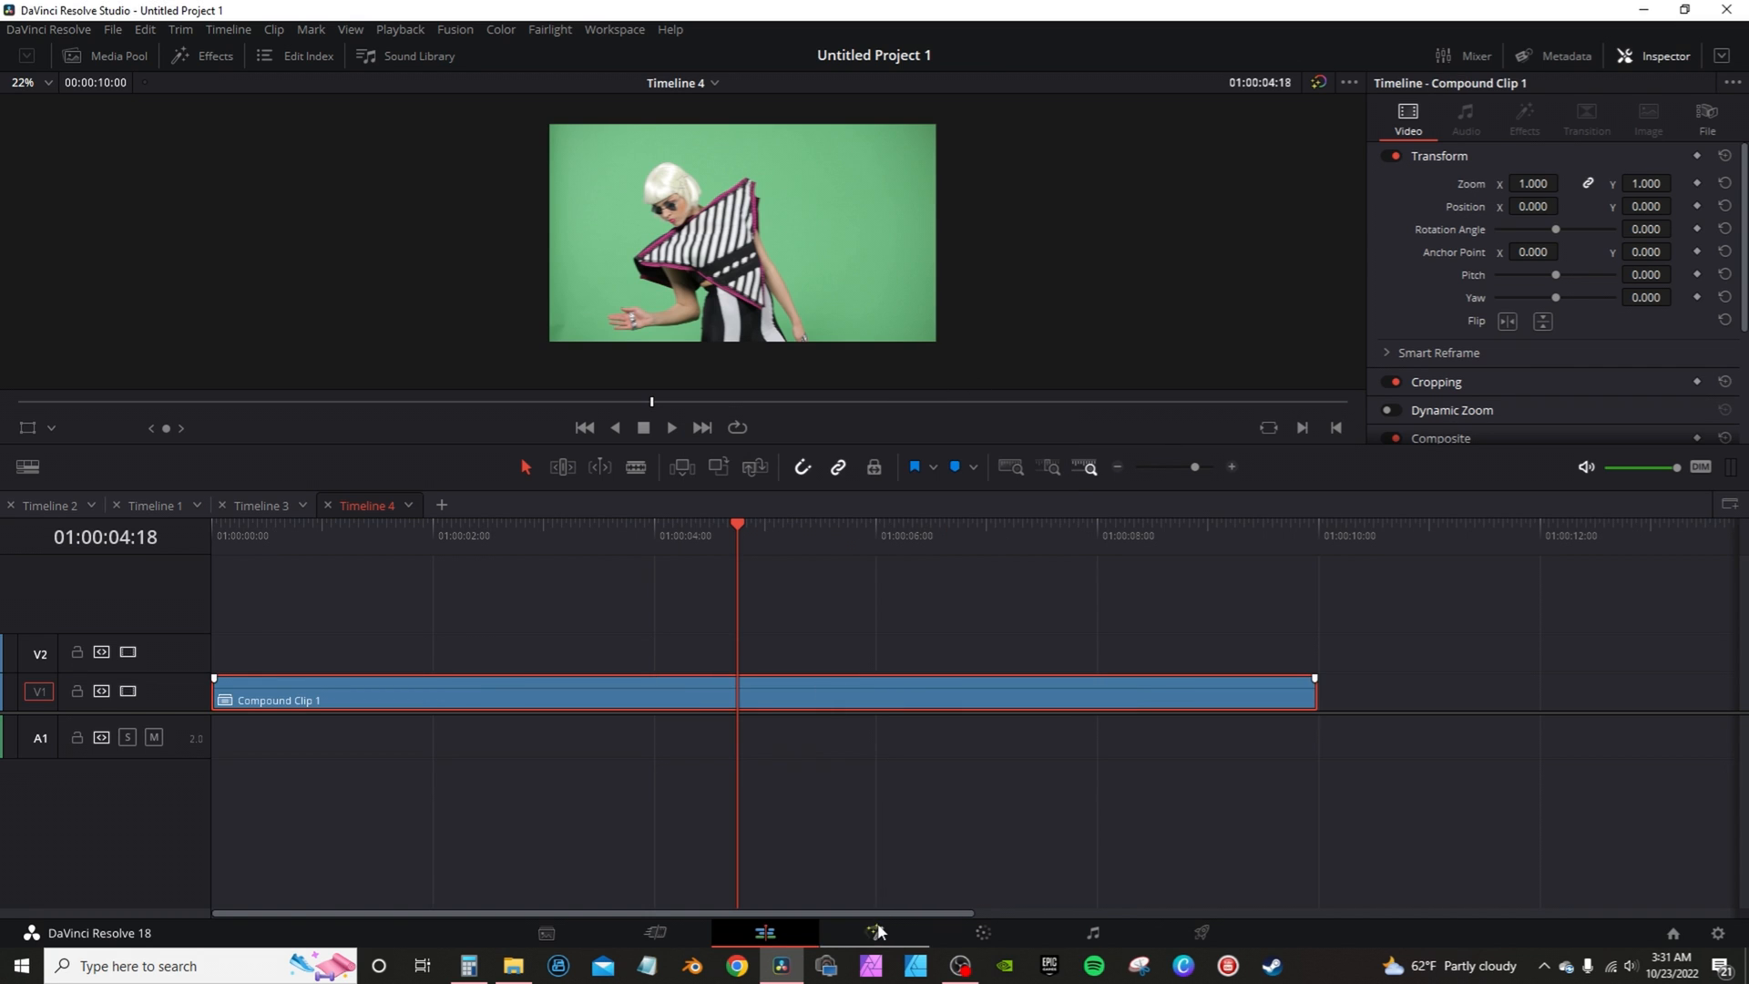
{"action": "left_click", "coordinate": [878, 933]}
{"action": "type", "text": "del"}
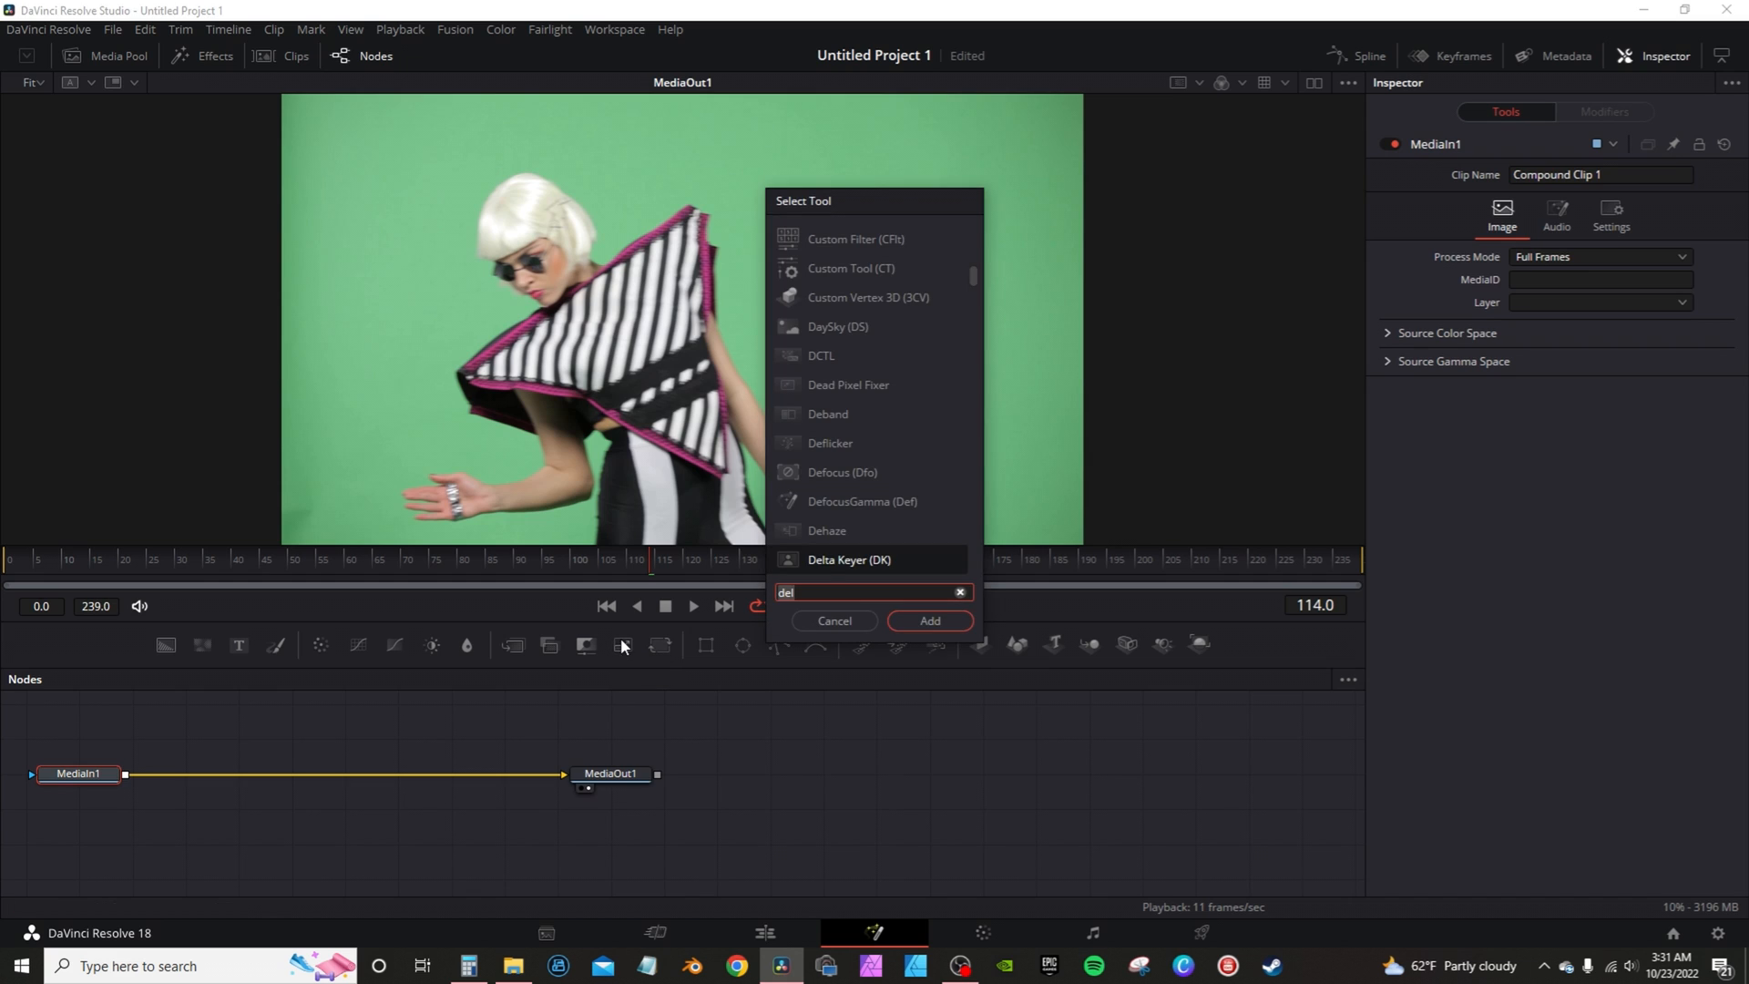
Add a Delta Keyer to Compound Clip 1 and return to the Edit timeline.
{"action": "left_click", "coordinate": [927, 620]}
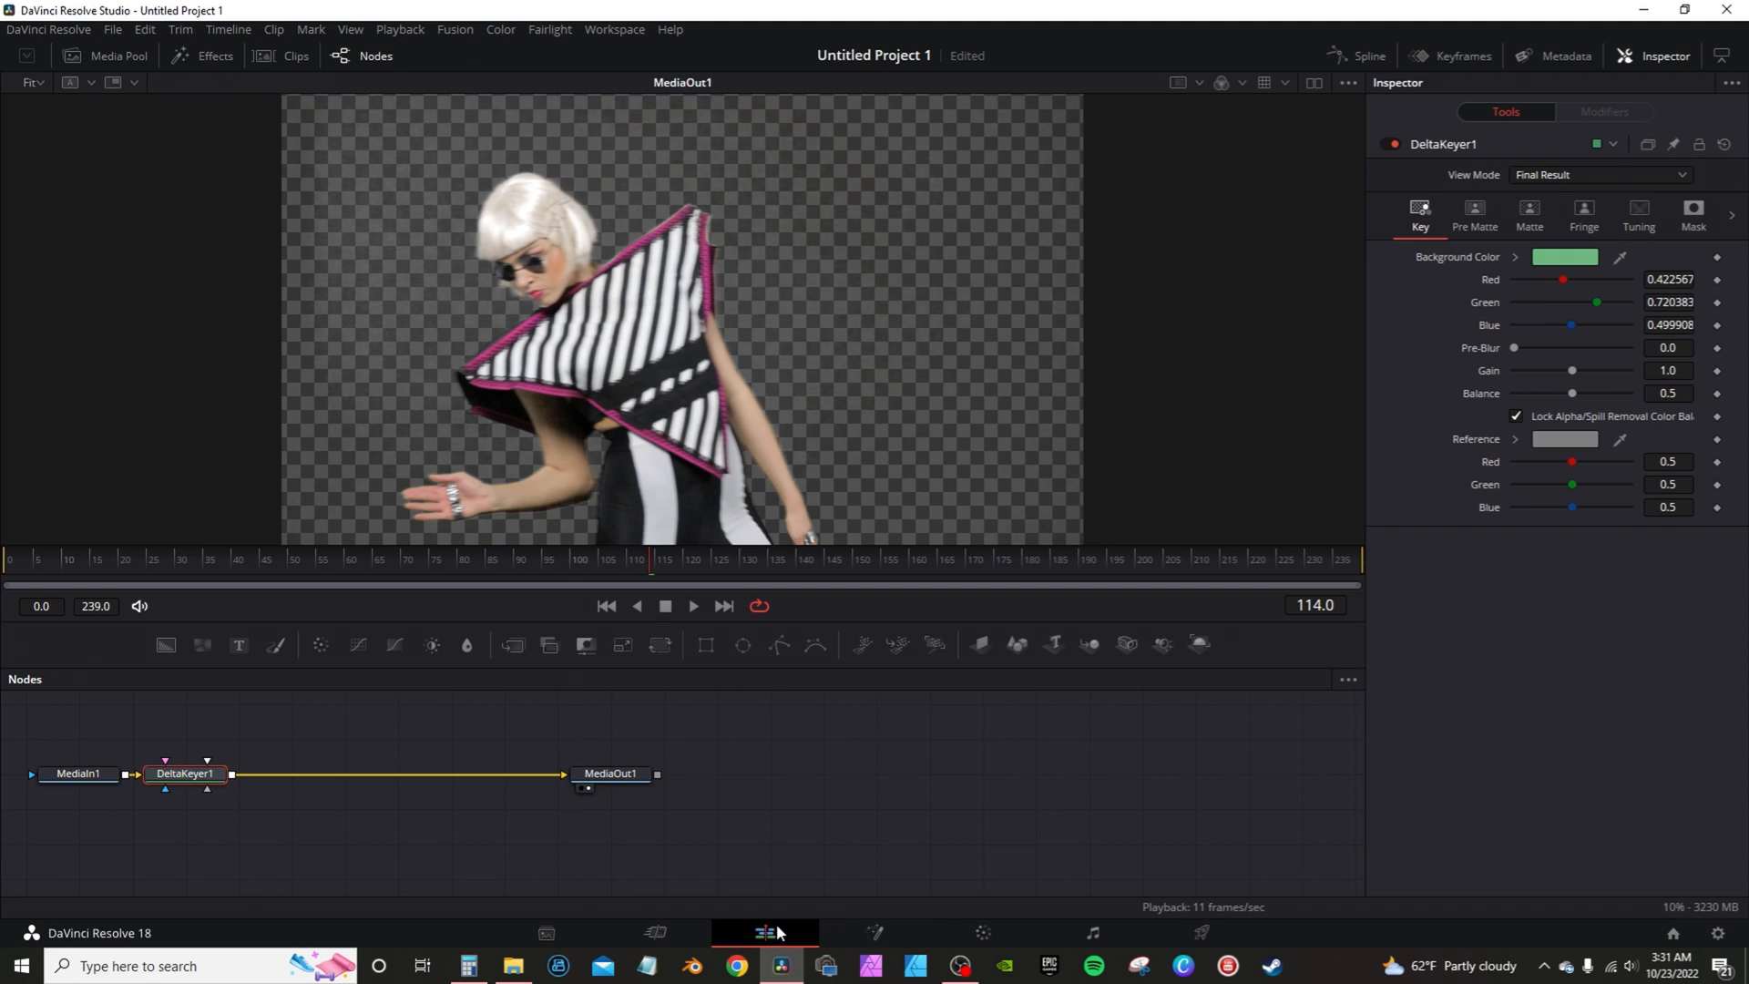
{"action": "left_click", "coordinate": [764, 933]}
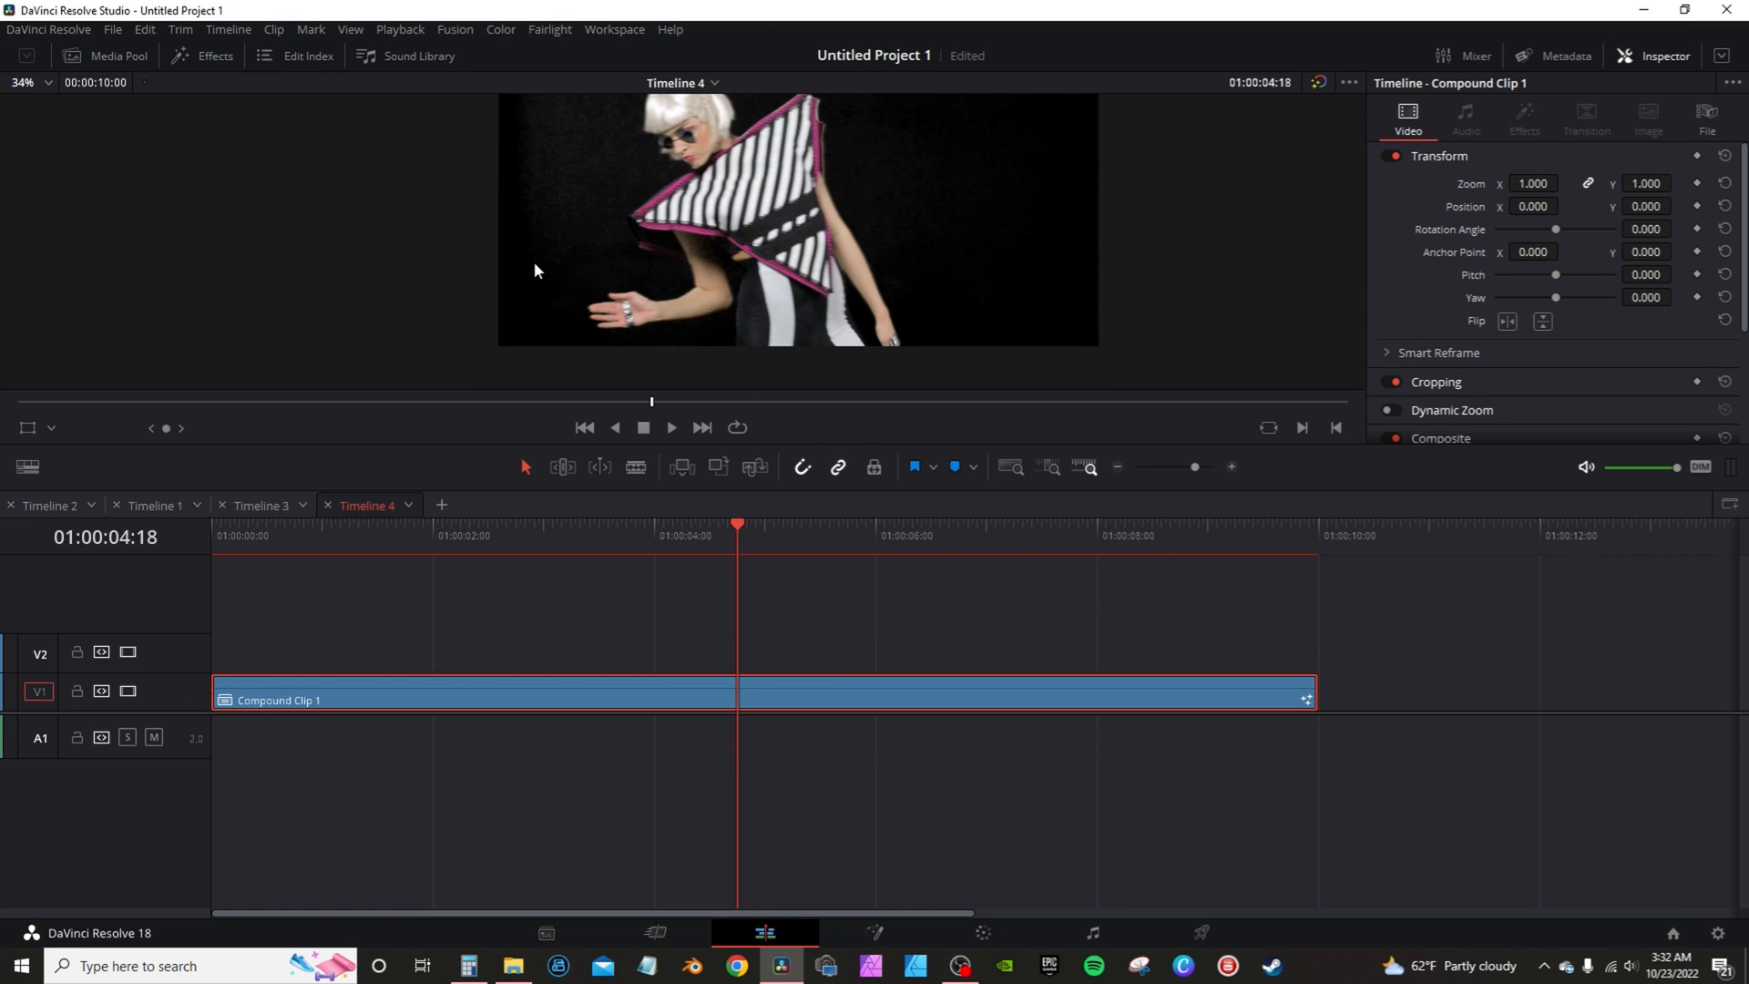
{"action": "mouse_move", "coordinate": [886, 935]}
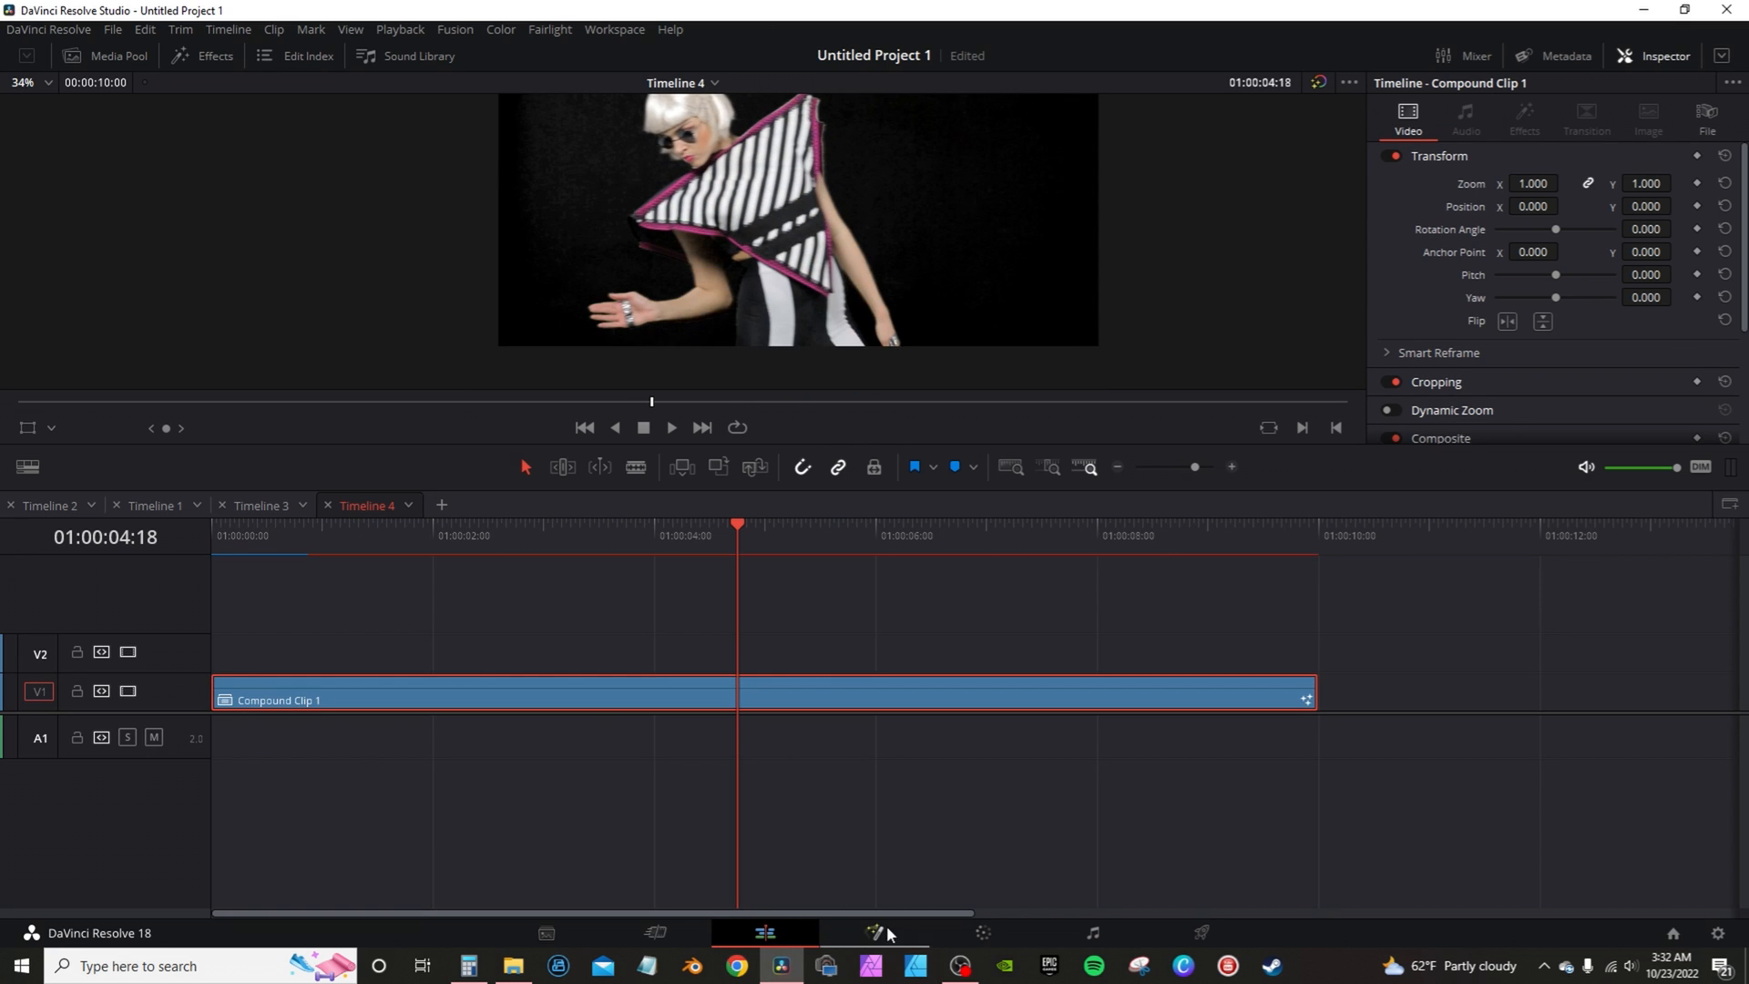
Set Delta Keyer matte thresholds to 0.339–0.783 using Status view, then Final Result.
{"action": "left_click", "coordinate": [873, 933]}
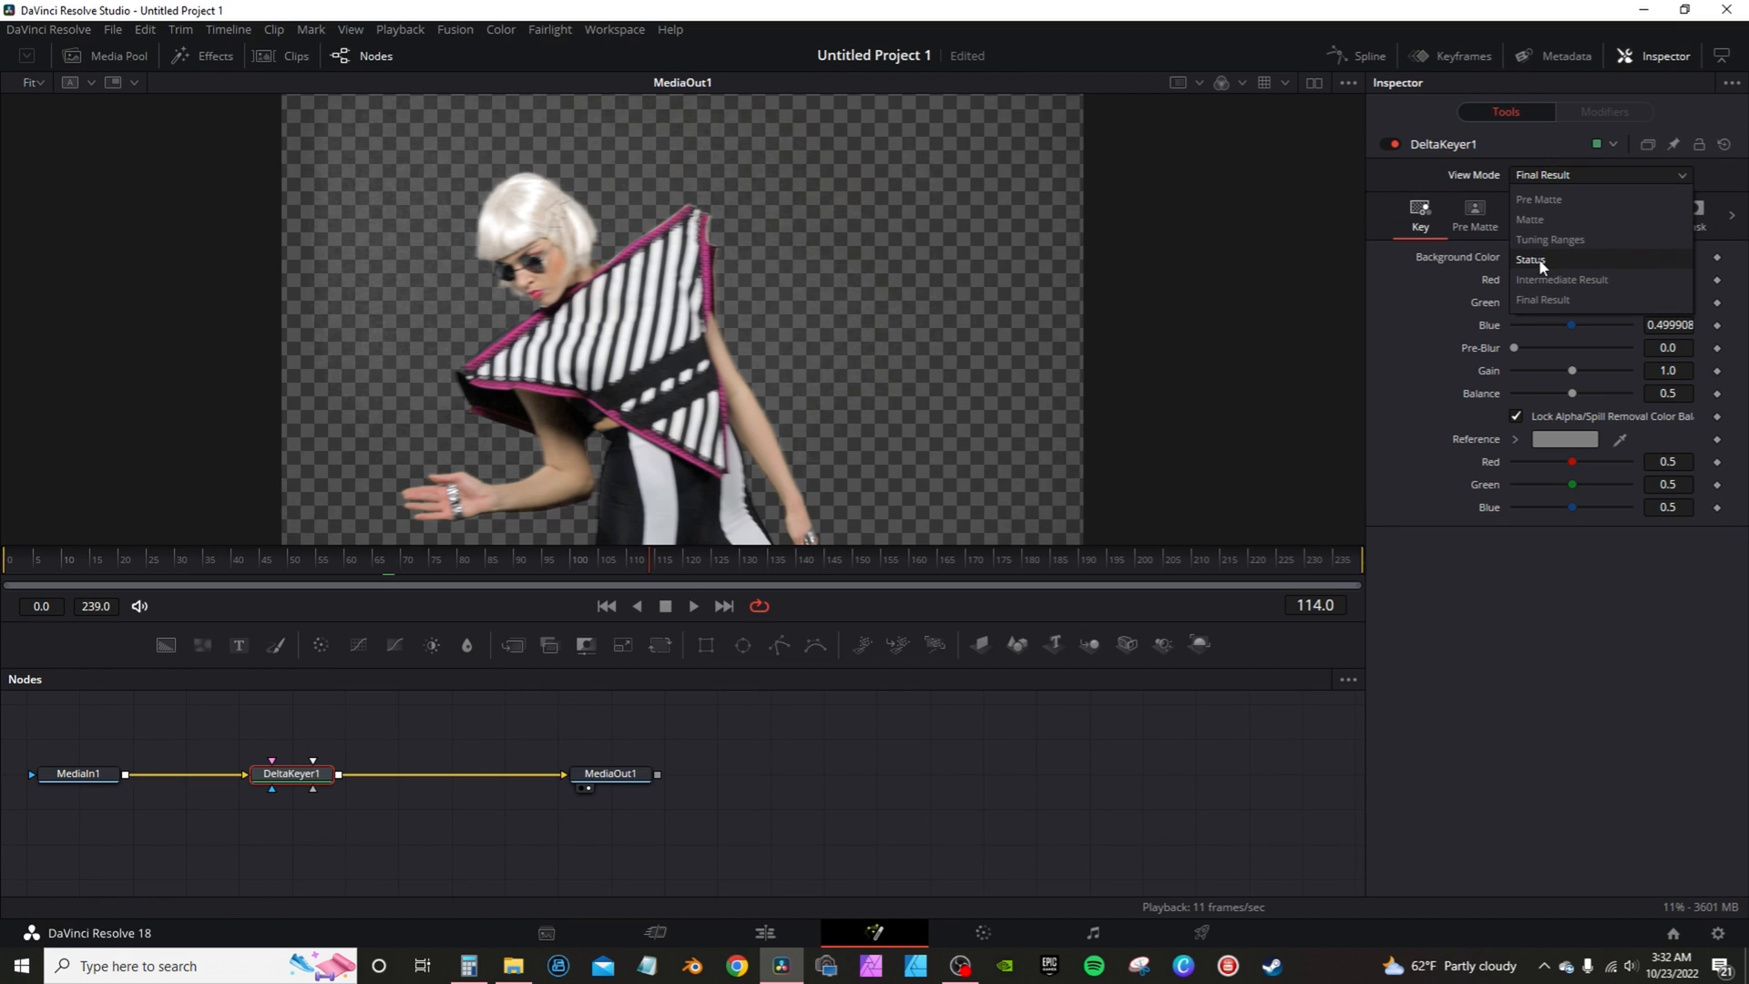
{"action": "left_click", "coordinate": [1531, 259]}
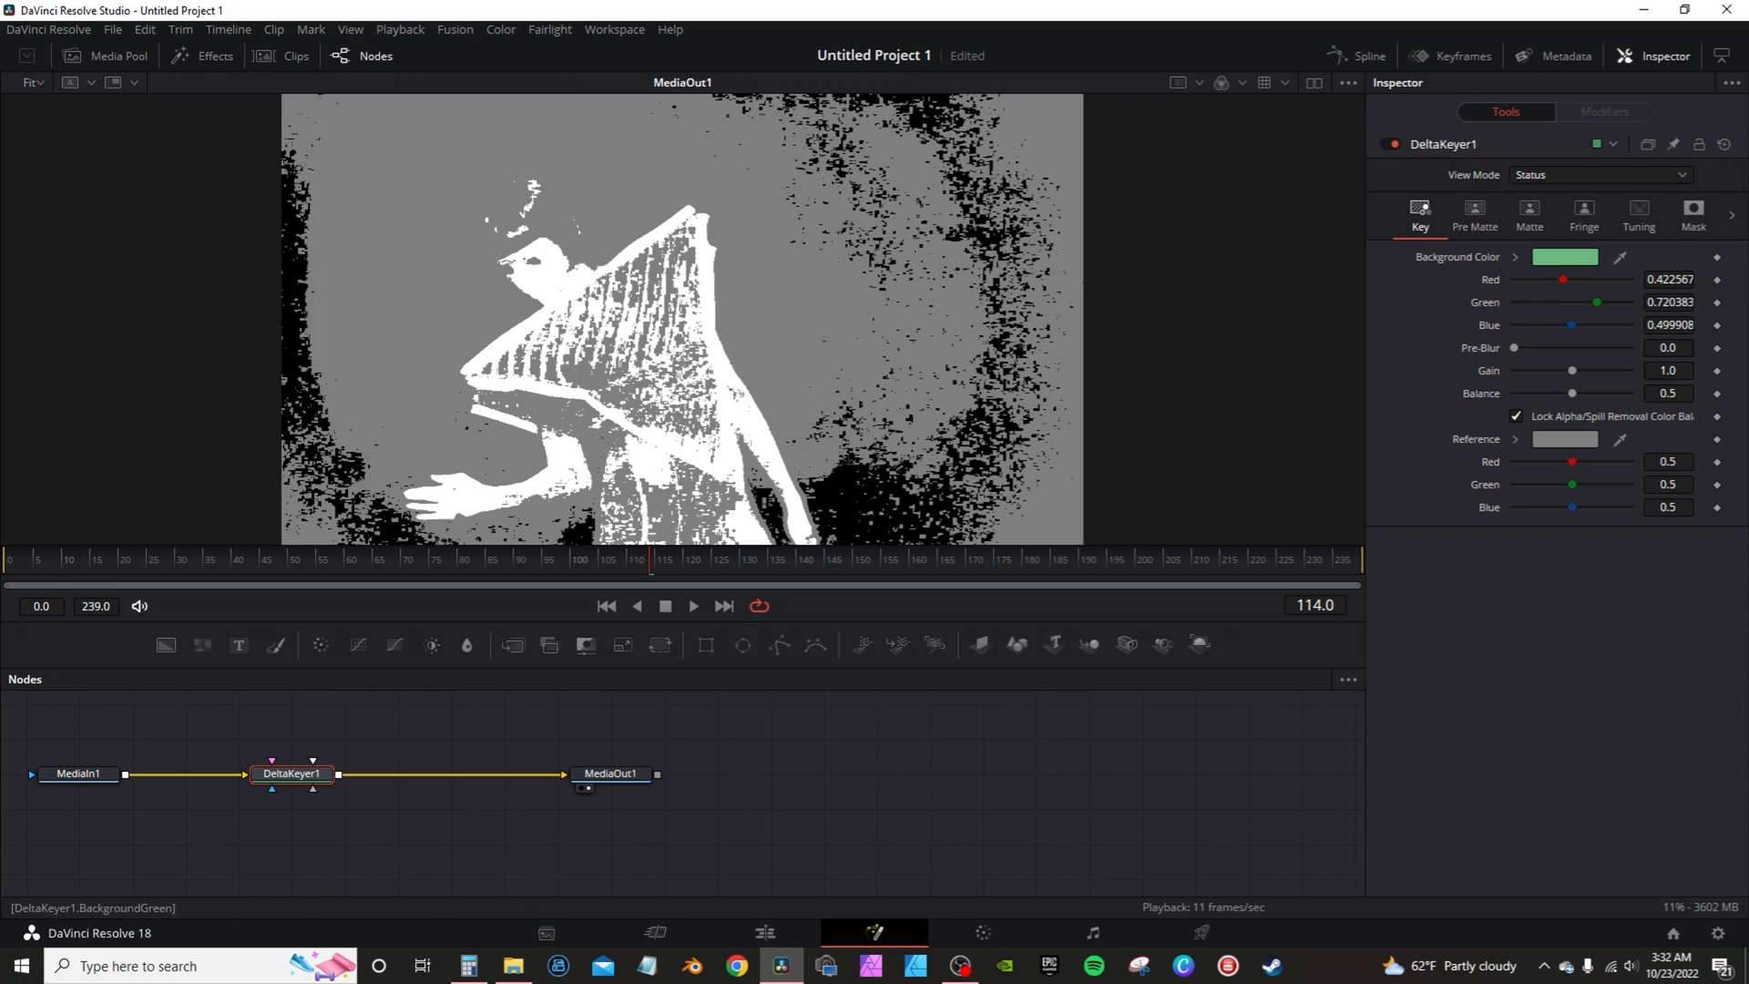
{"action": "left_click", "coordinate": [1529, 212]}
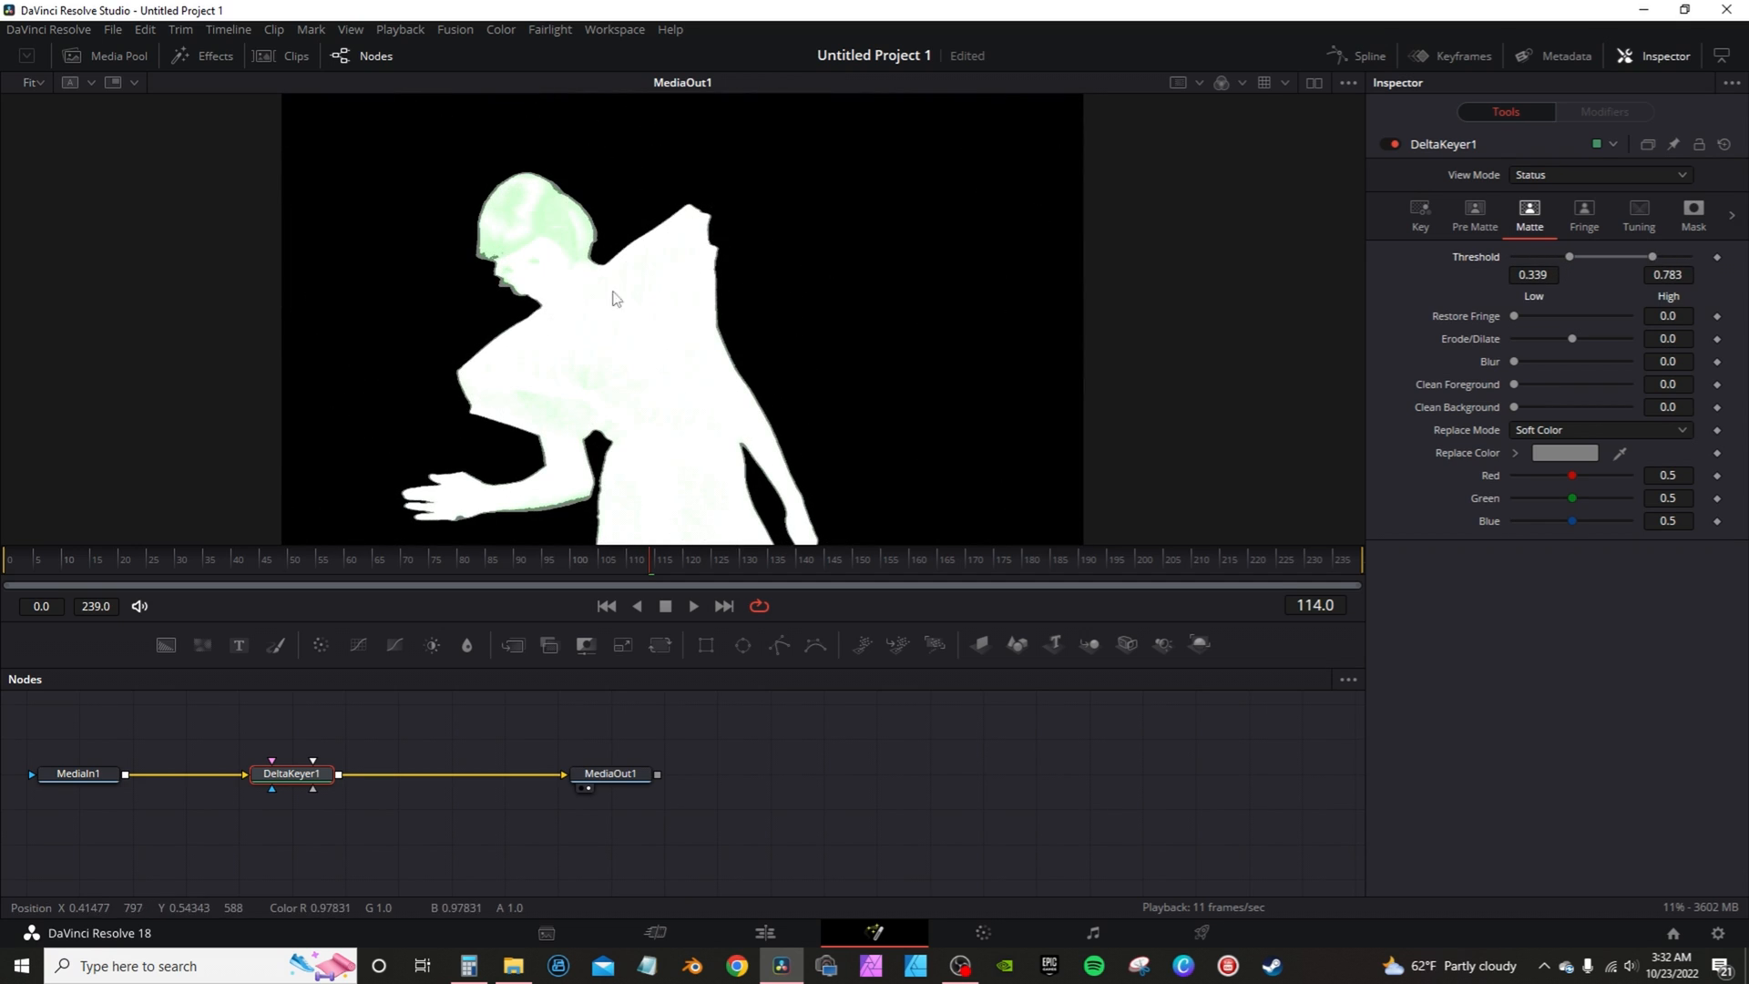
{"action": "left_click", "coordinate": [1600, 174]}
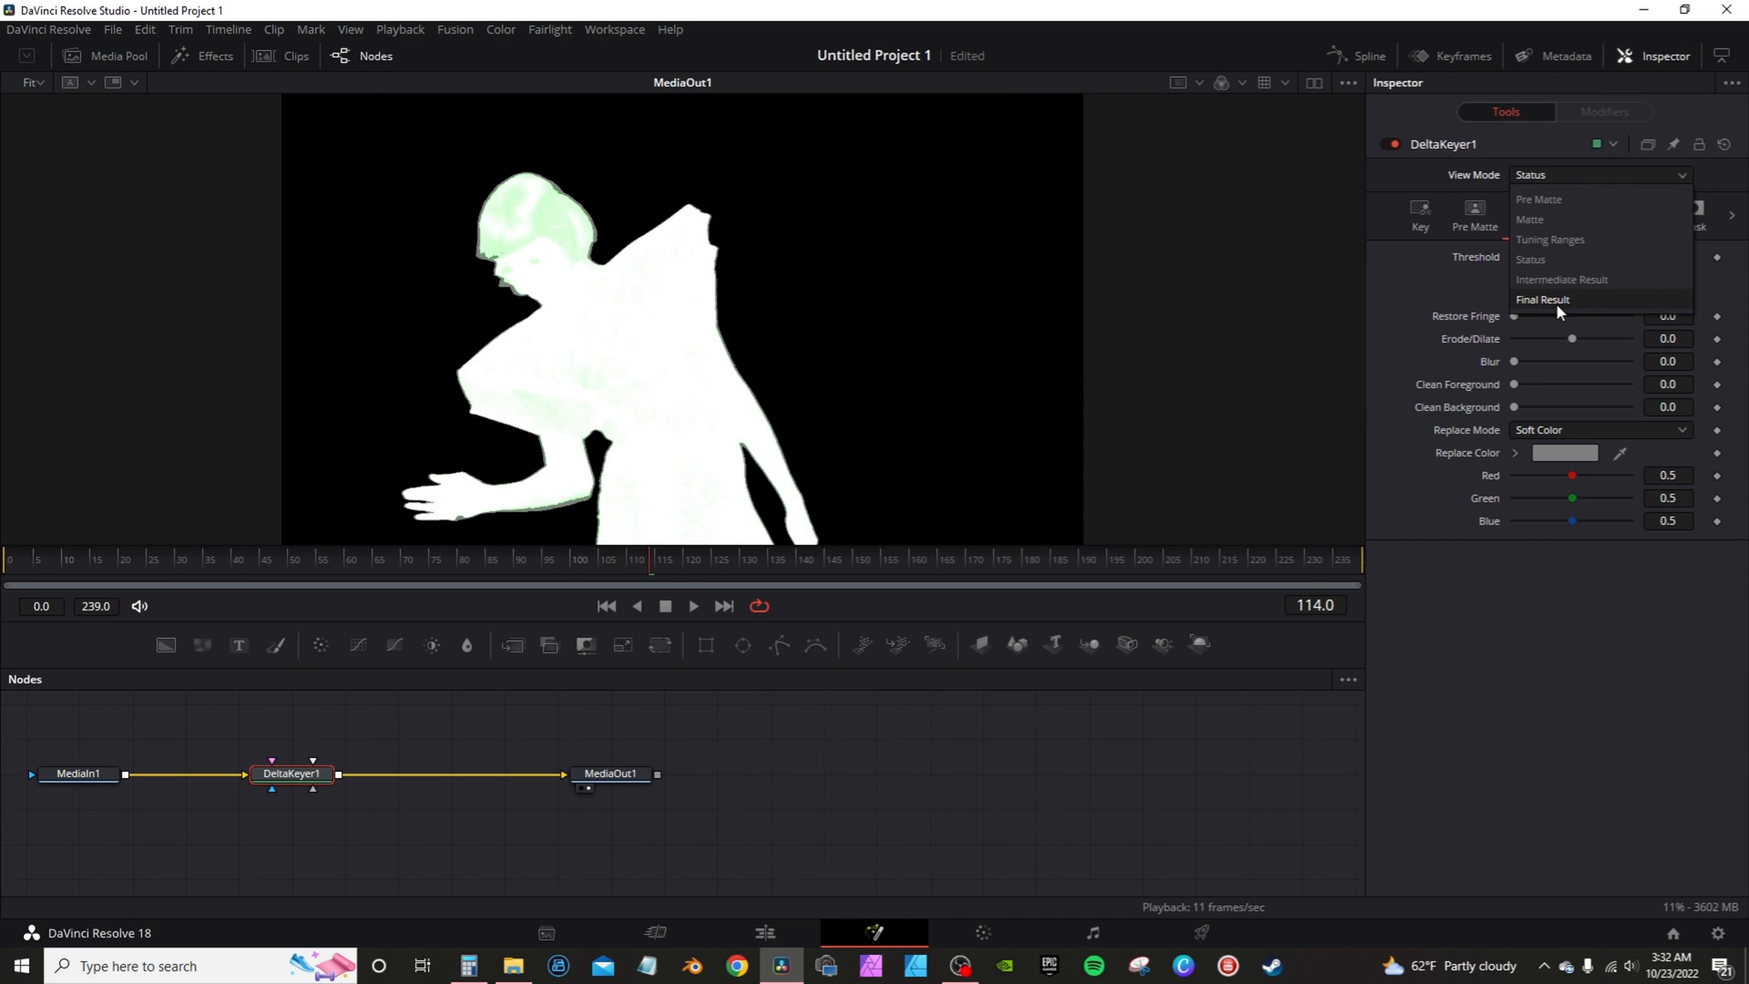
{"action": "left_click", "coordinate": [1541, 298]}
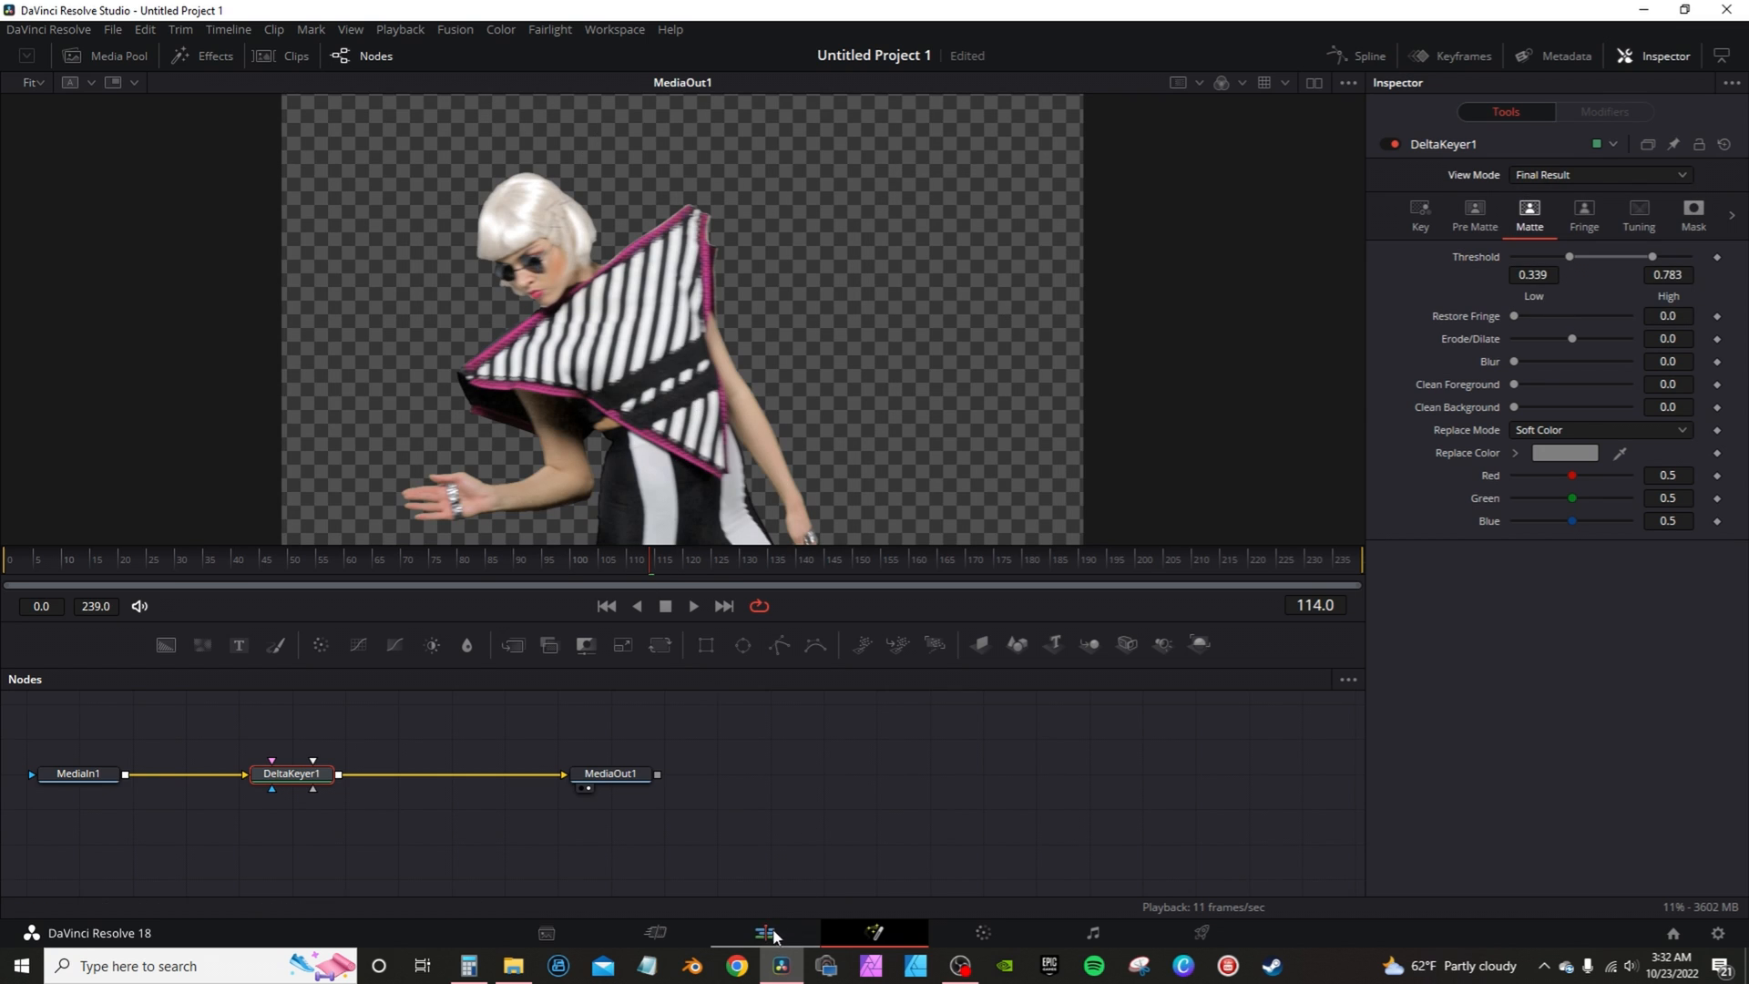
{"action": "left_click", "coordinate": [763, 933]}
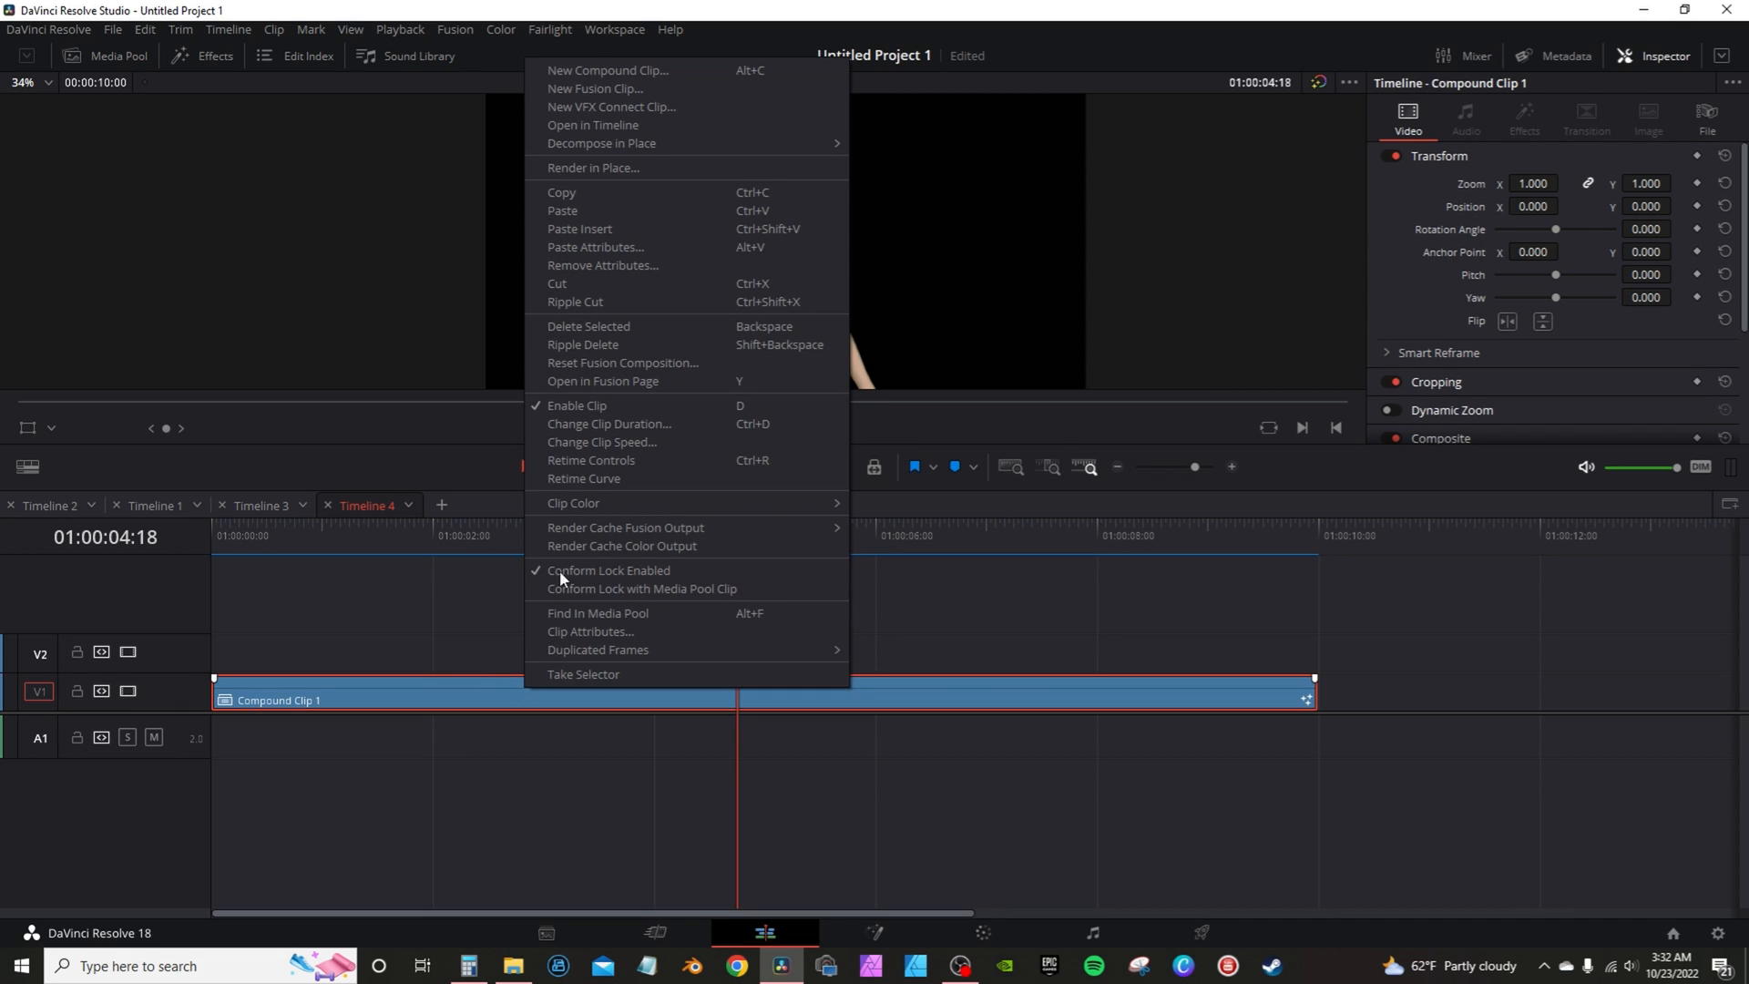
Render Compound Clip 1 in place as QuickTime DNxHR 444 12-bit.
{"action": "left_click", "coordinate": [592, 168]}
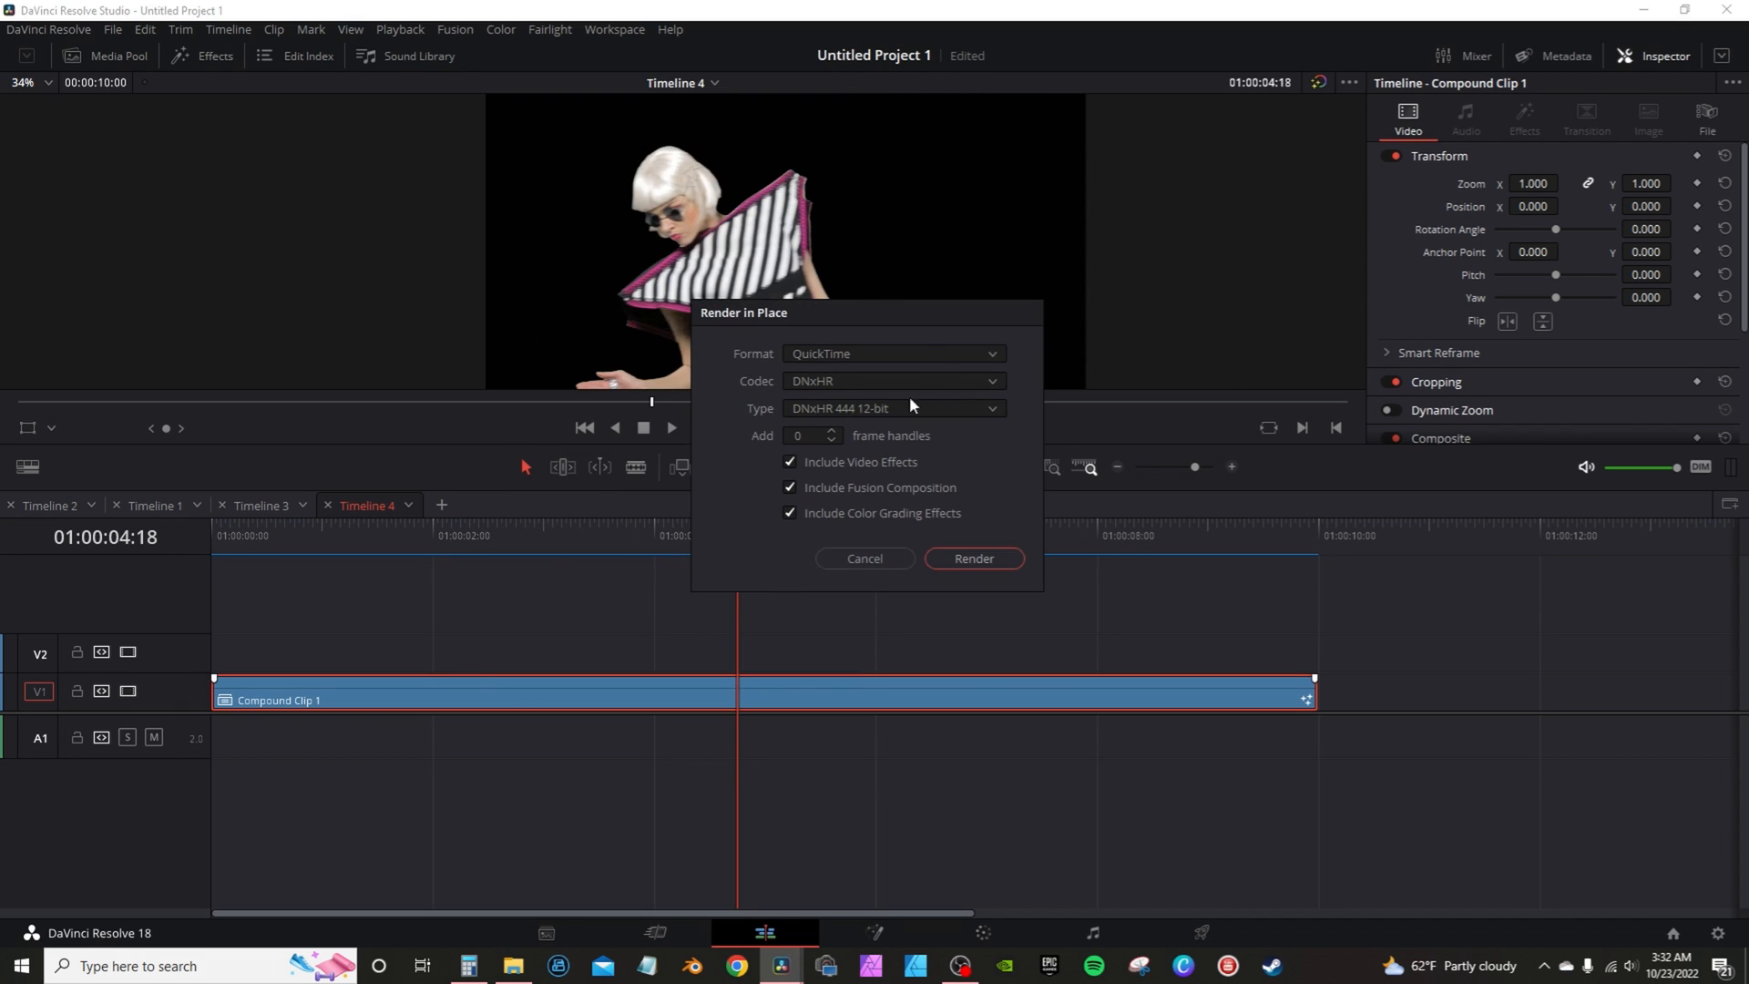
{"action": "mouse_move", "coordinate": [791, 394]}
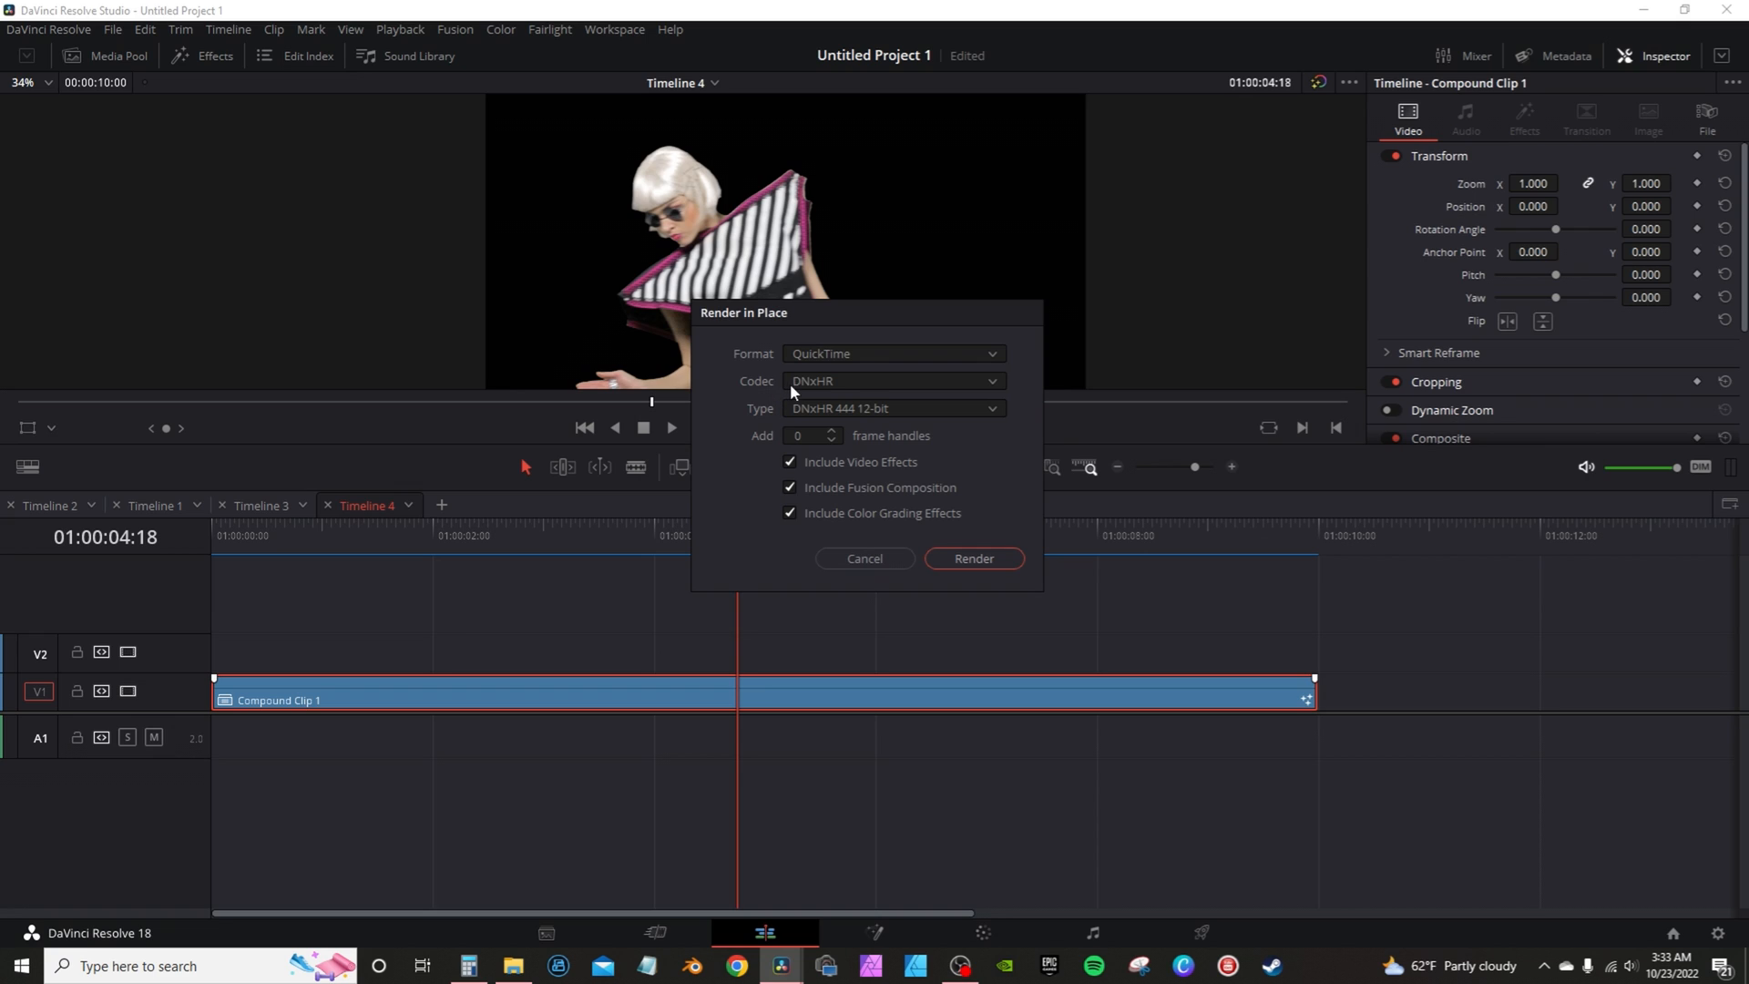
{"action": "mouse_move", "coordinate": [769, 429]}
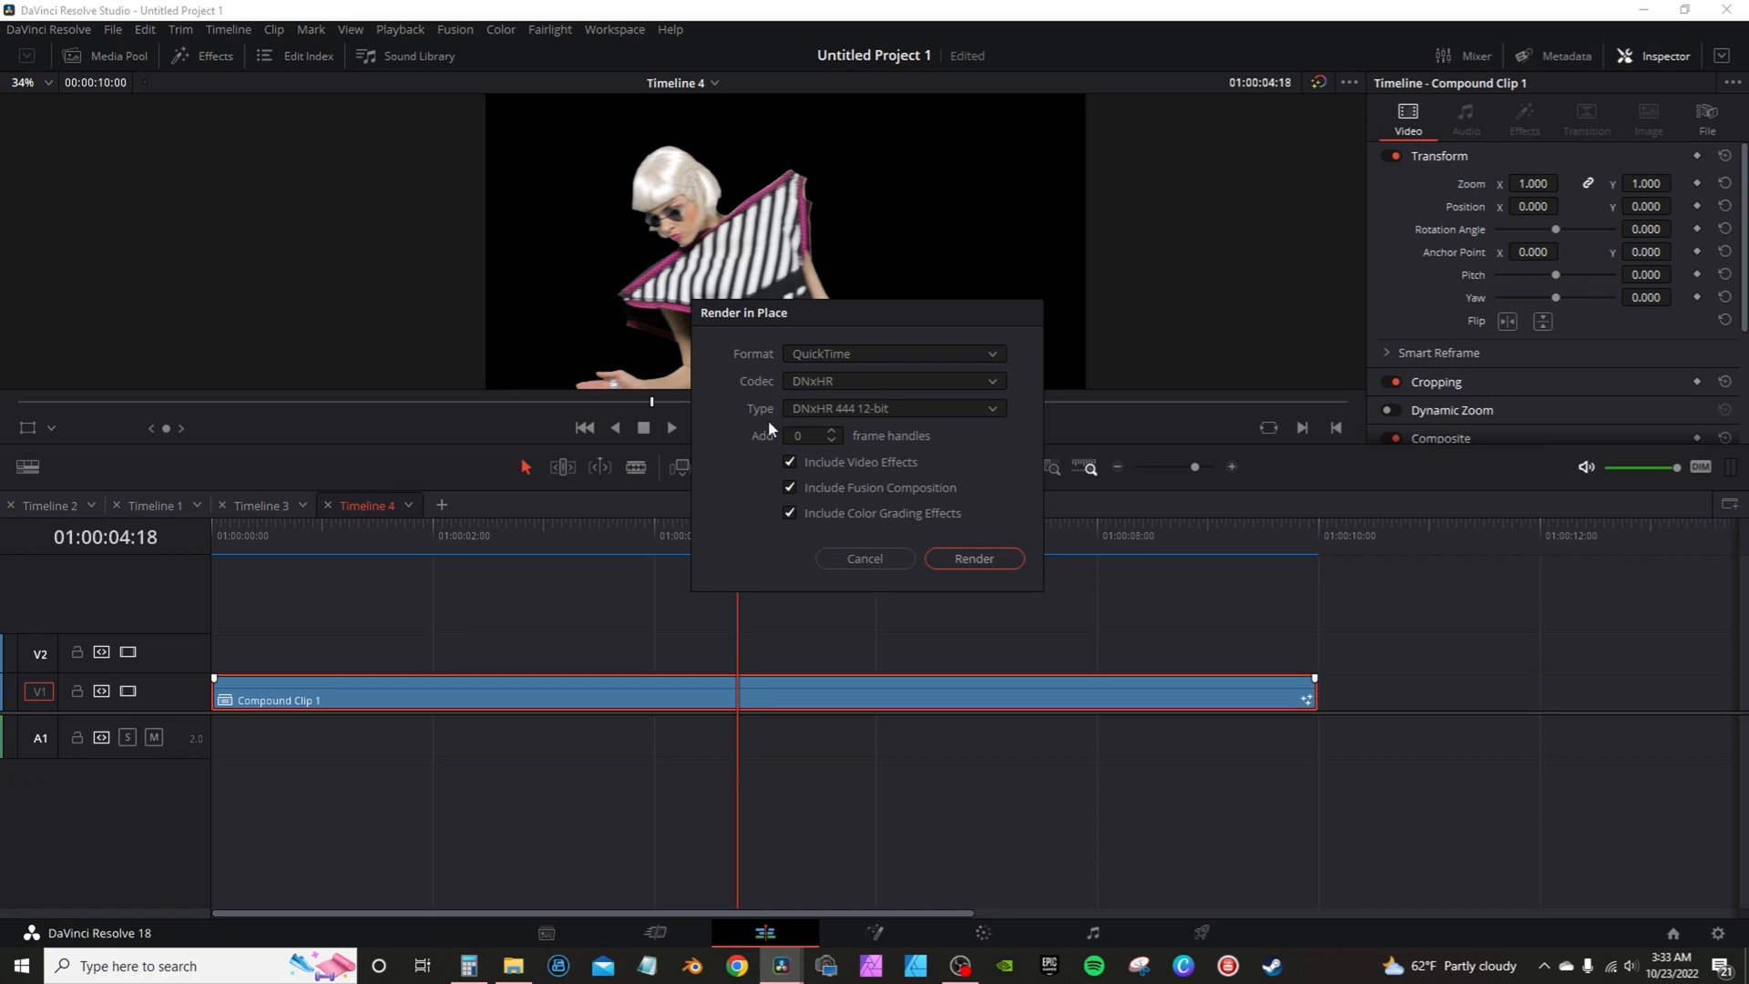
{"action": "mouse_move", "coordinate": [904, 418]}
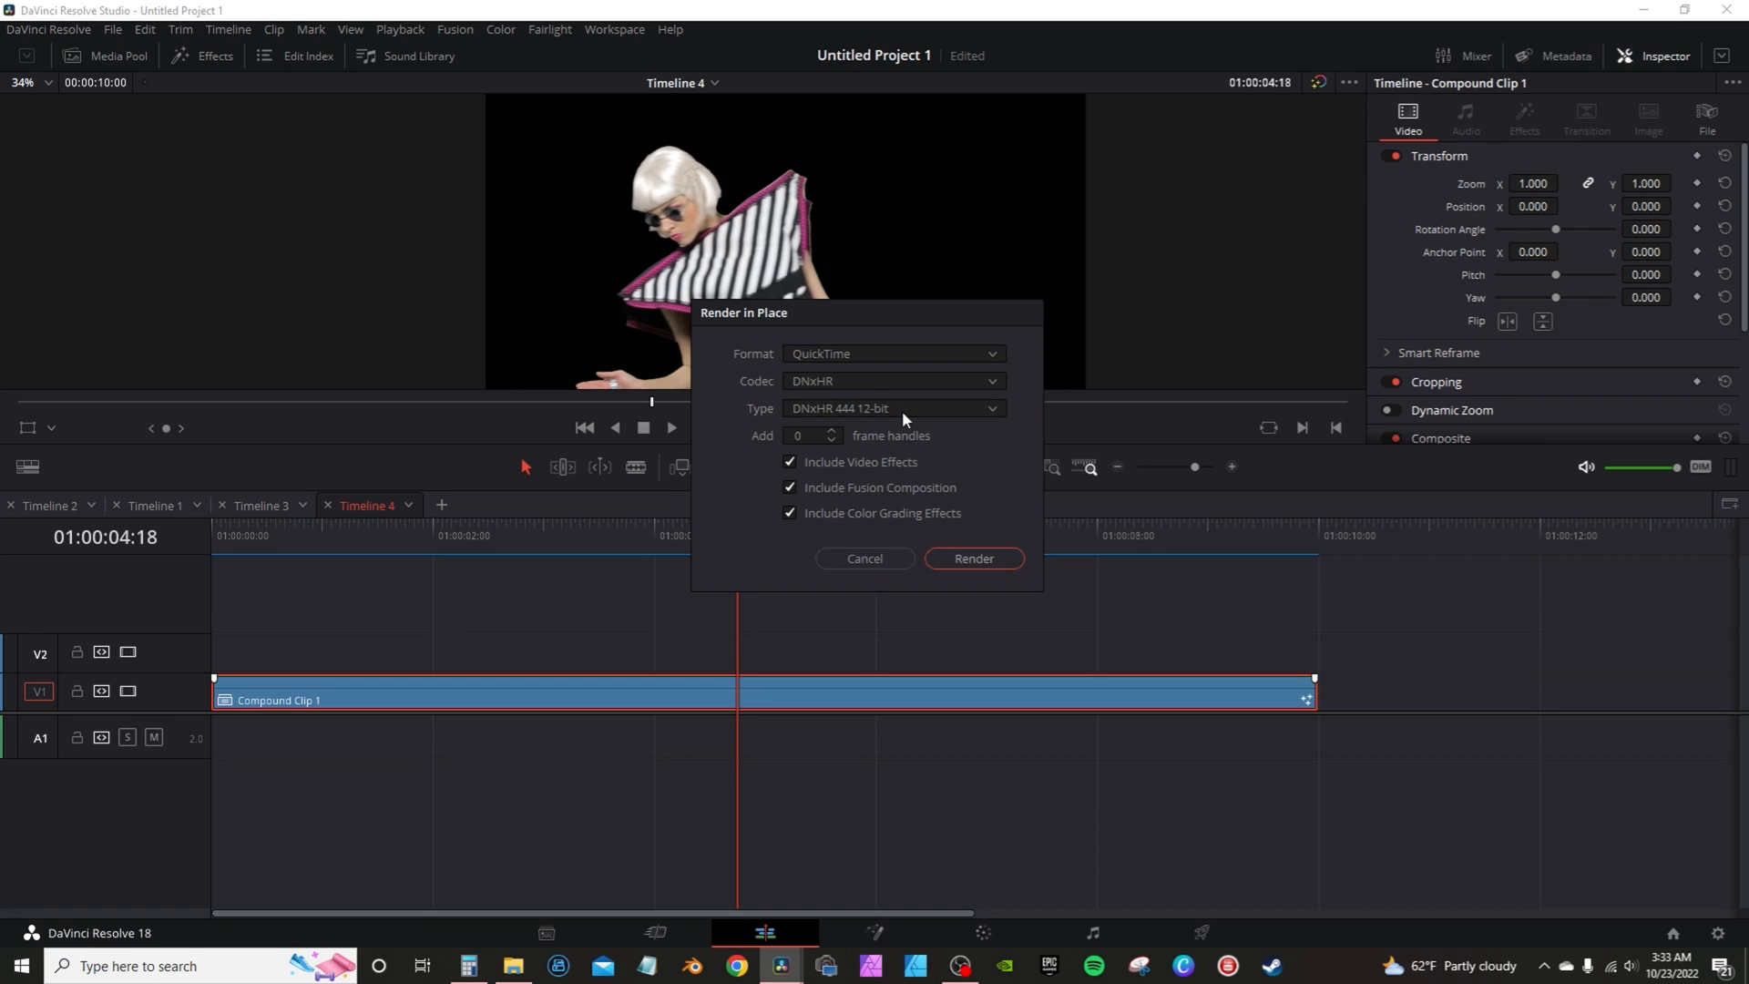
{"action": "mouse_move", "coordinate": [850, 426]}
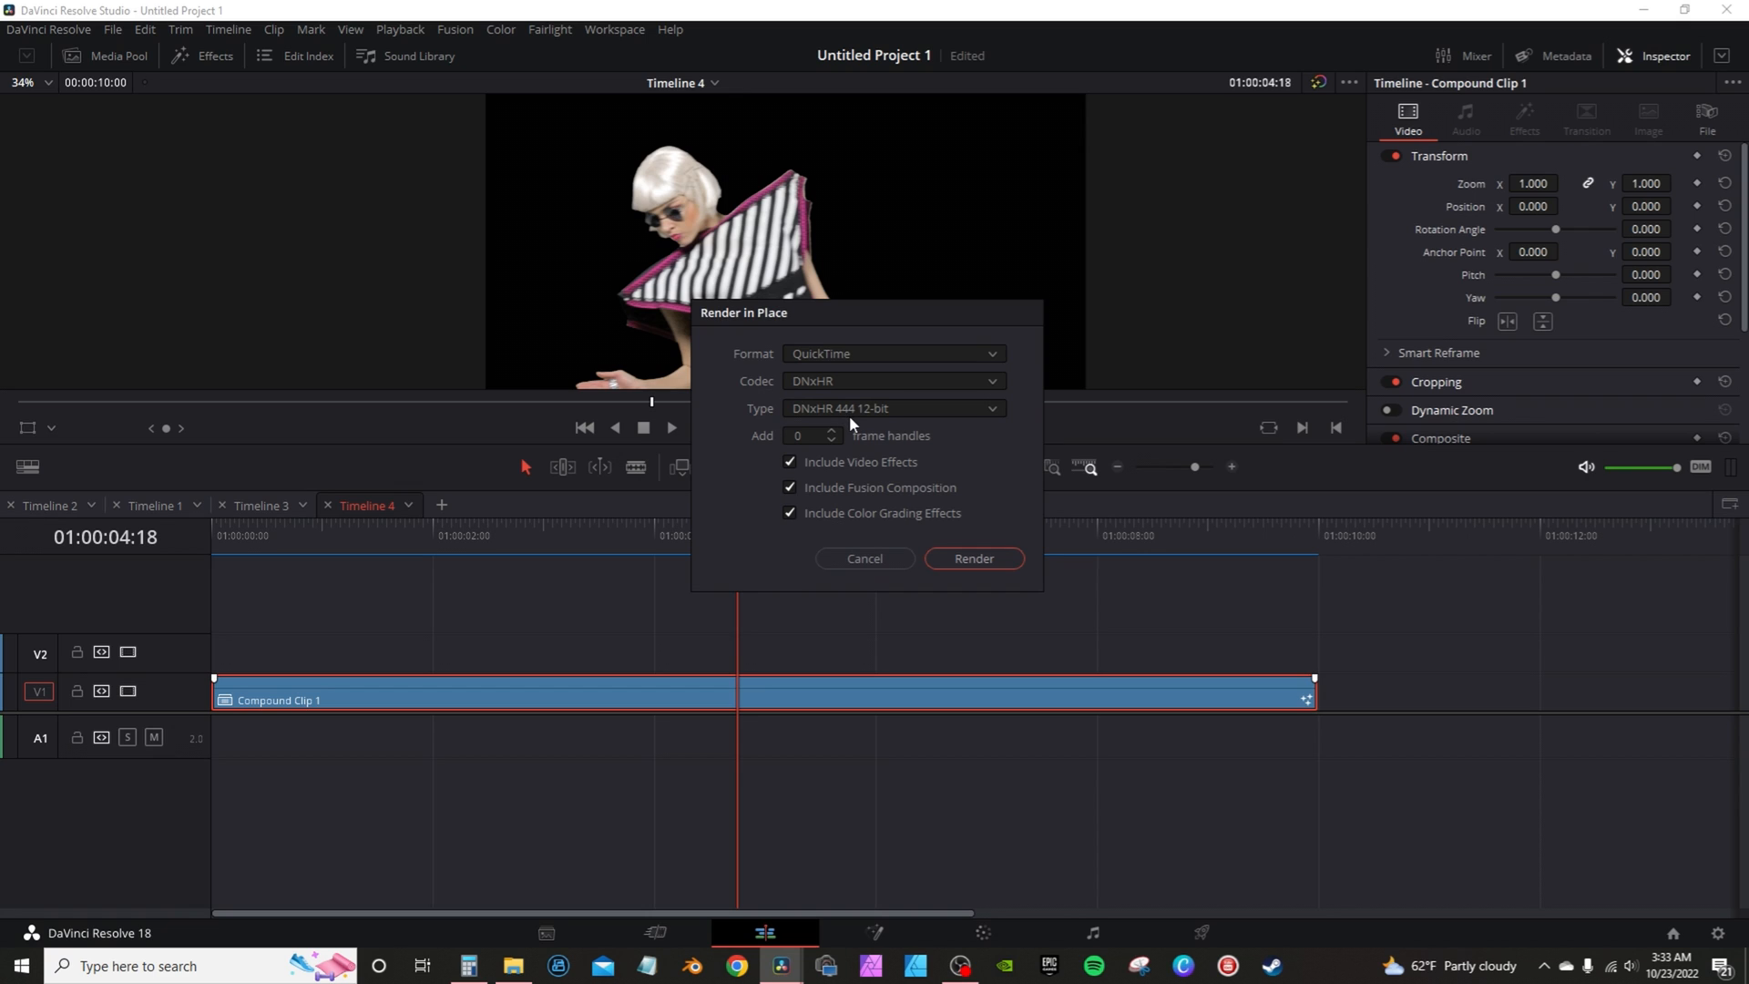
{"action": "mouse_move", "coordinate": [893, 414]}
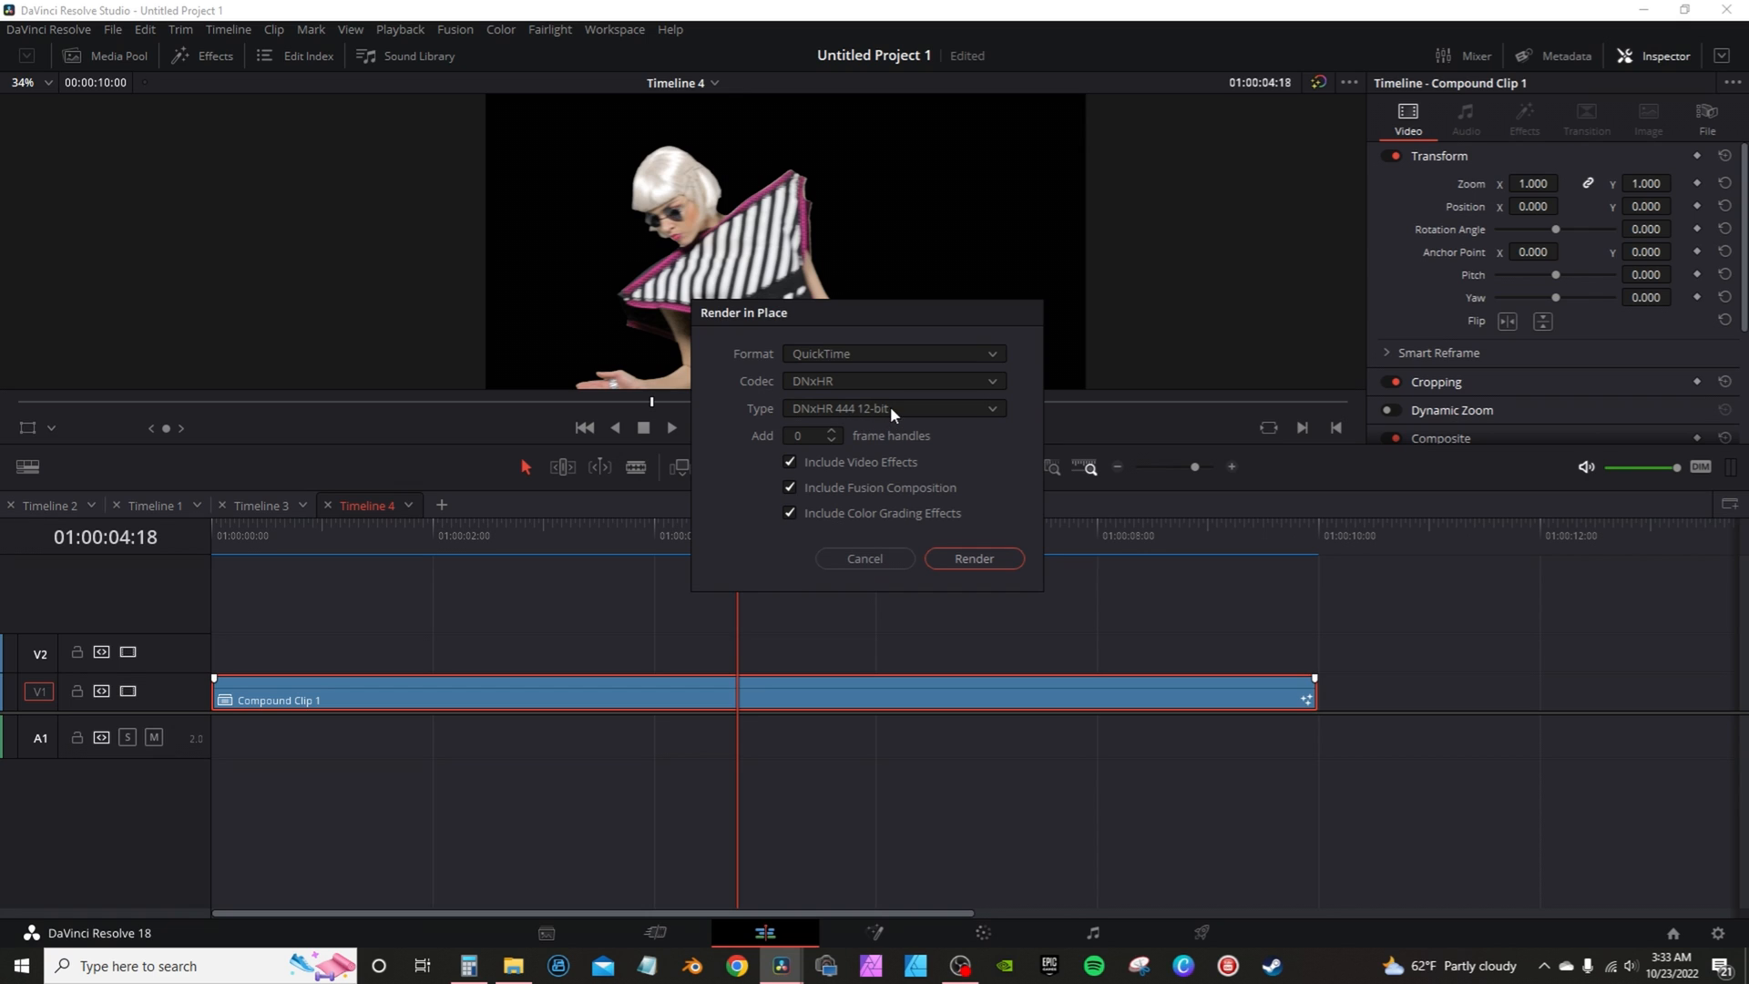
{"action": "mouse_move", "coordinate": [859, 257]}
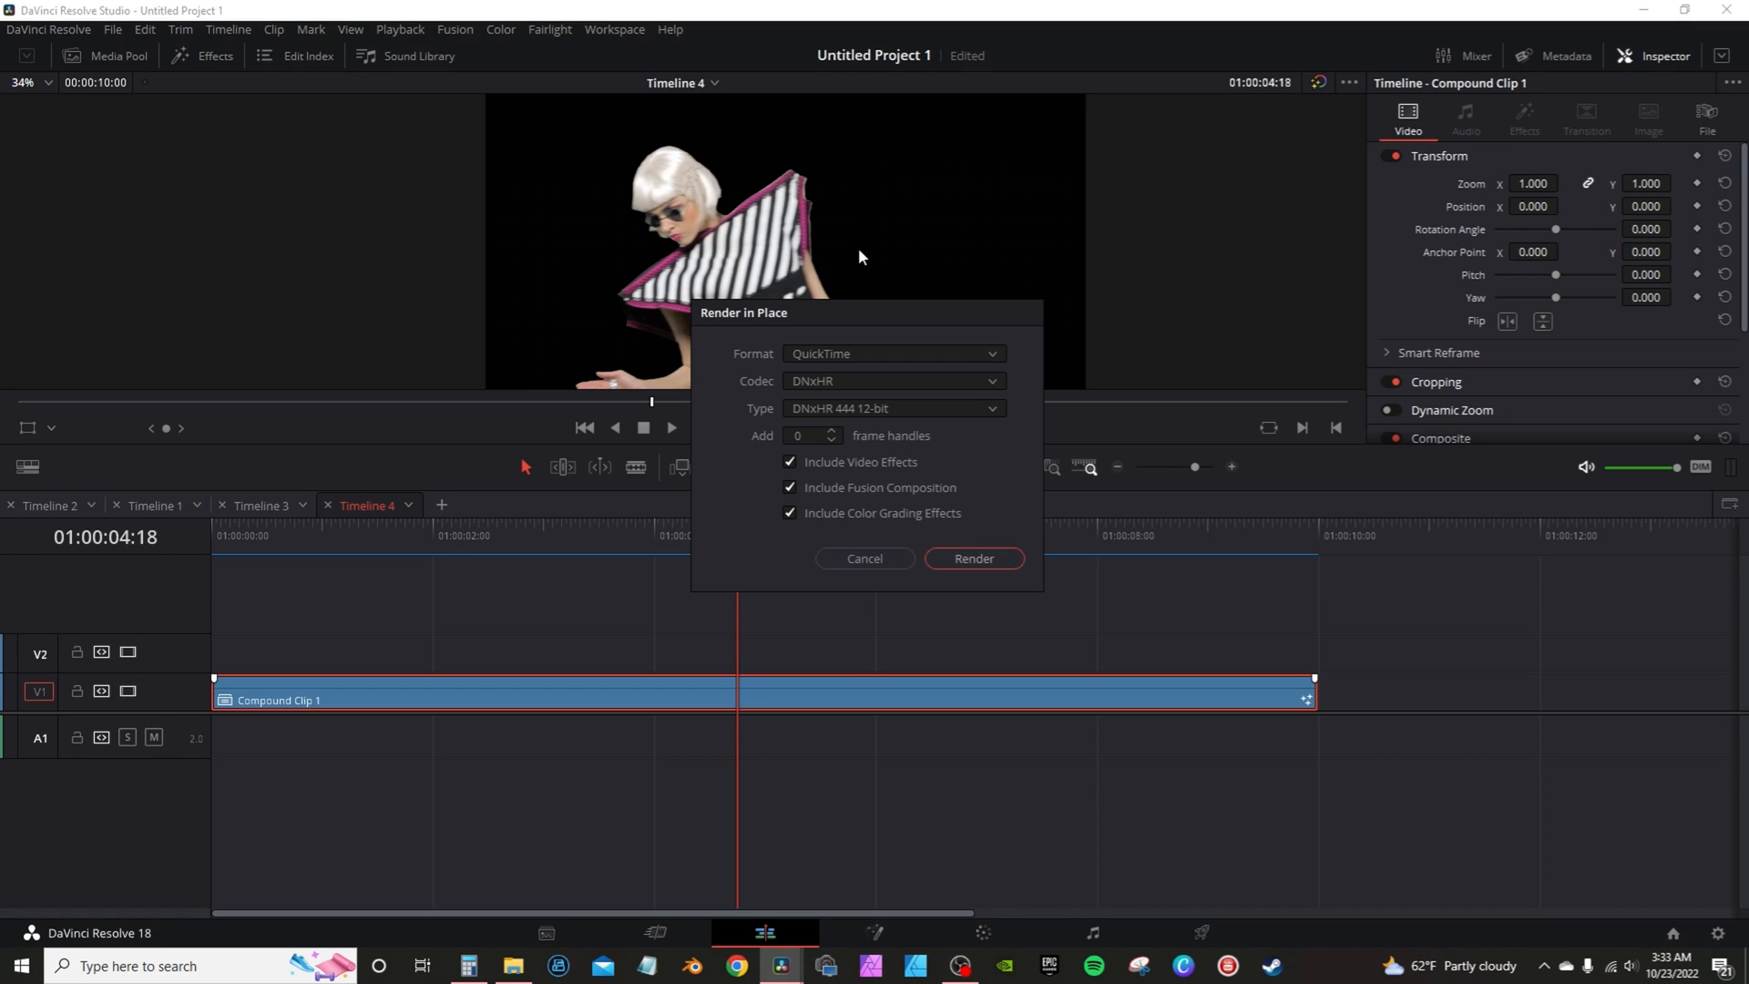
{"action": "mouse_move", "coordinate": [823, 208]}
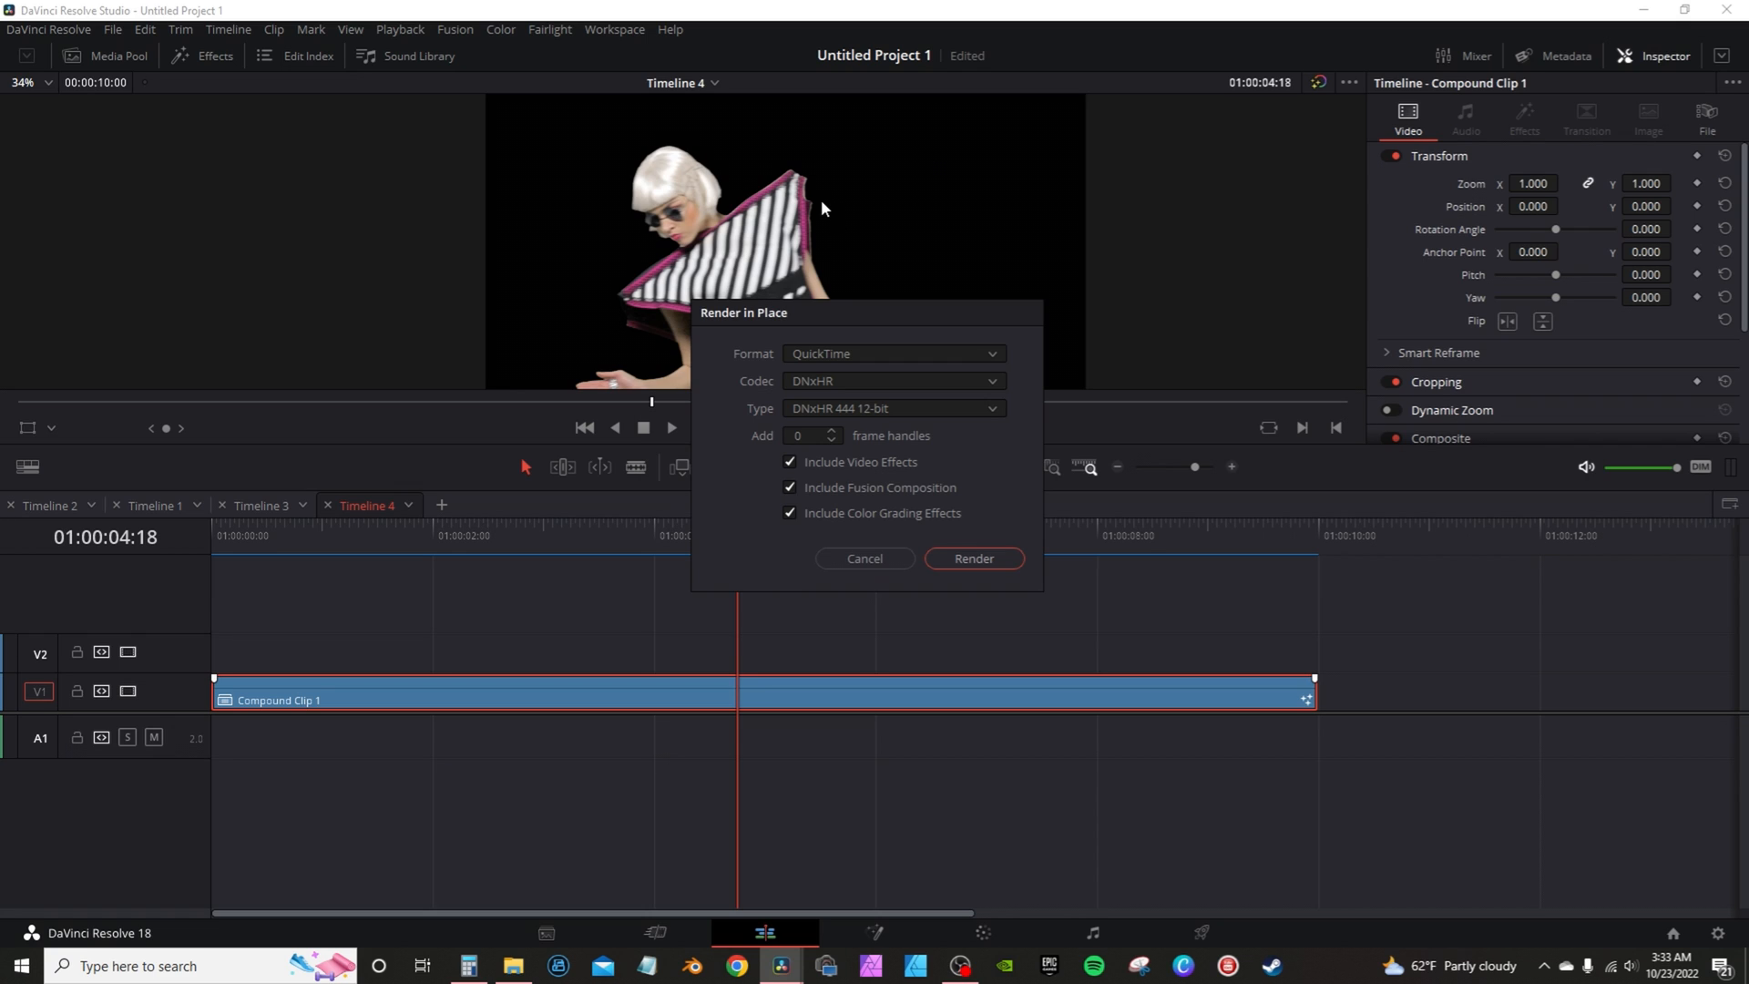
{"action": "mouse_move", "coordinate": [881, 417]}
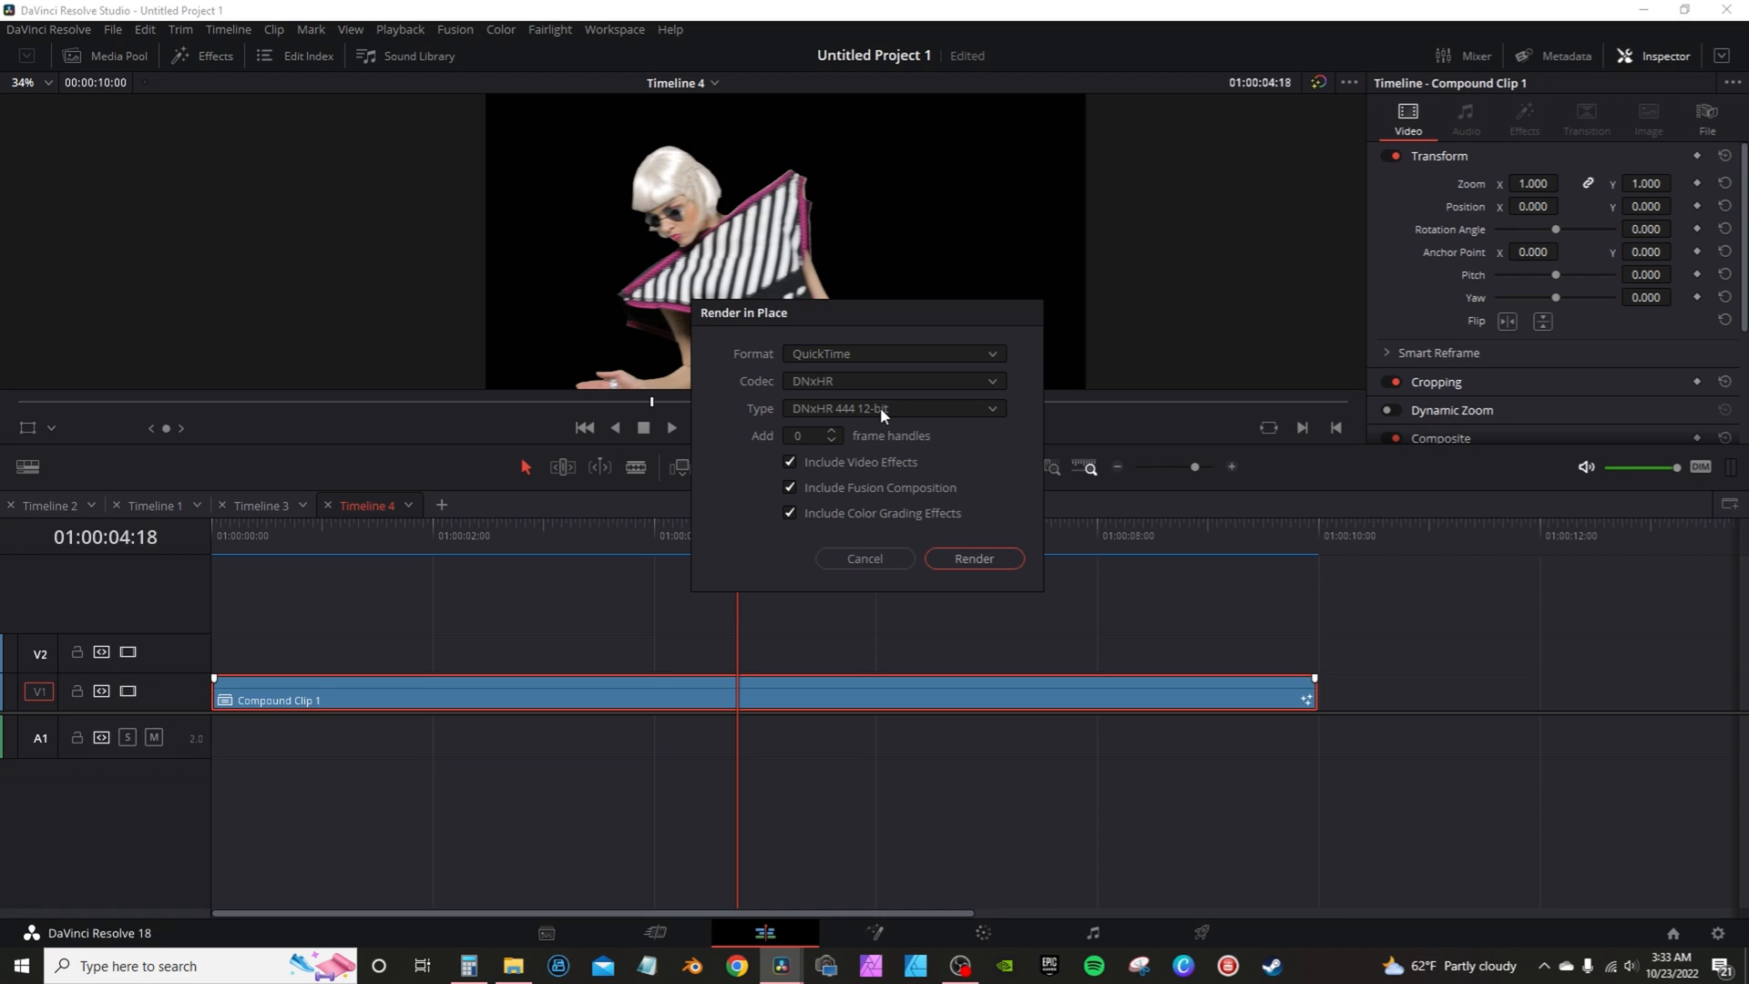
{"action": "left_click", "coordinate": [972, 558]}
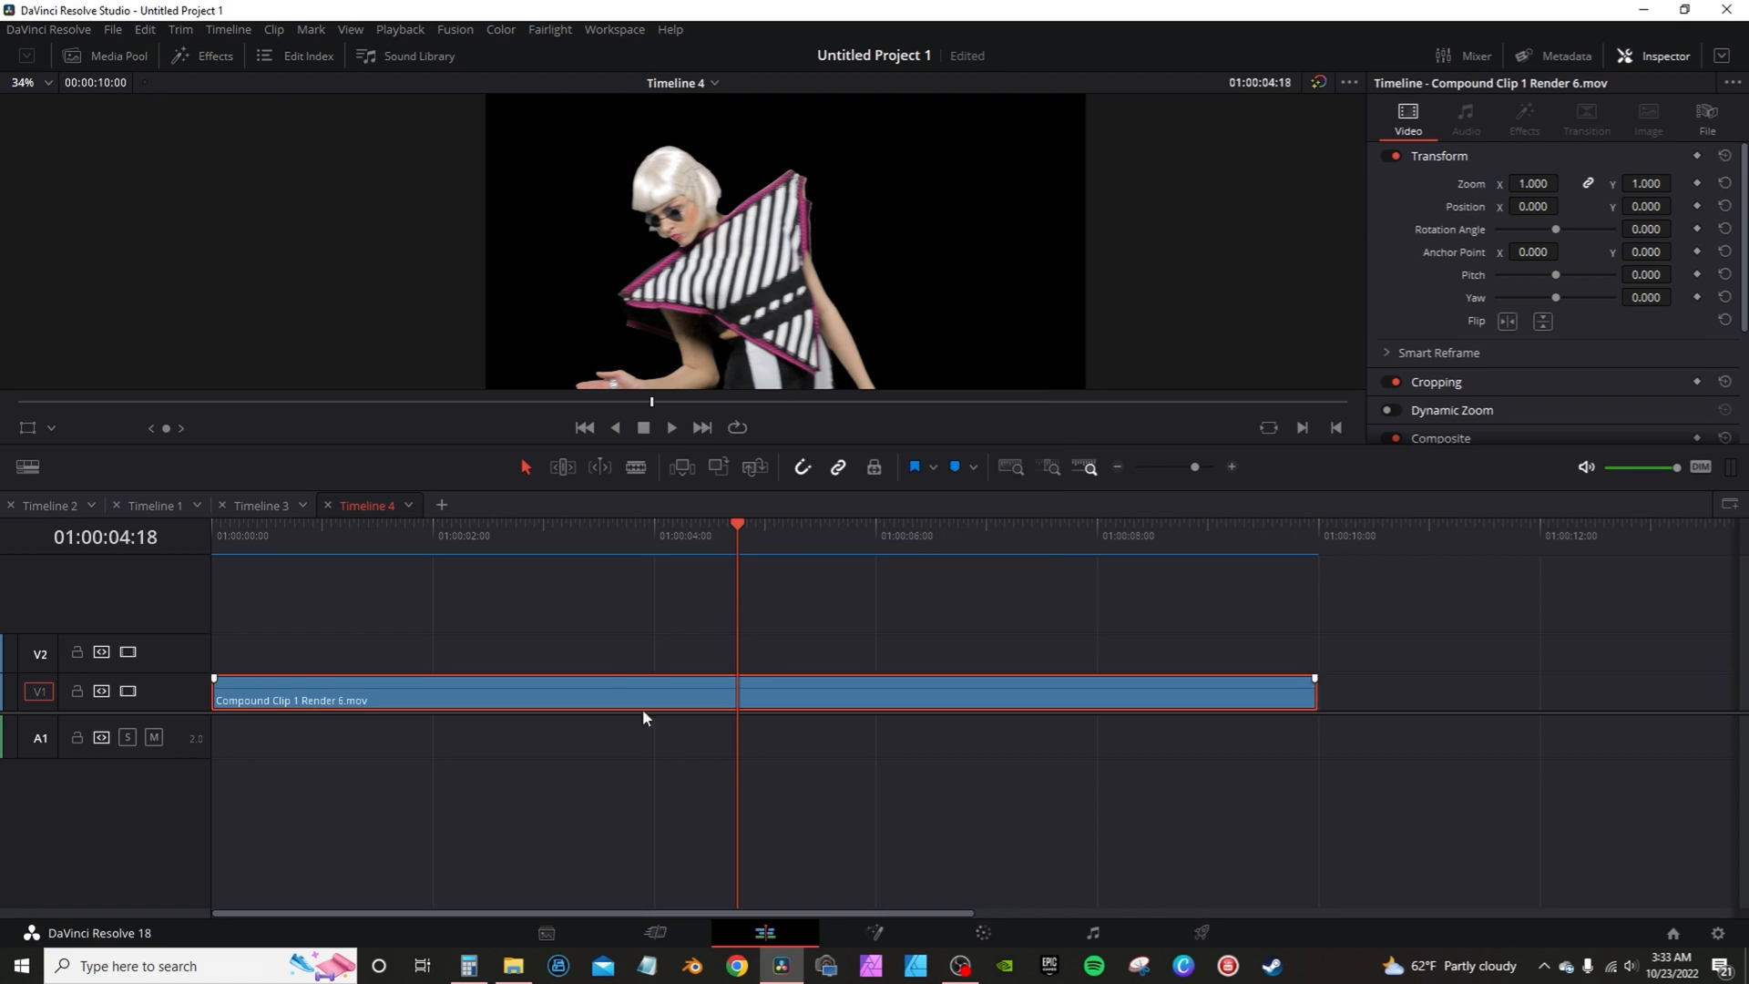
{"action": "mouse_move", "coordinate": [634, 764]}
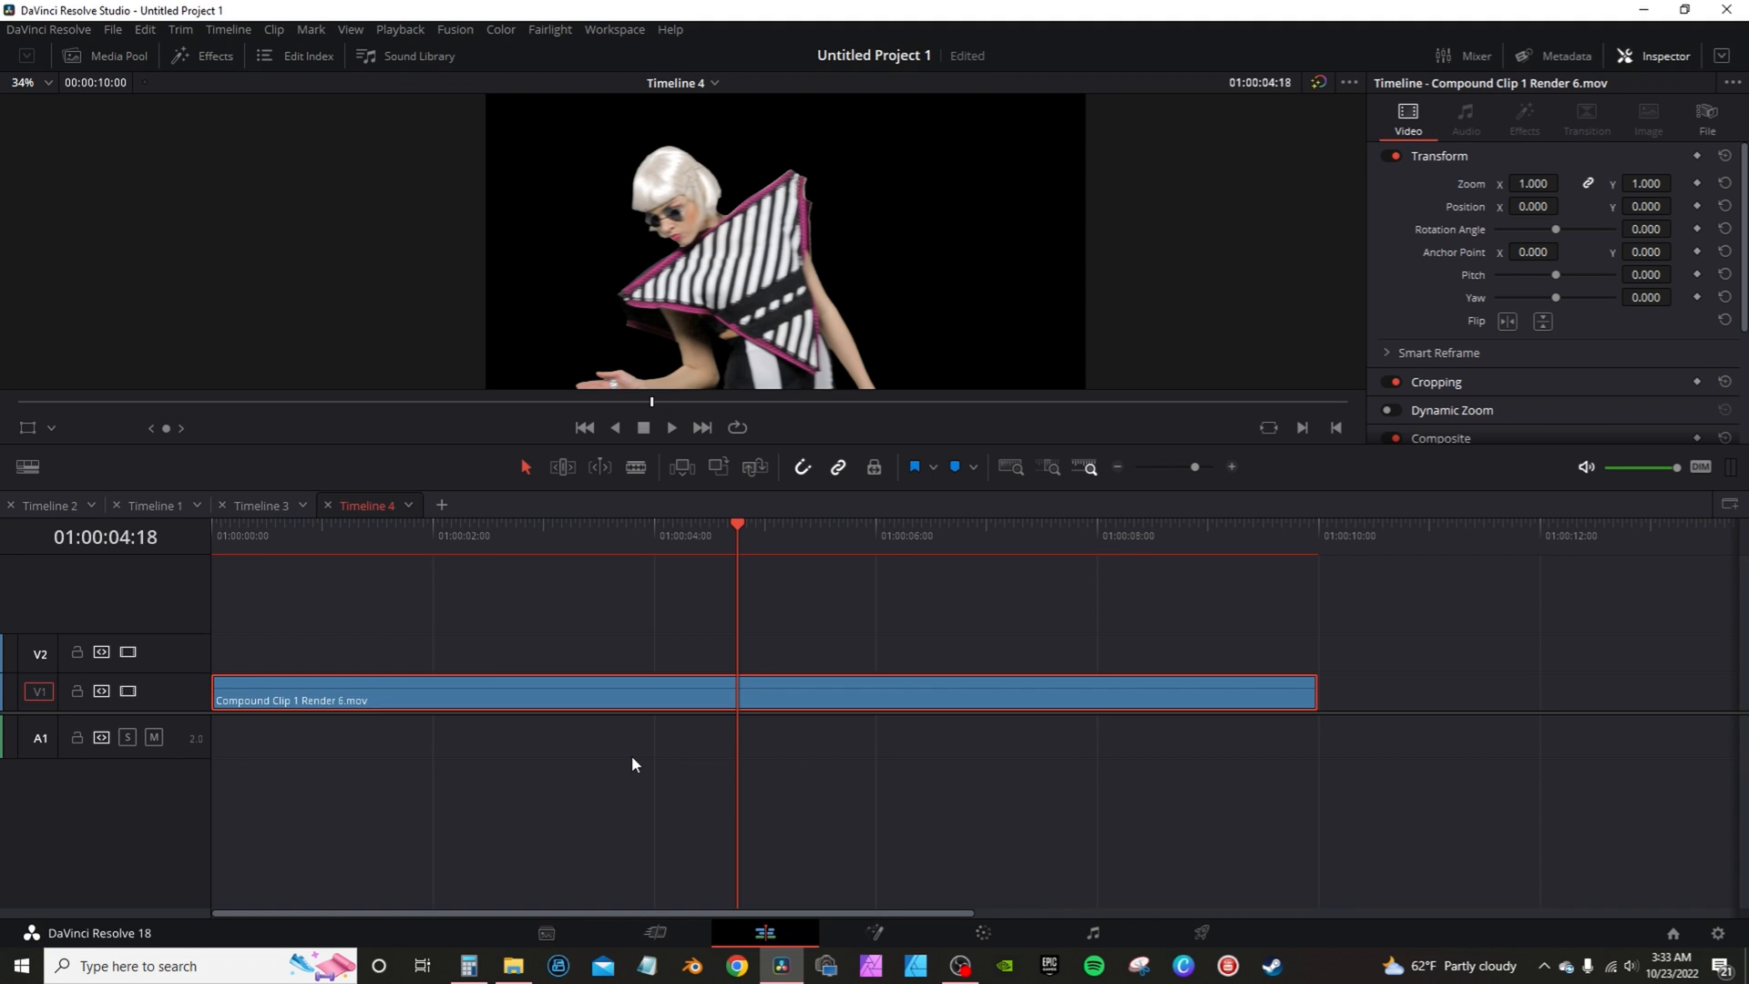
{"action": "left_click", "coordinate": [874, 933]}
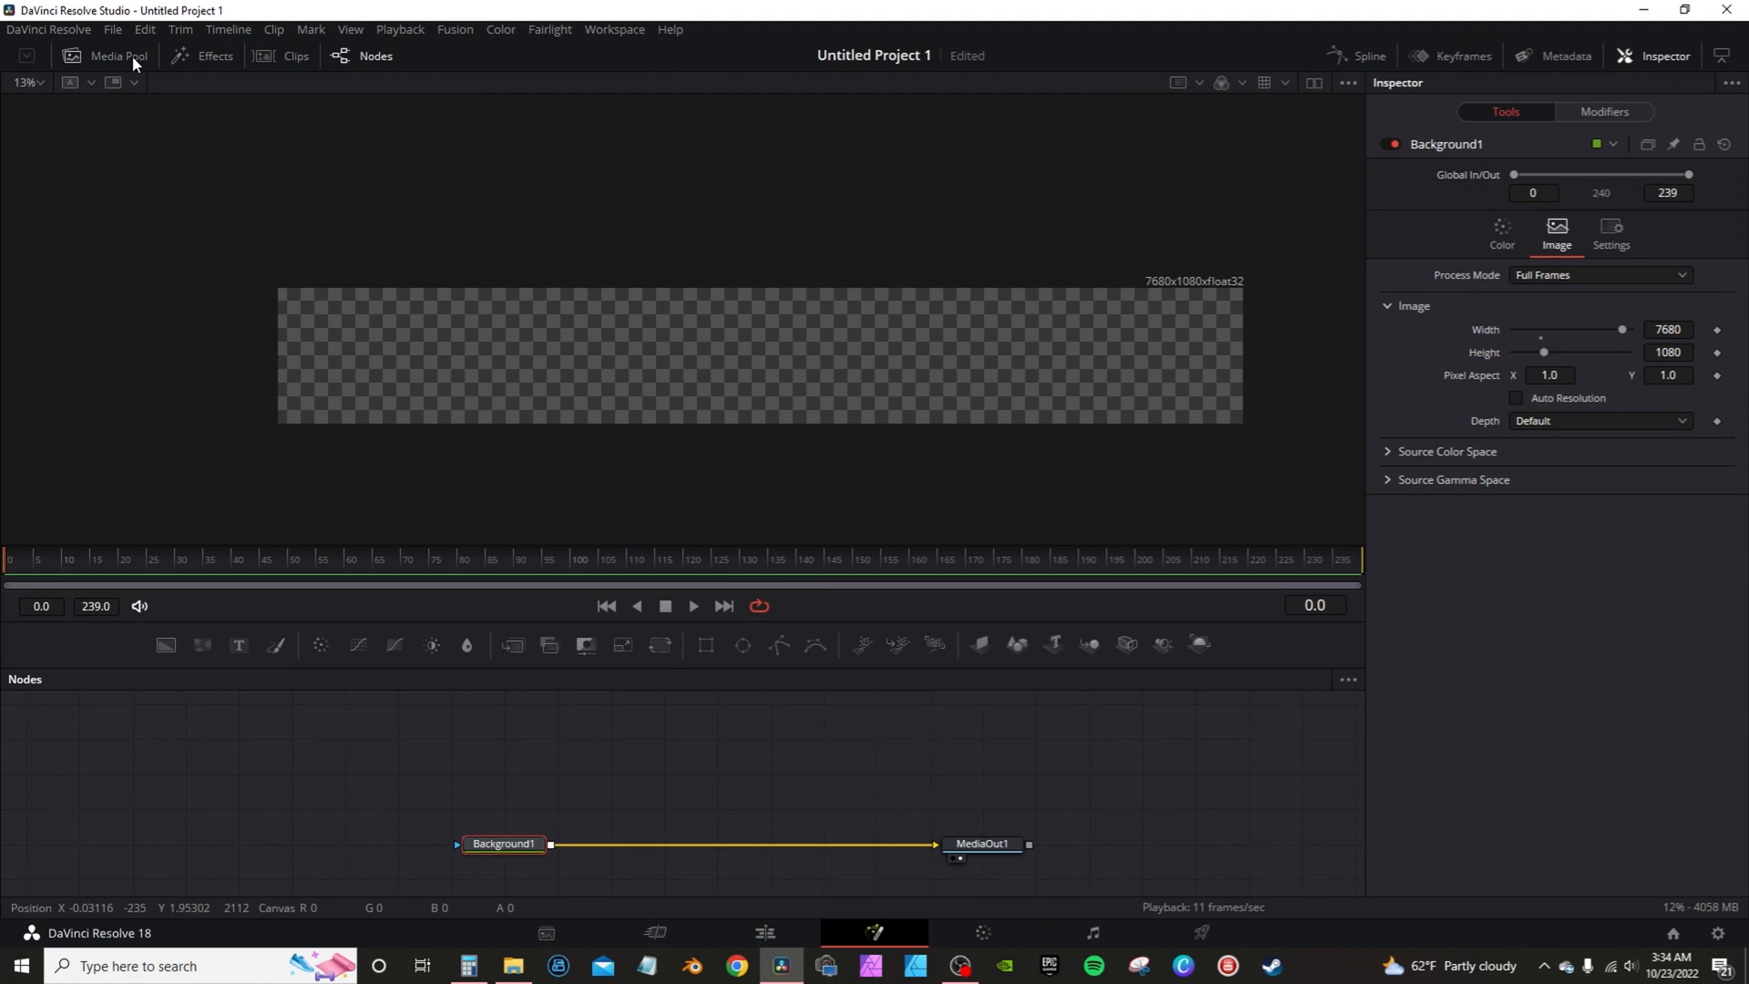
Merge the group dance clip from the Media Pool as Merge1 over Background1, Center X 0.126.
{"action": "left_click", "coordinate": [110, 55]}
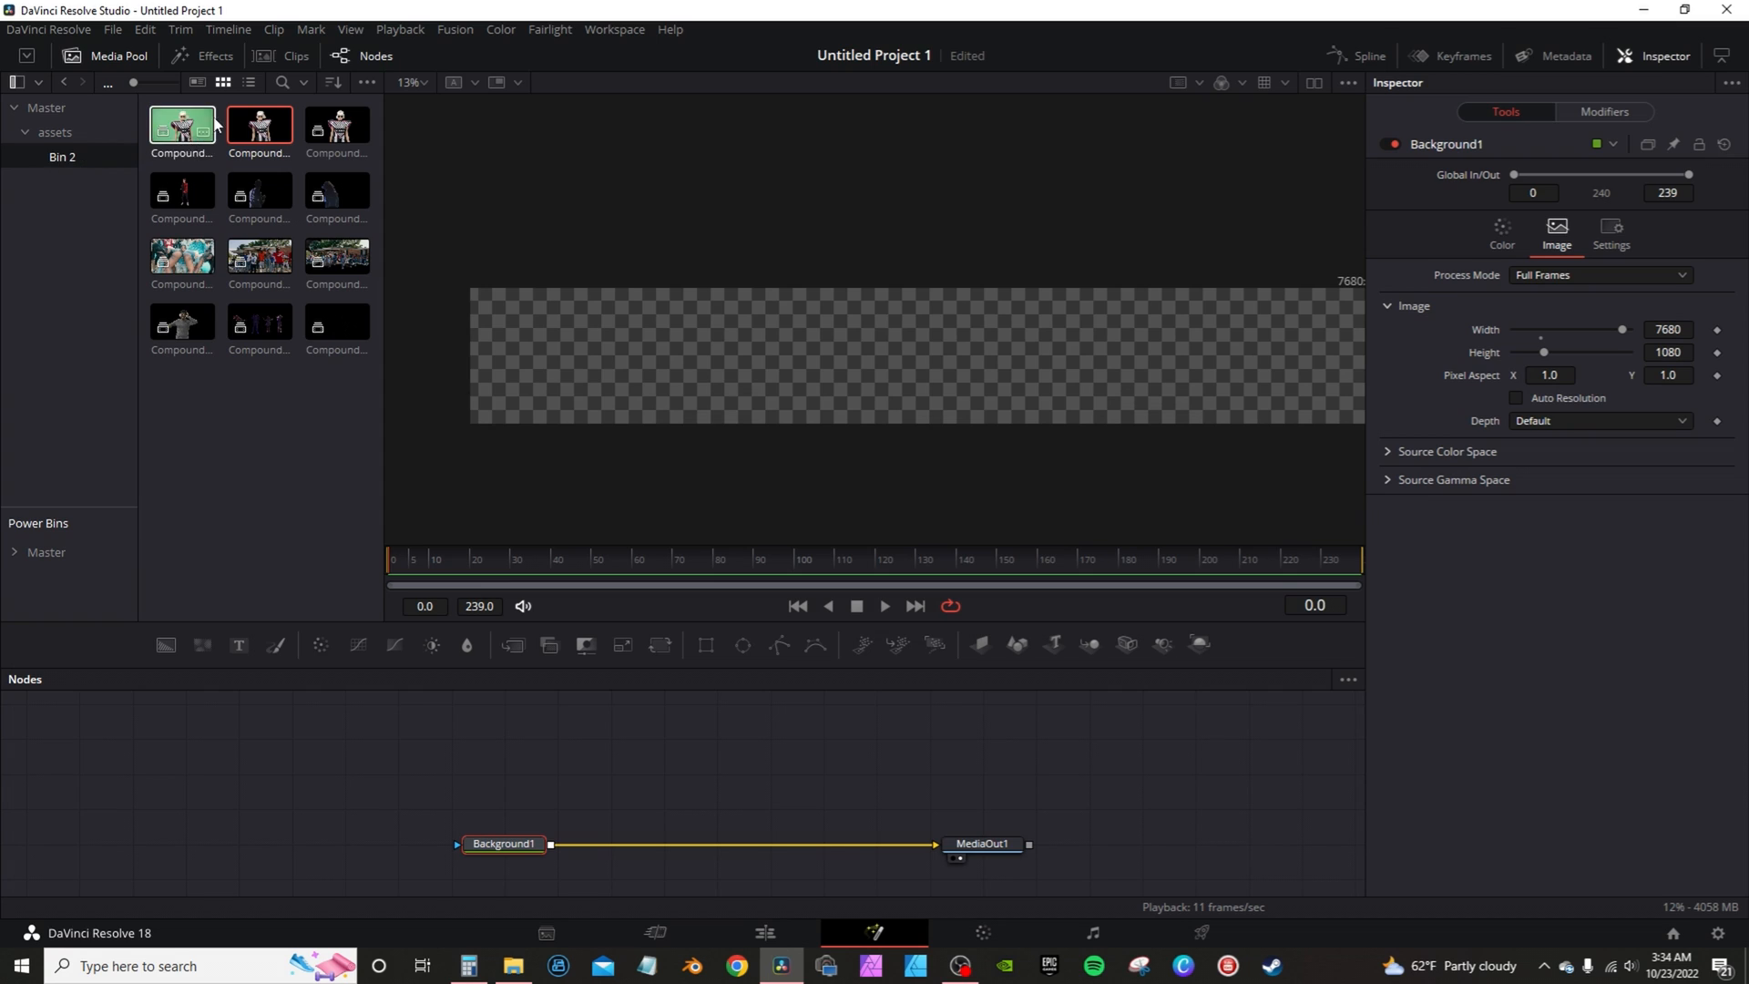
{"action": "left_click", "coordinate": [336, 254]}
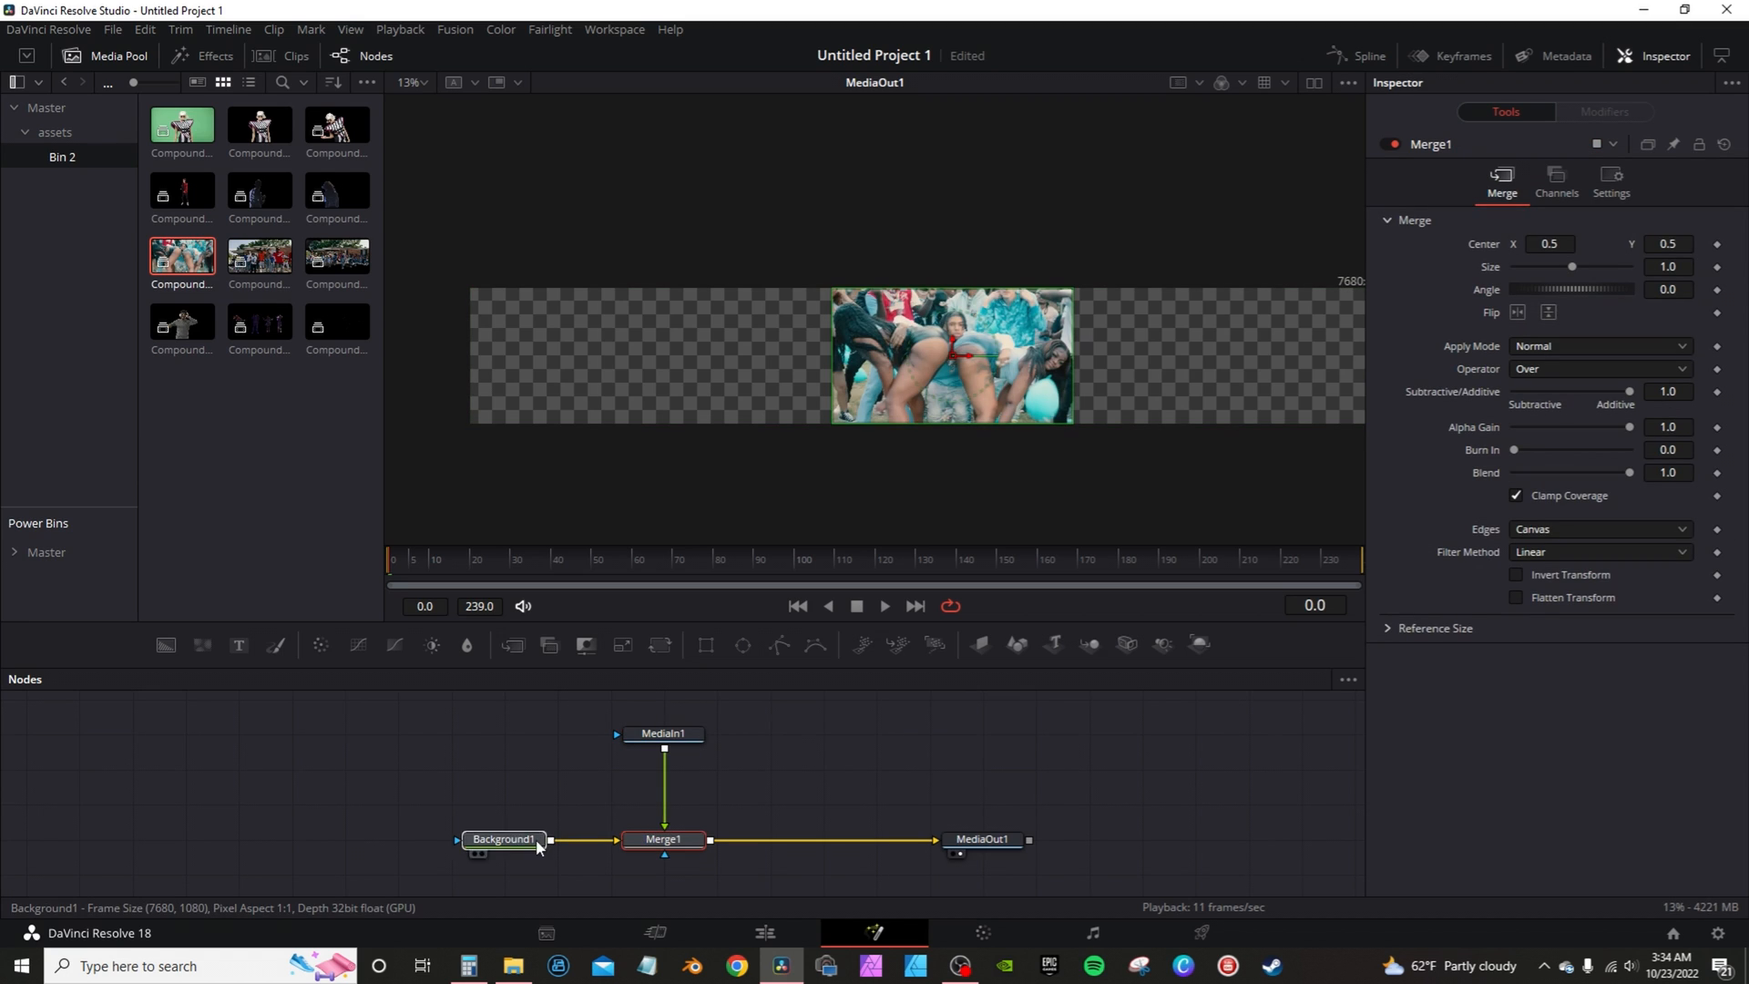
{"action": "left_click", "coordinate": [663, 839]}
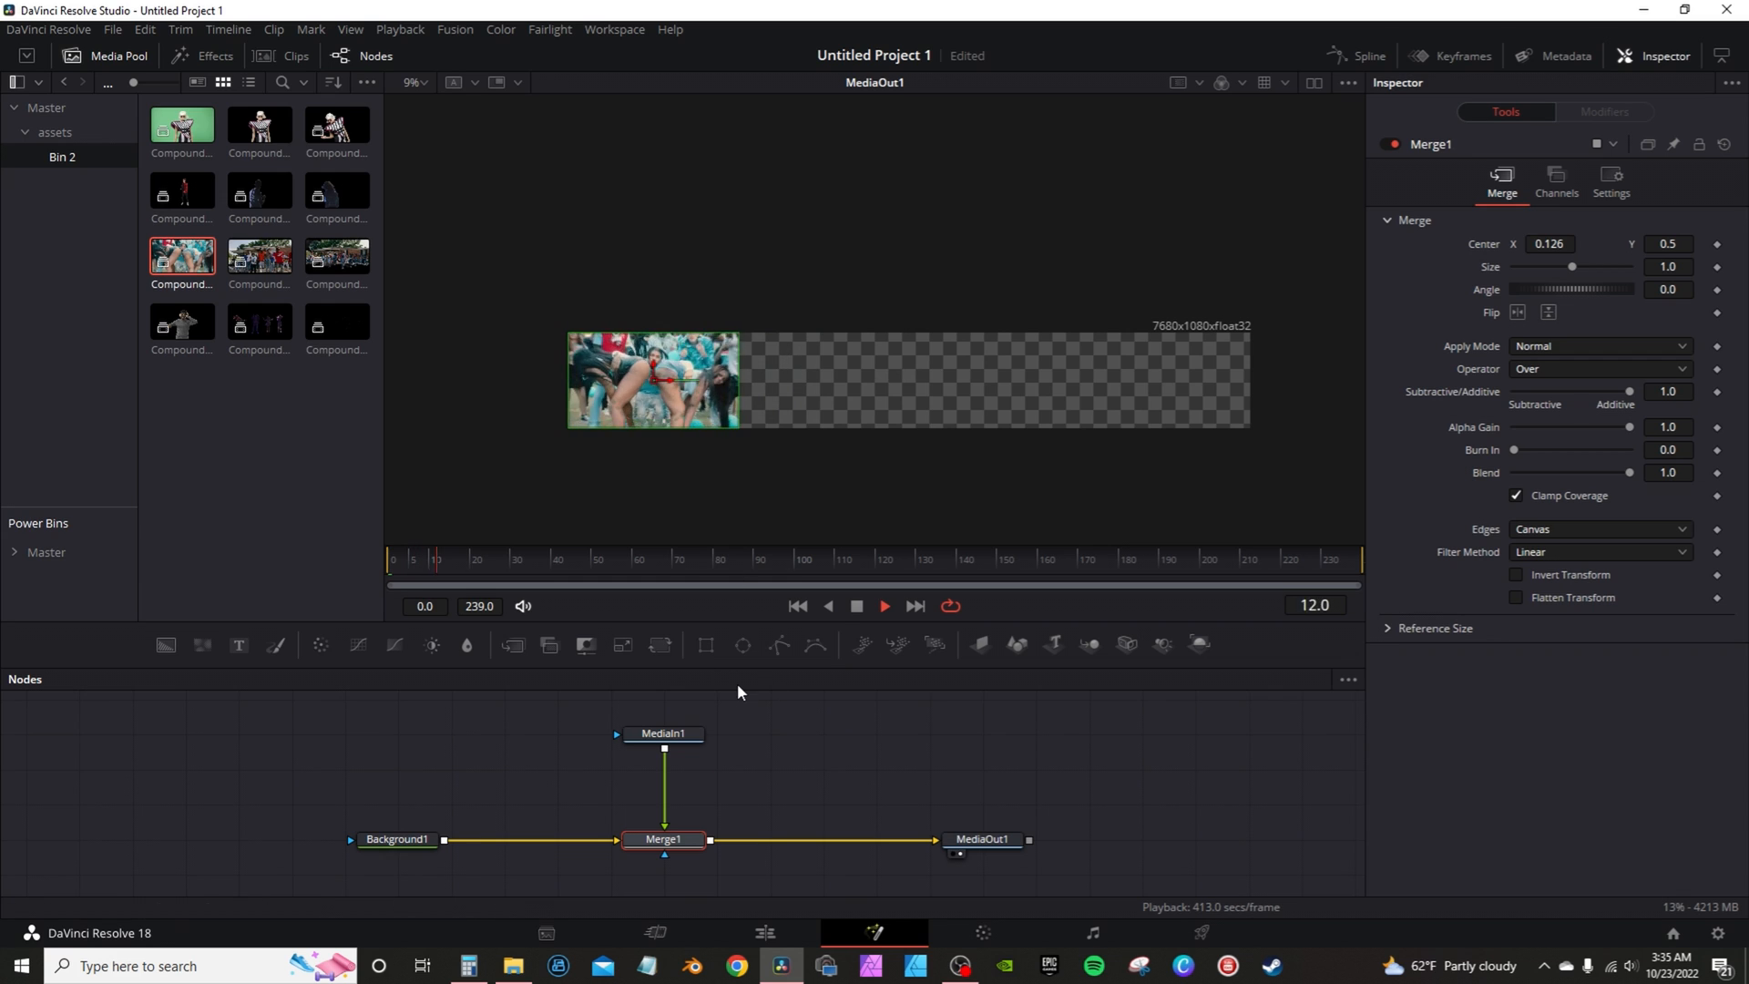
{"action": "left_click", "coordinate": [558, 559]}
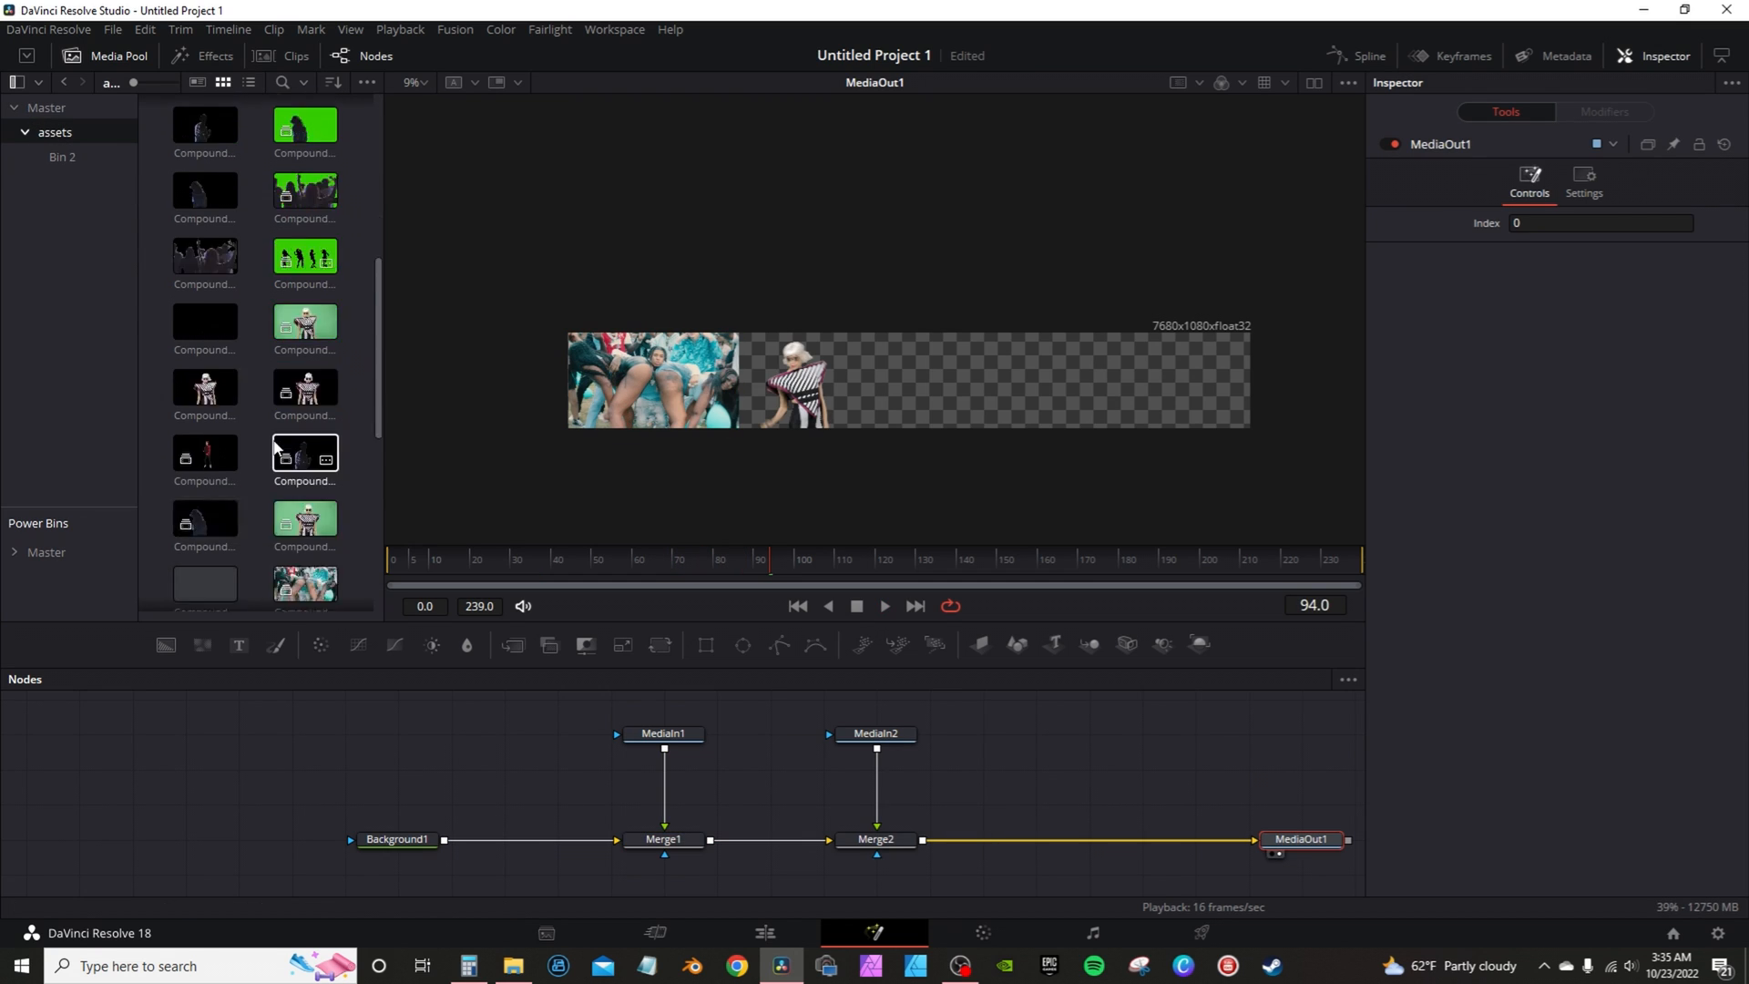
Set Merge3's Center X to about -0.118 and its Edges to Mirror.
{"action": "scroll", "scroll_direction": "down", "scroll_amount": 3}
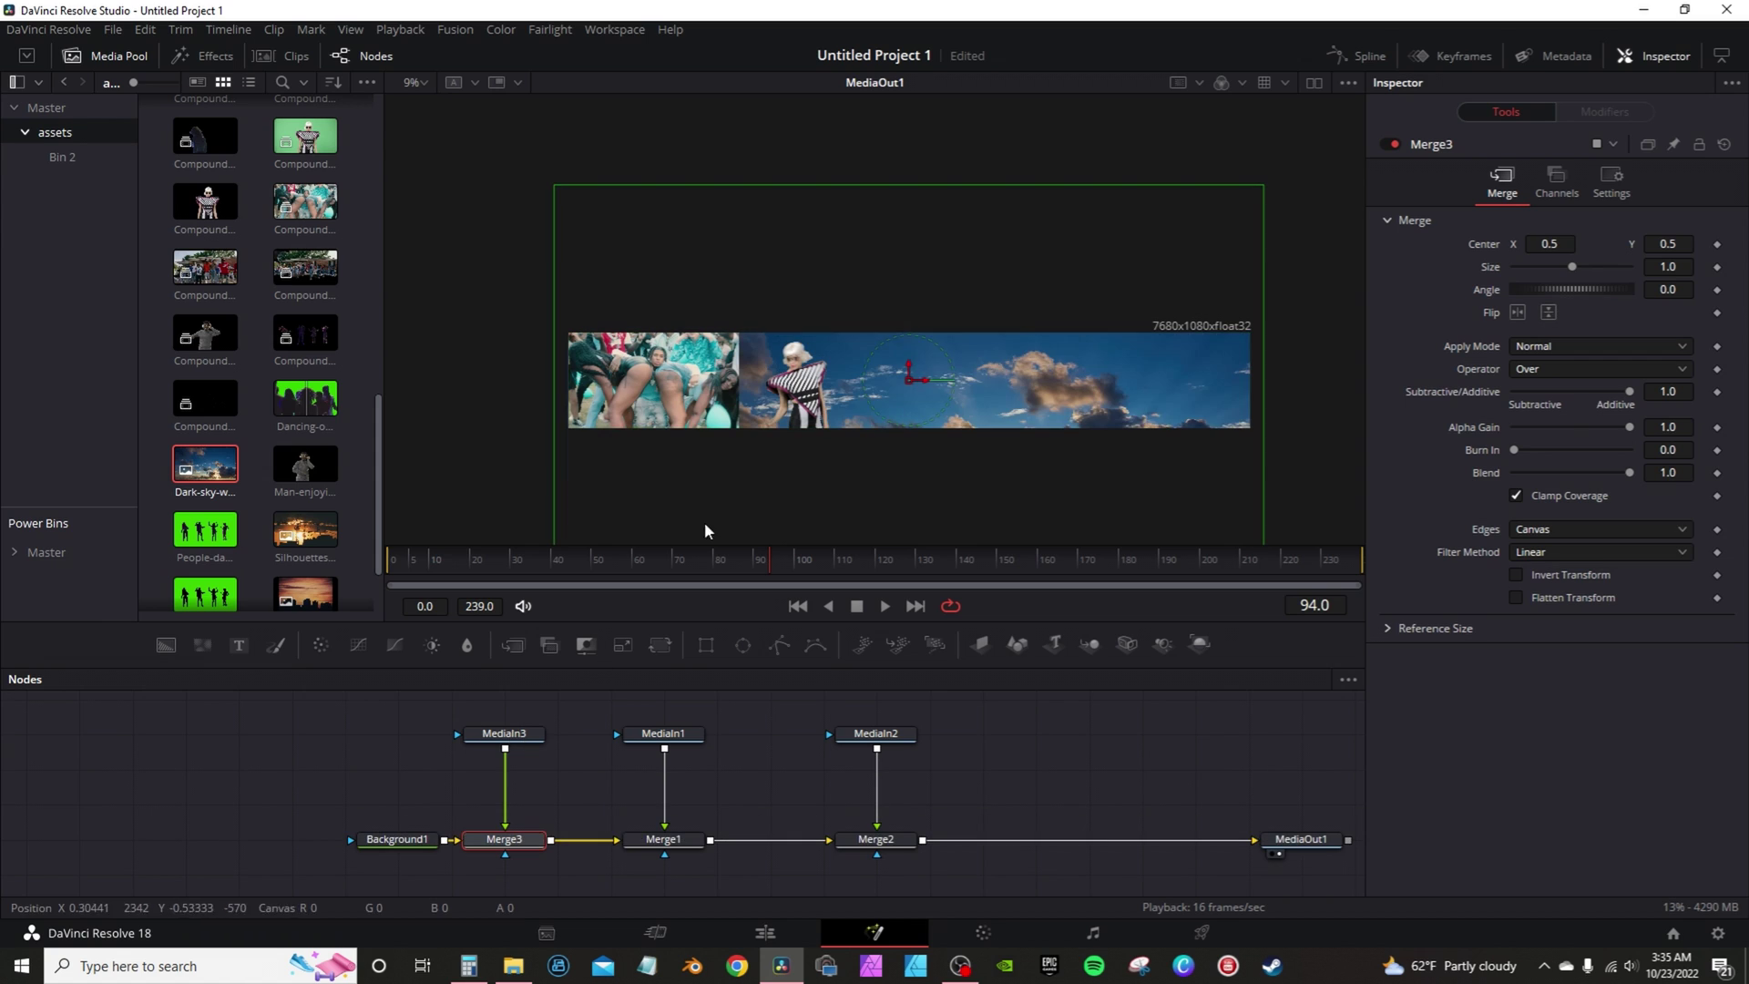
{"action": "mouse_move", "coordinate": [873, 566]}
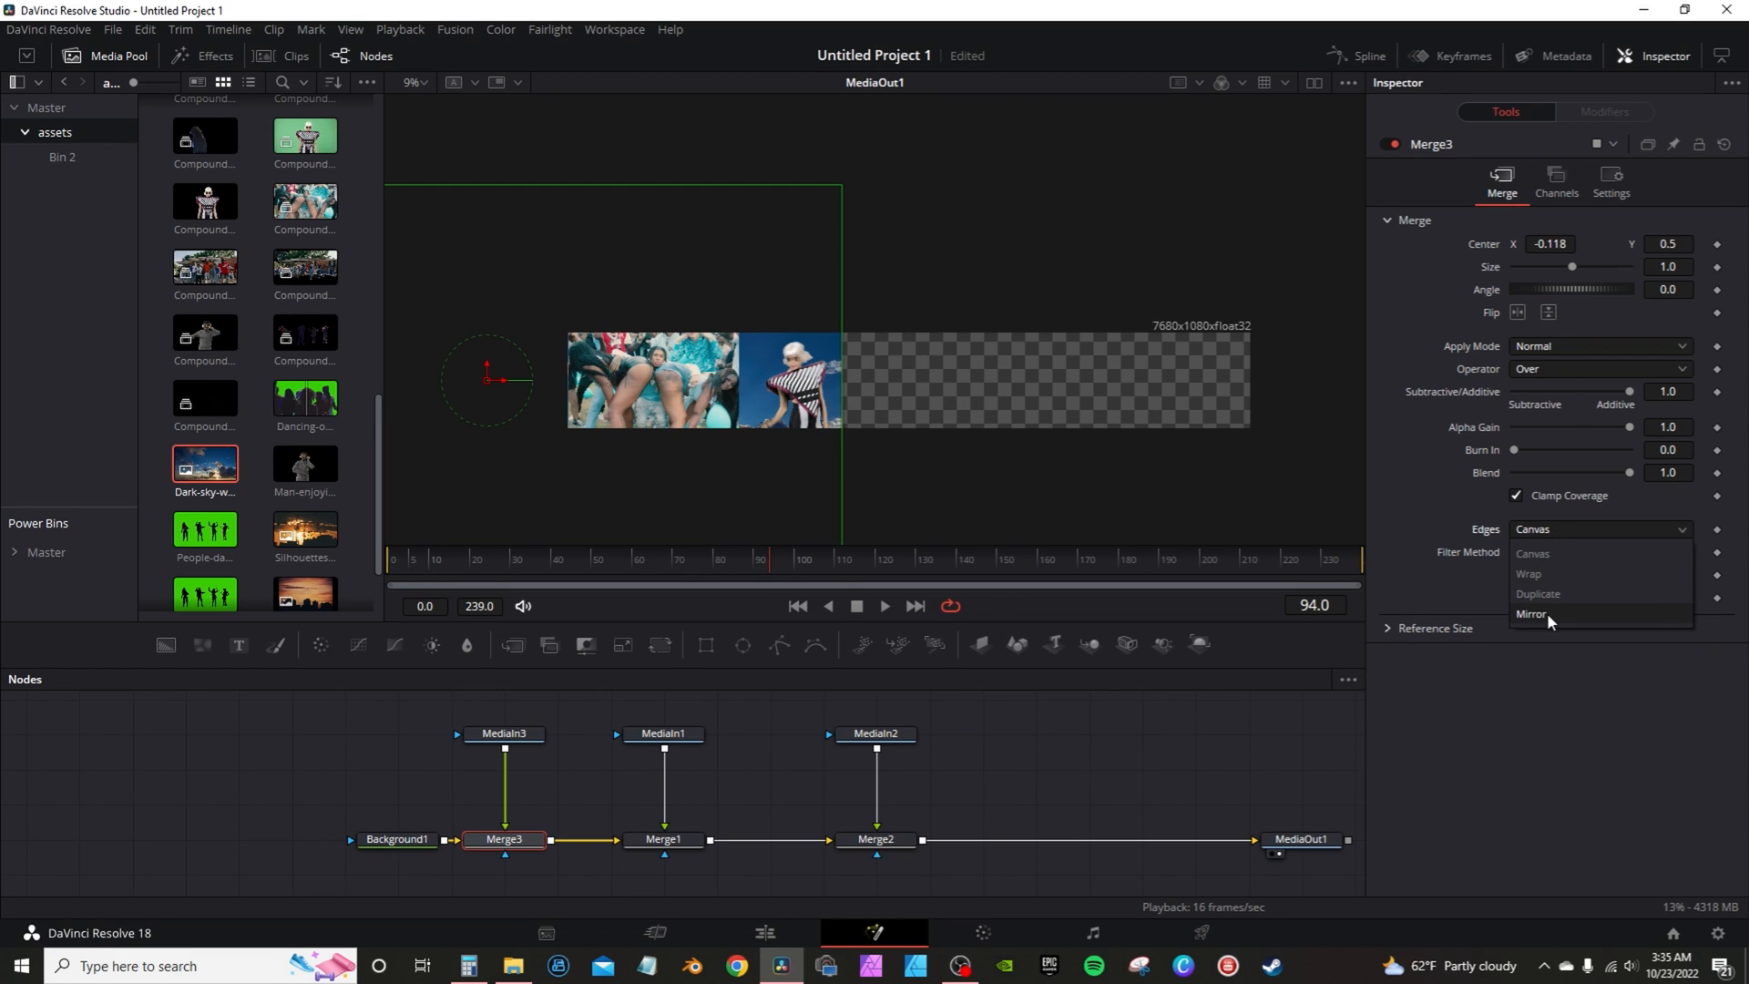
{"action": "left_click", "coordinate": [1534, 613]}
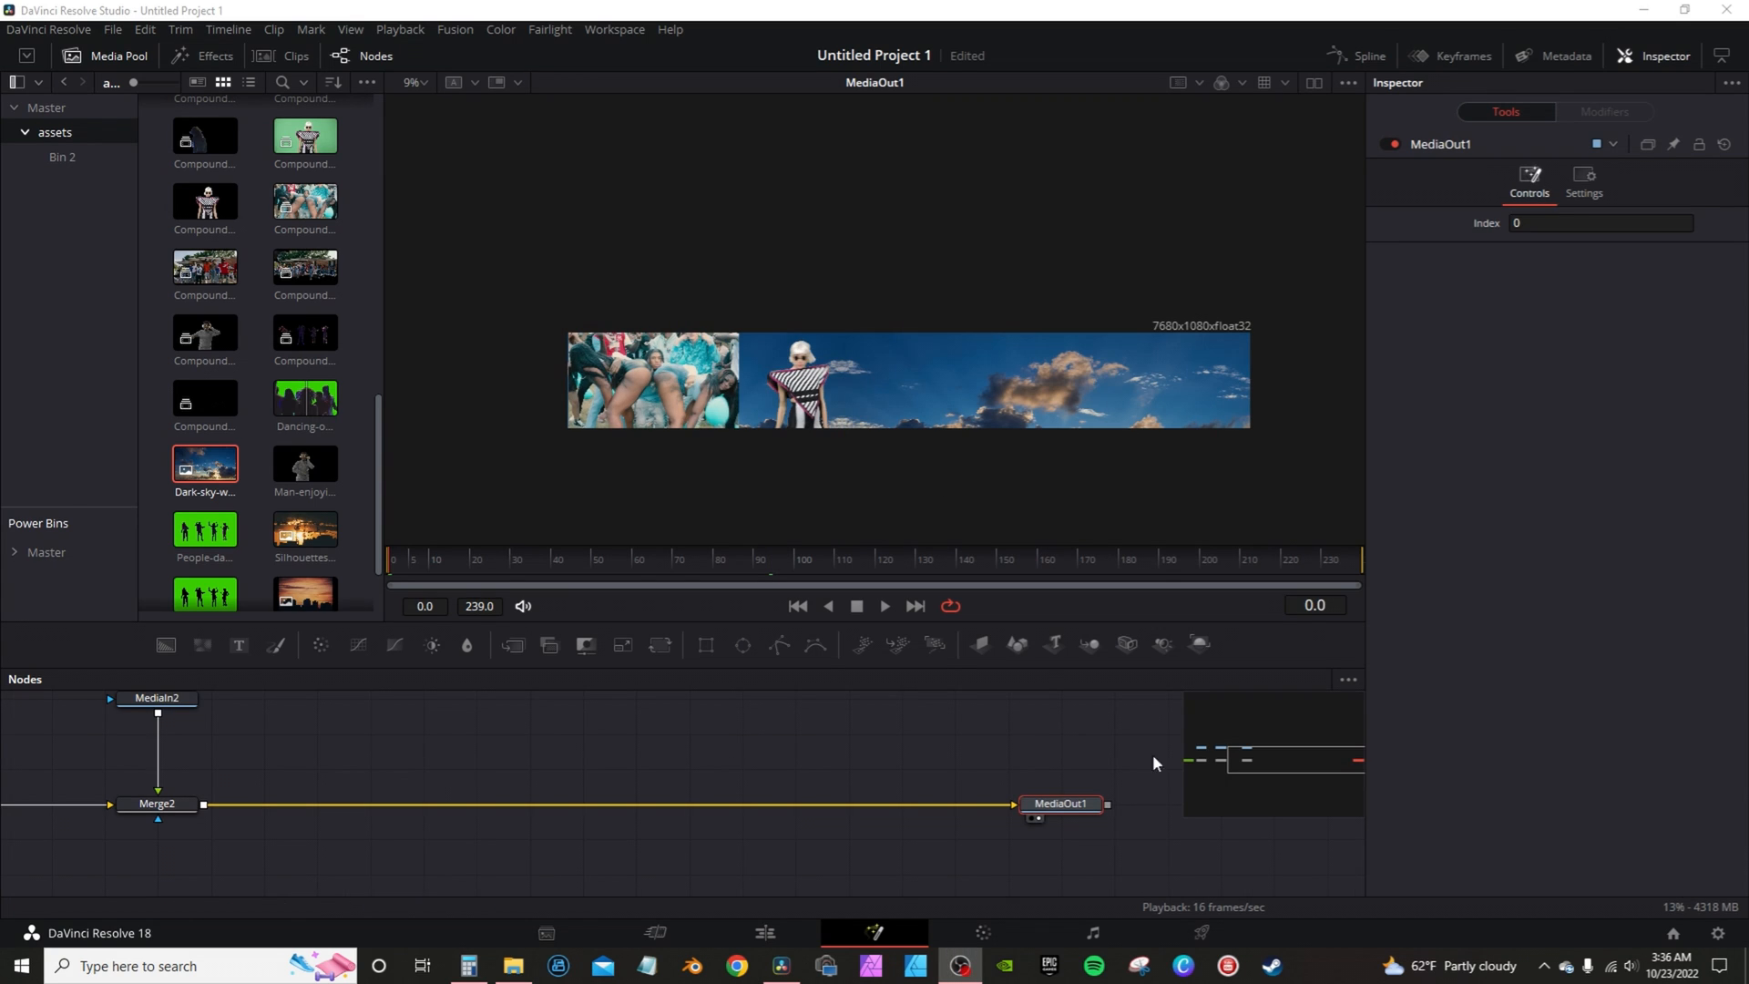
{"action": "mouse_move", "coordinate": [476, 363]}
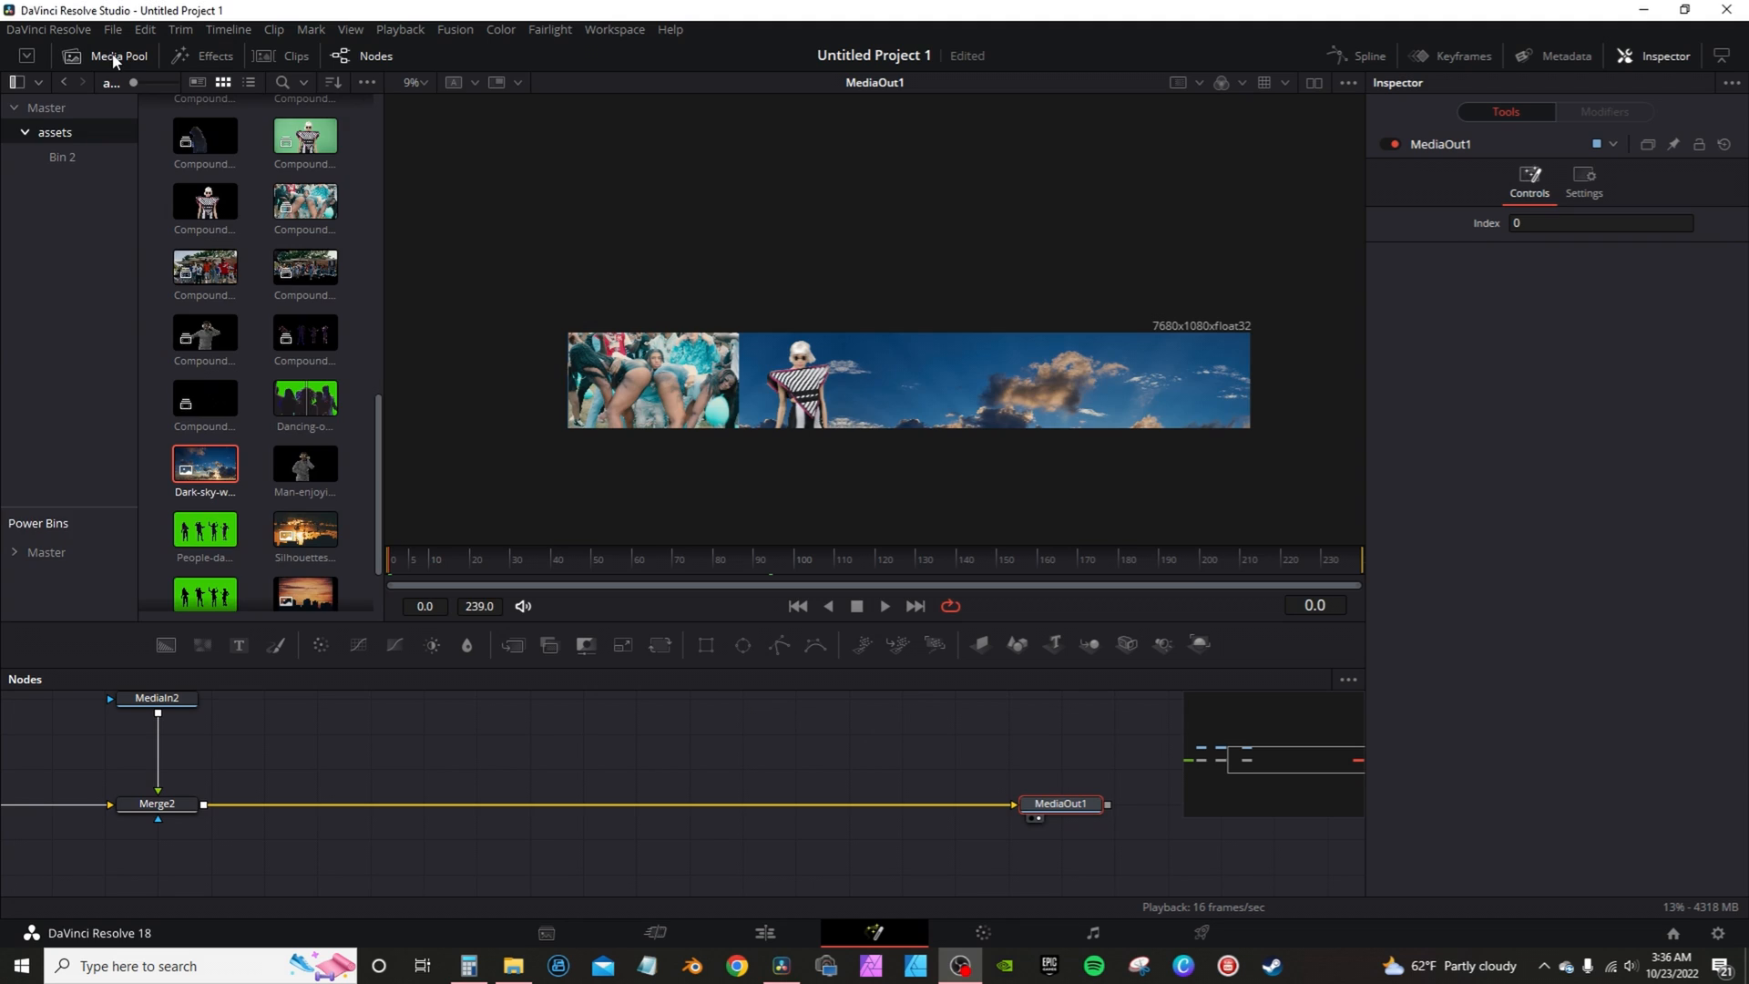
Insert Transform1 before MediaOut1 and keyframe Center, sliding to X -0.507 at frame 235.
{"action": "left_click", "coordinate": [113, 55]}
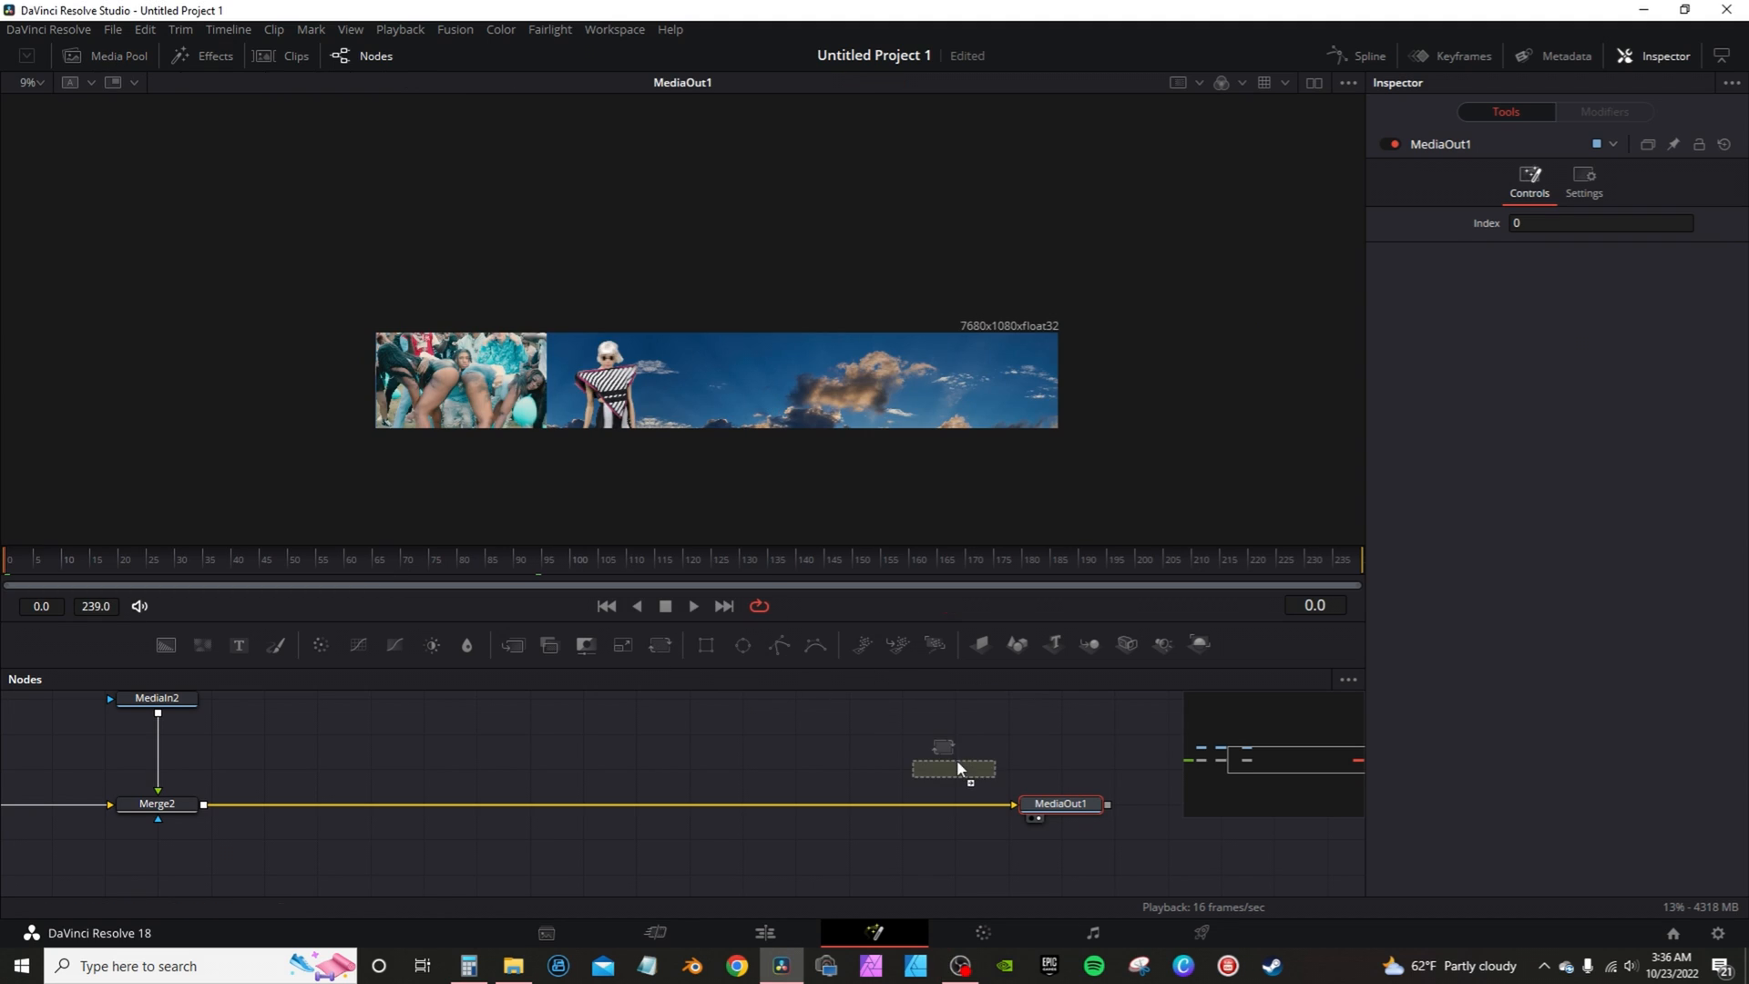
{"action": "left_click", "coordinate": [954, 767]}
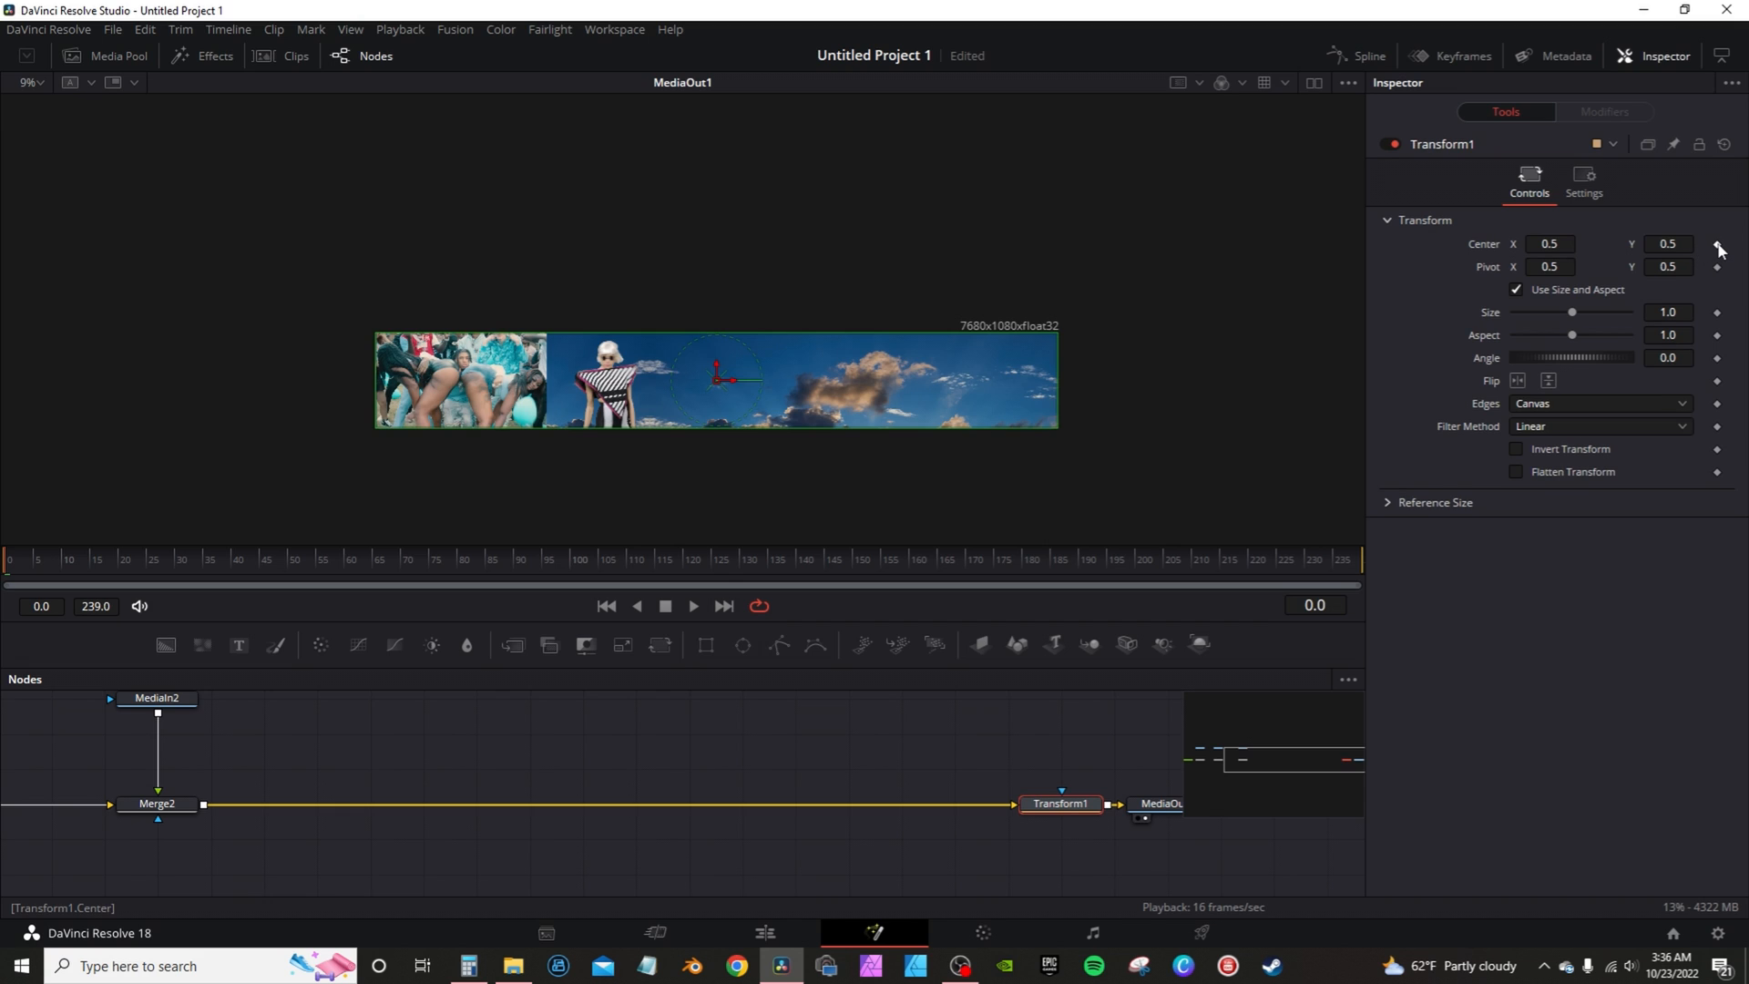
{"action": "left_click", "coordinate": [1716, 244]}
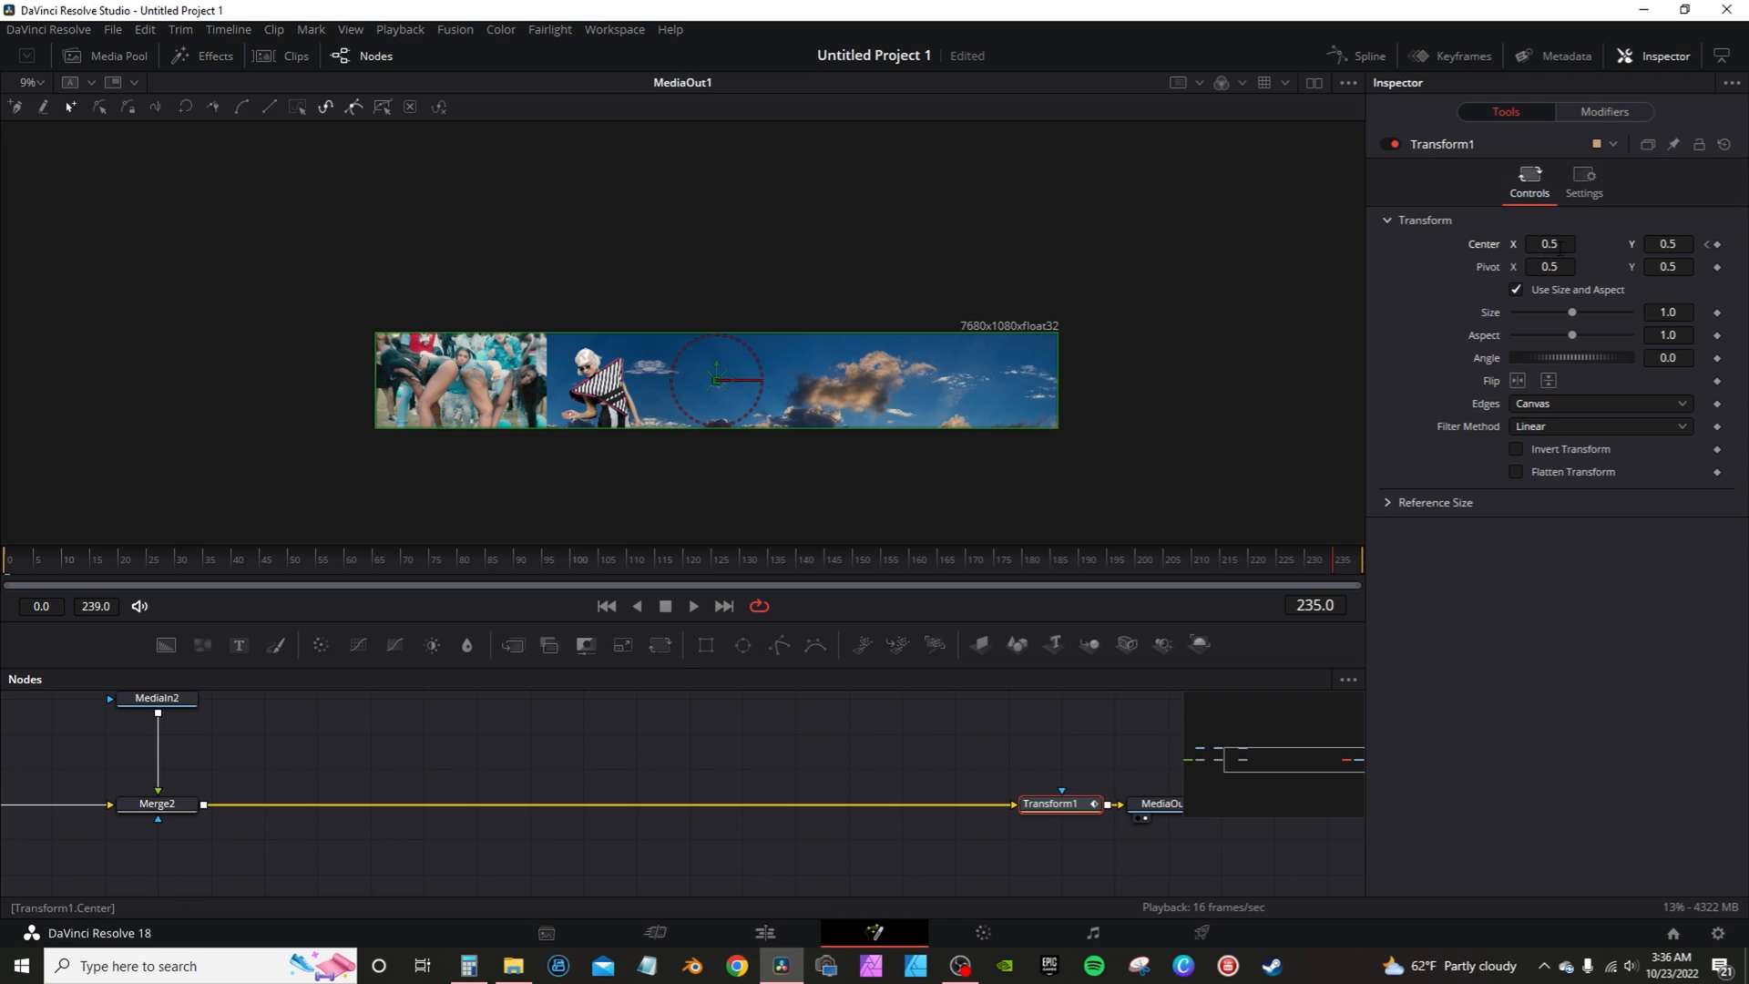
{"action": "left_click_drag", "start_coordinate": [716, 379], "coordinate": [293, 379]}
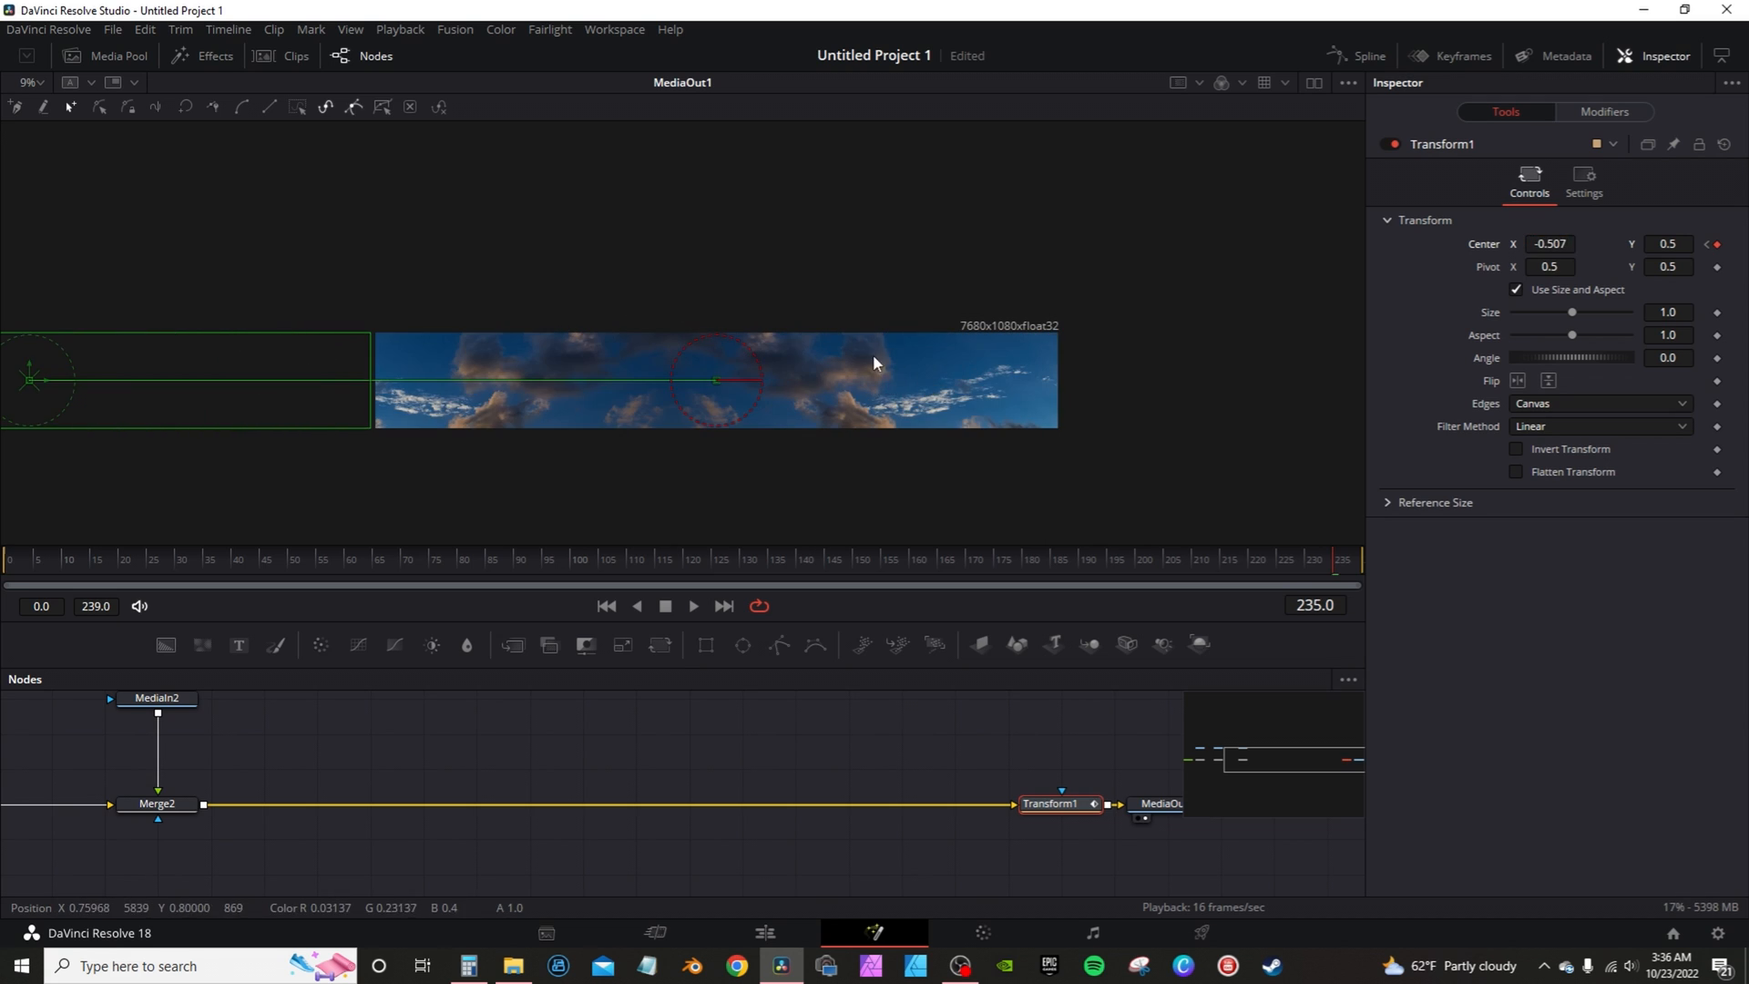
{"action": "mouse_move", "coordinate": [883, 456]}
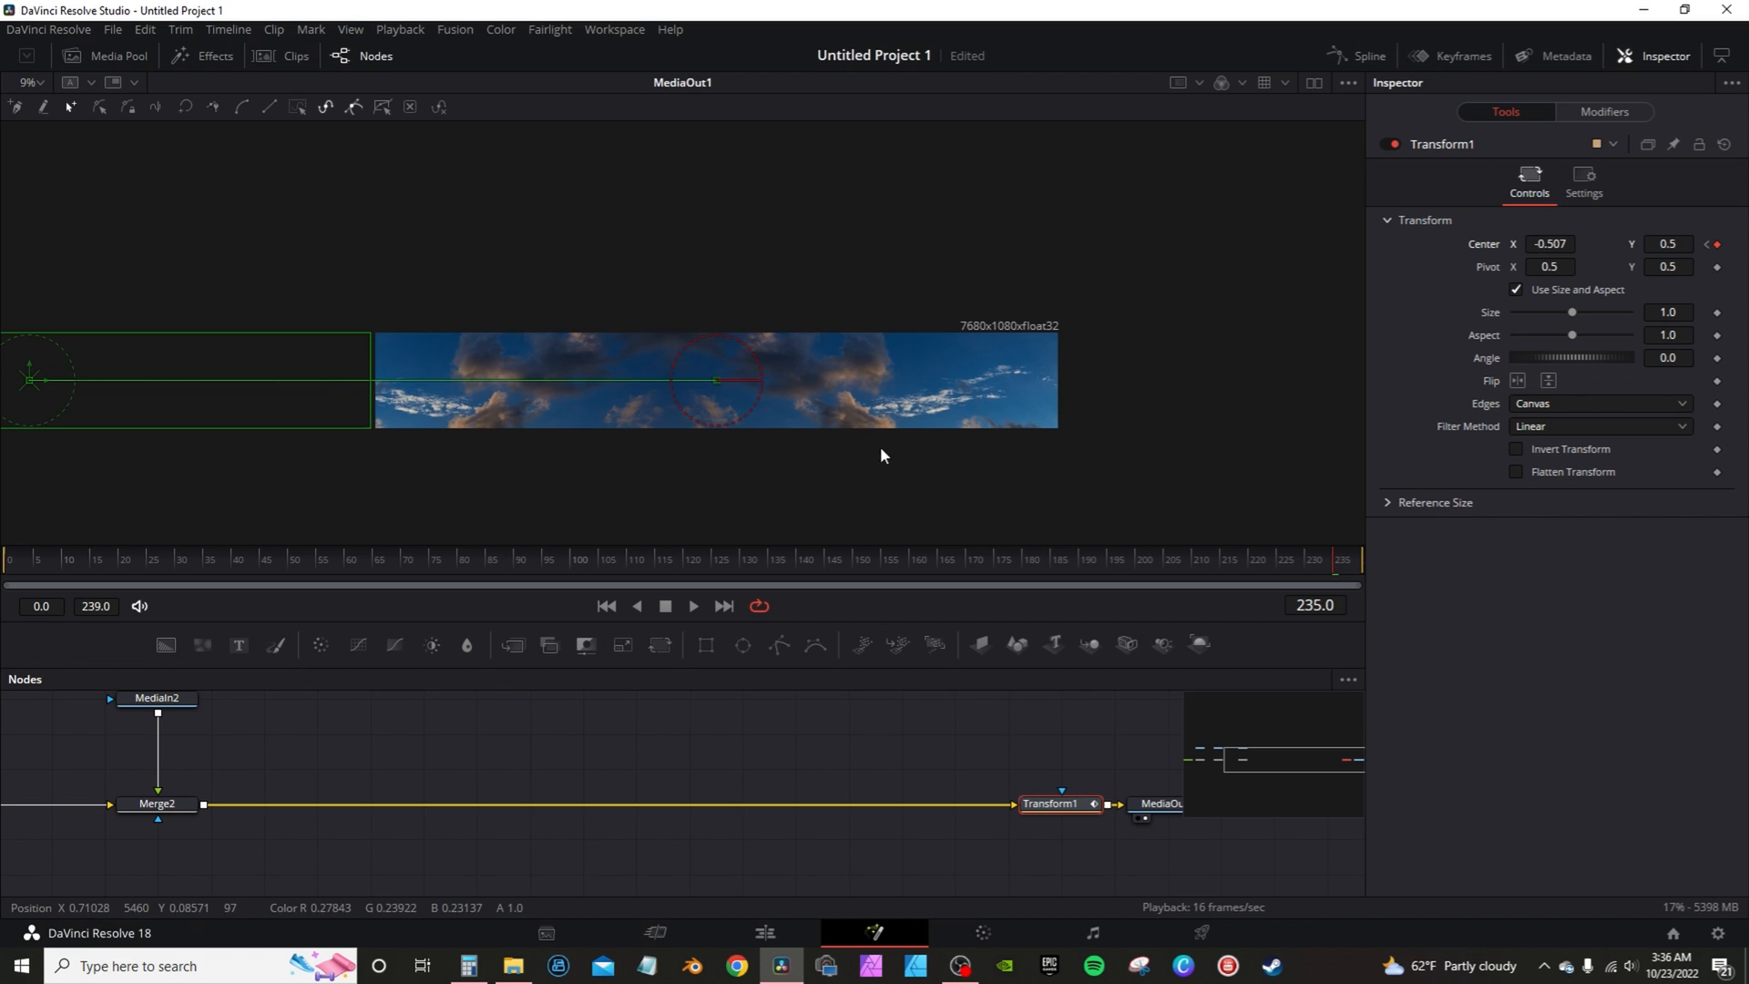
{"action": "scroll", "scroll_direction": "down", "scroll_amount": 3}
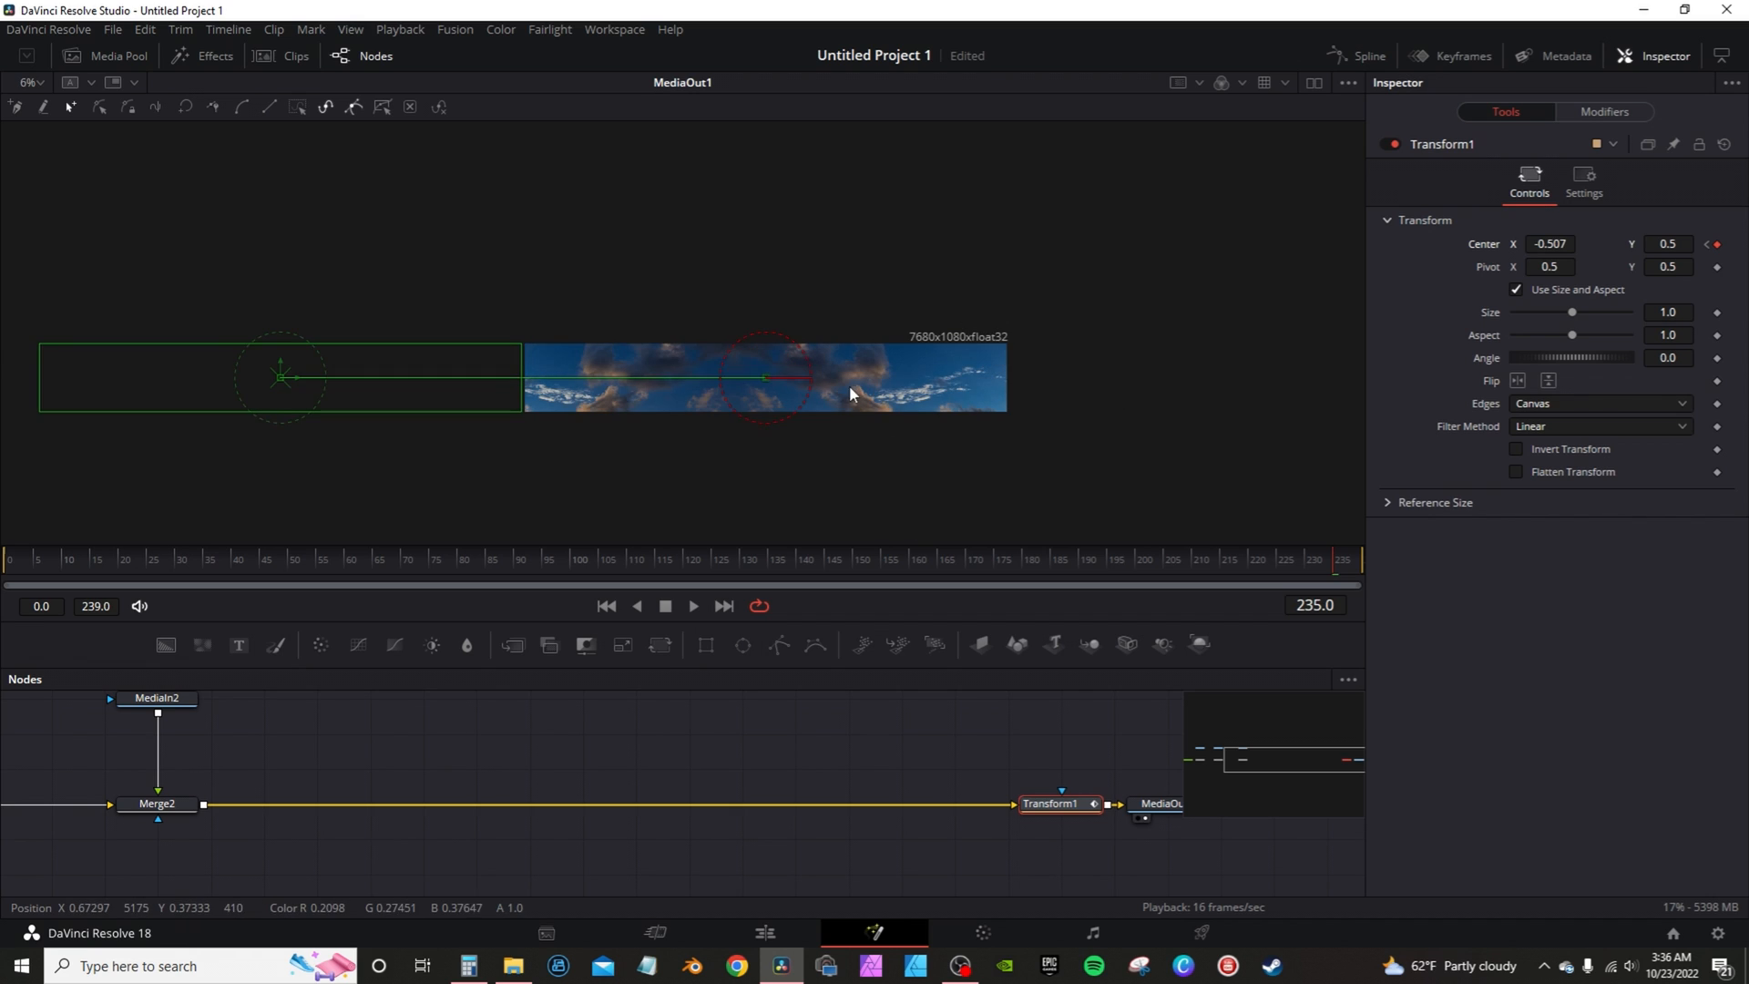
{"action": "mouse_move", "coordinate": [1462, 264]}
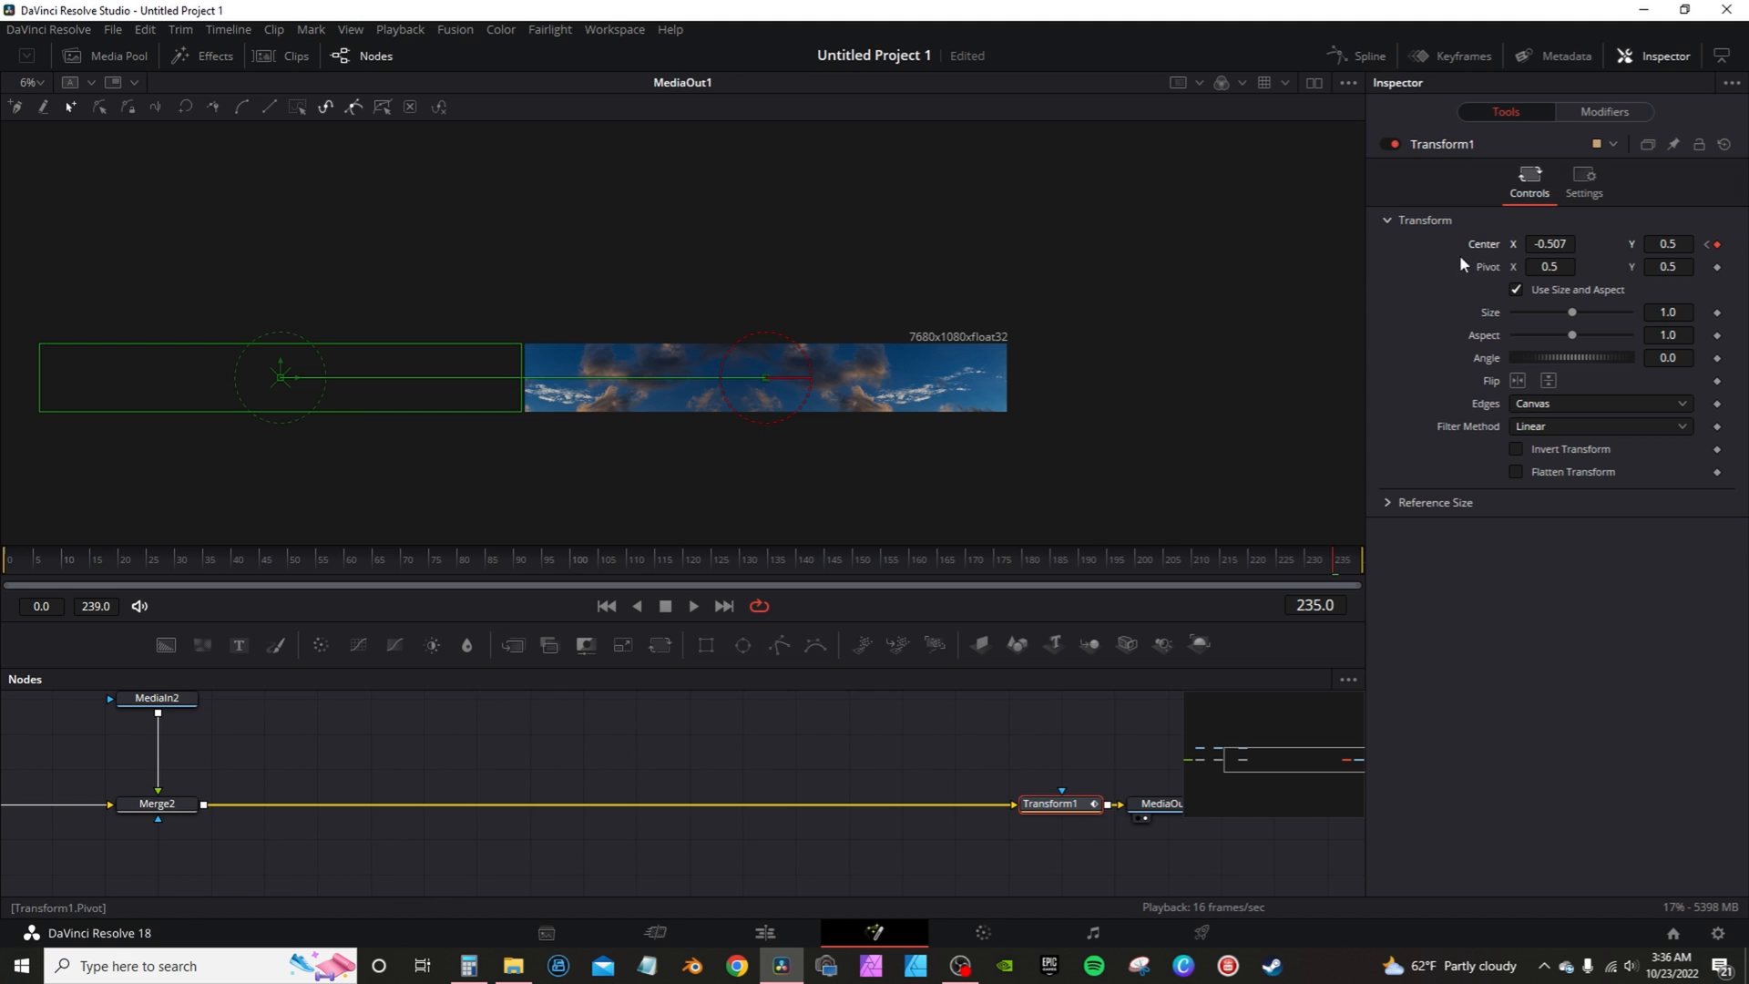
{"action": "mouse_move", "coordinate": [1346, 330]}
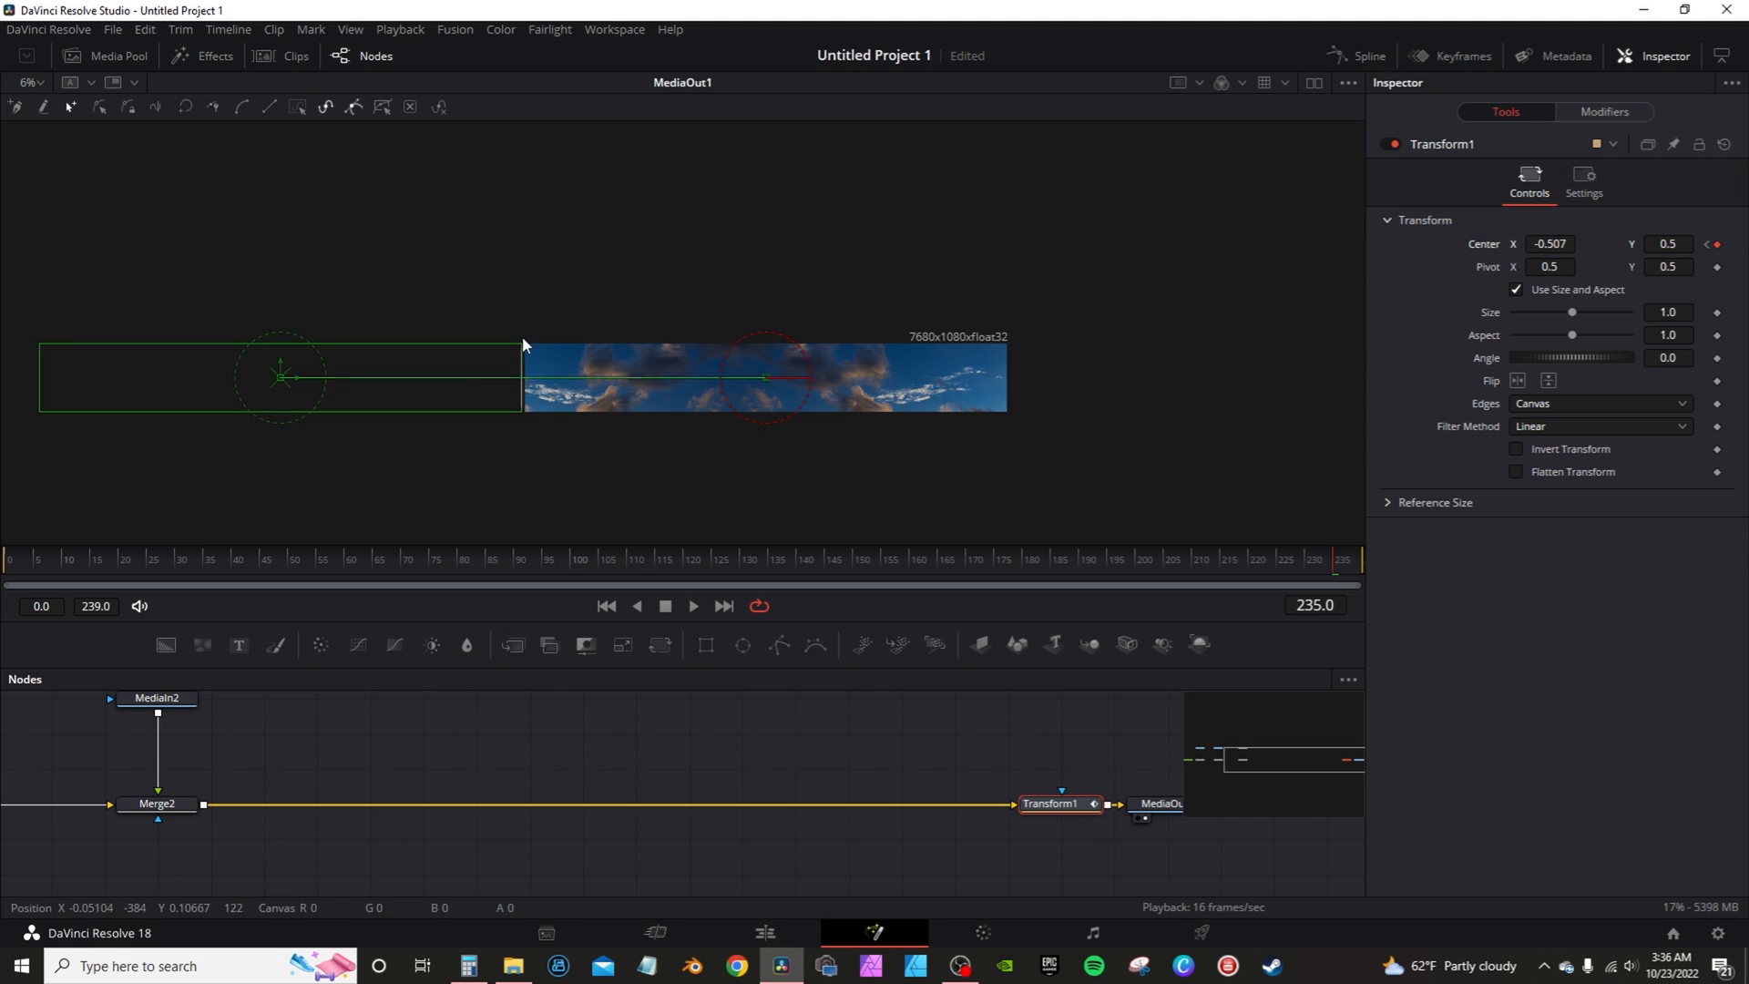
{"action": "mouse_move", "coordinate": [474, 374]}
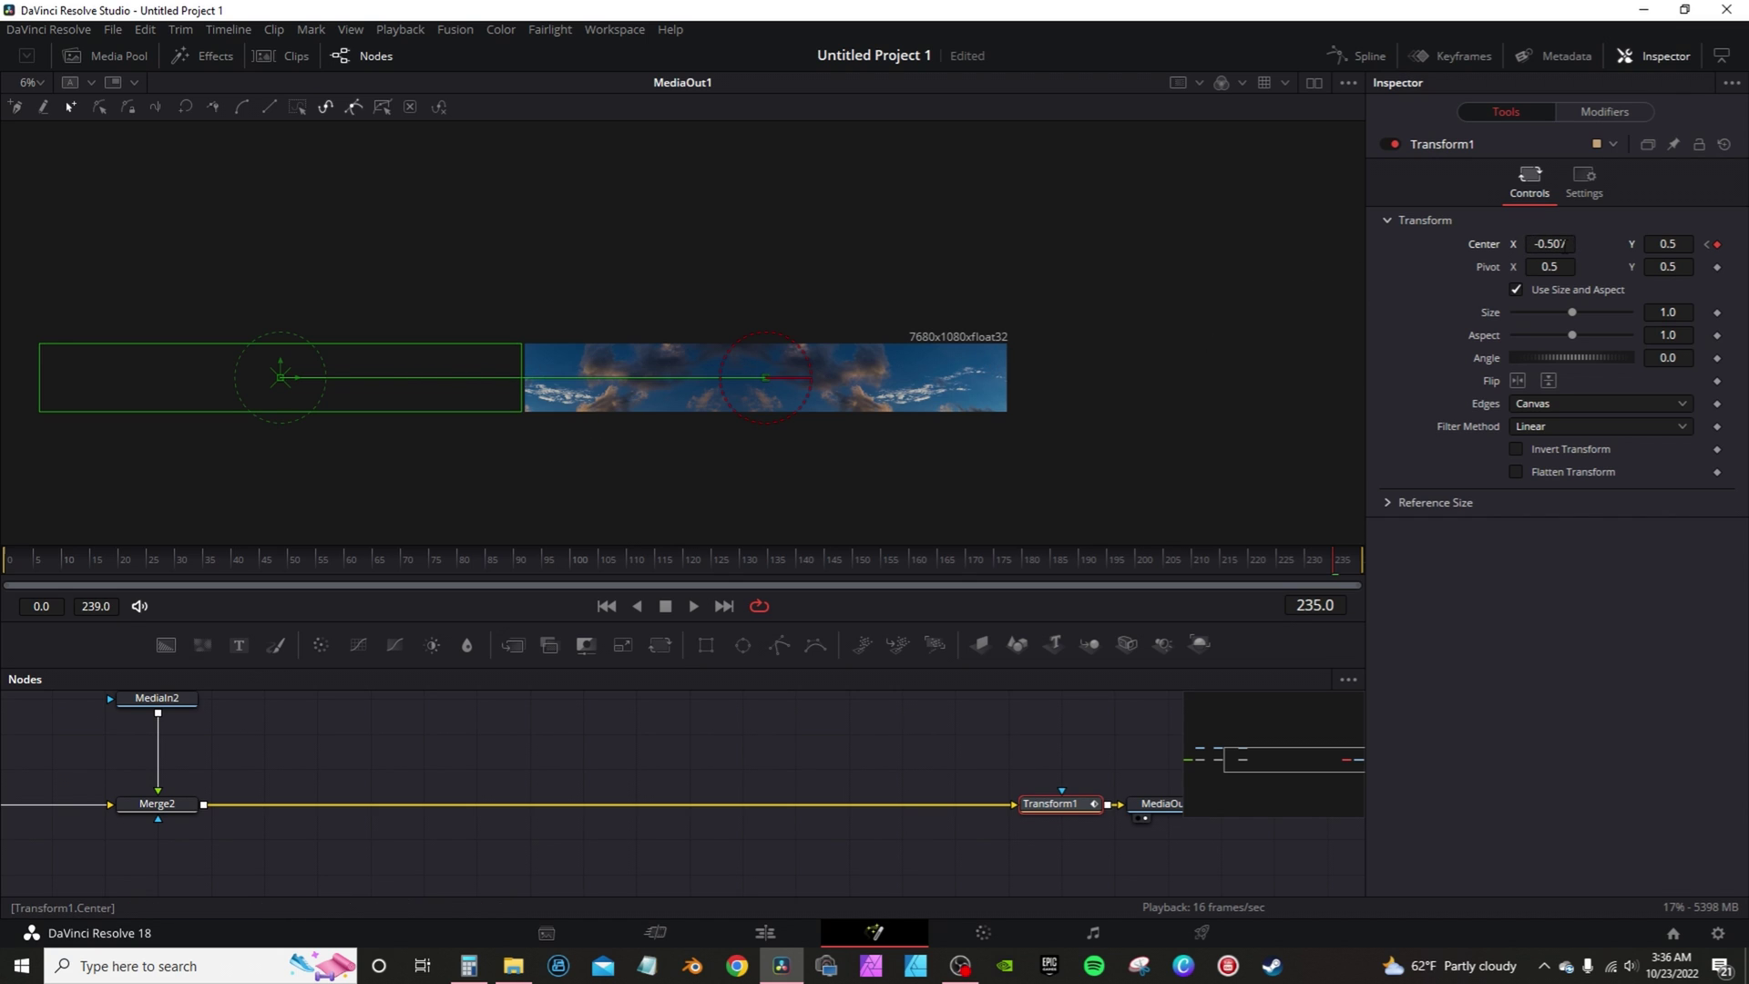
Chain MediaIn and Merge nodes for the remaining dancer clips and city skyline before Transform1.
{"action": "left_click_drag", "start_coordinate": [279, 377], "coordinate": [268, 377]}
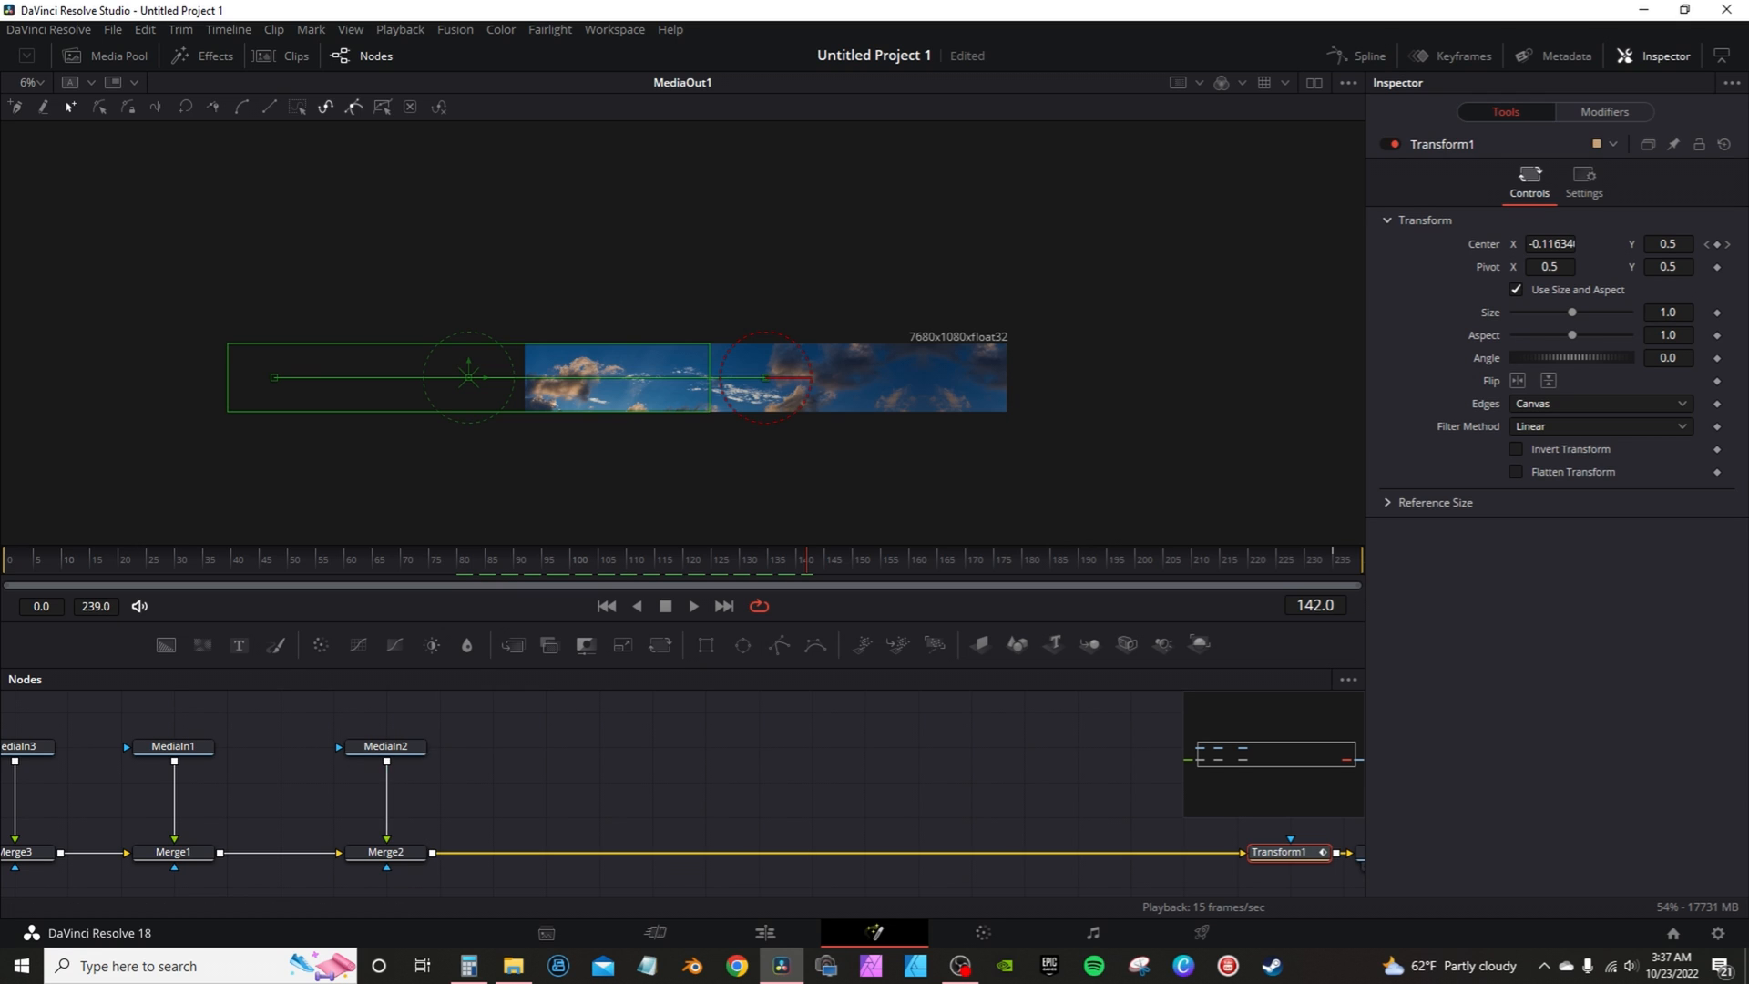
{"action": "left_click", "coordinate": [403, 864]}
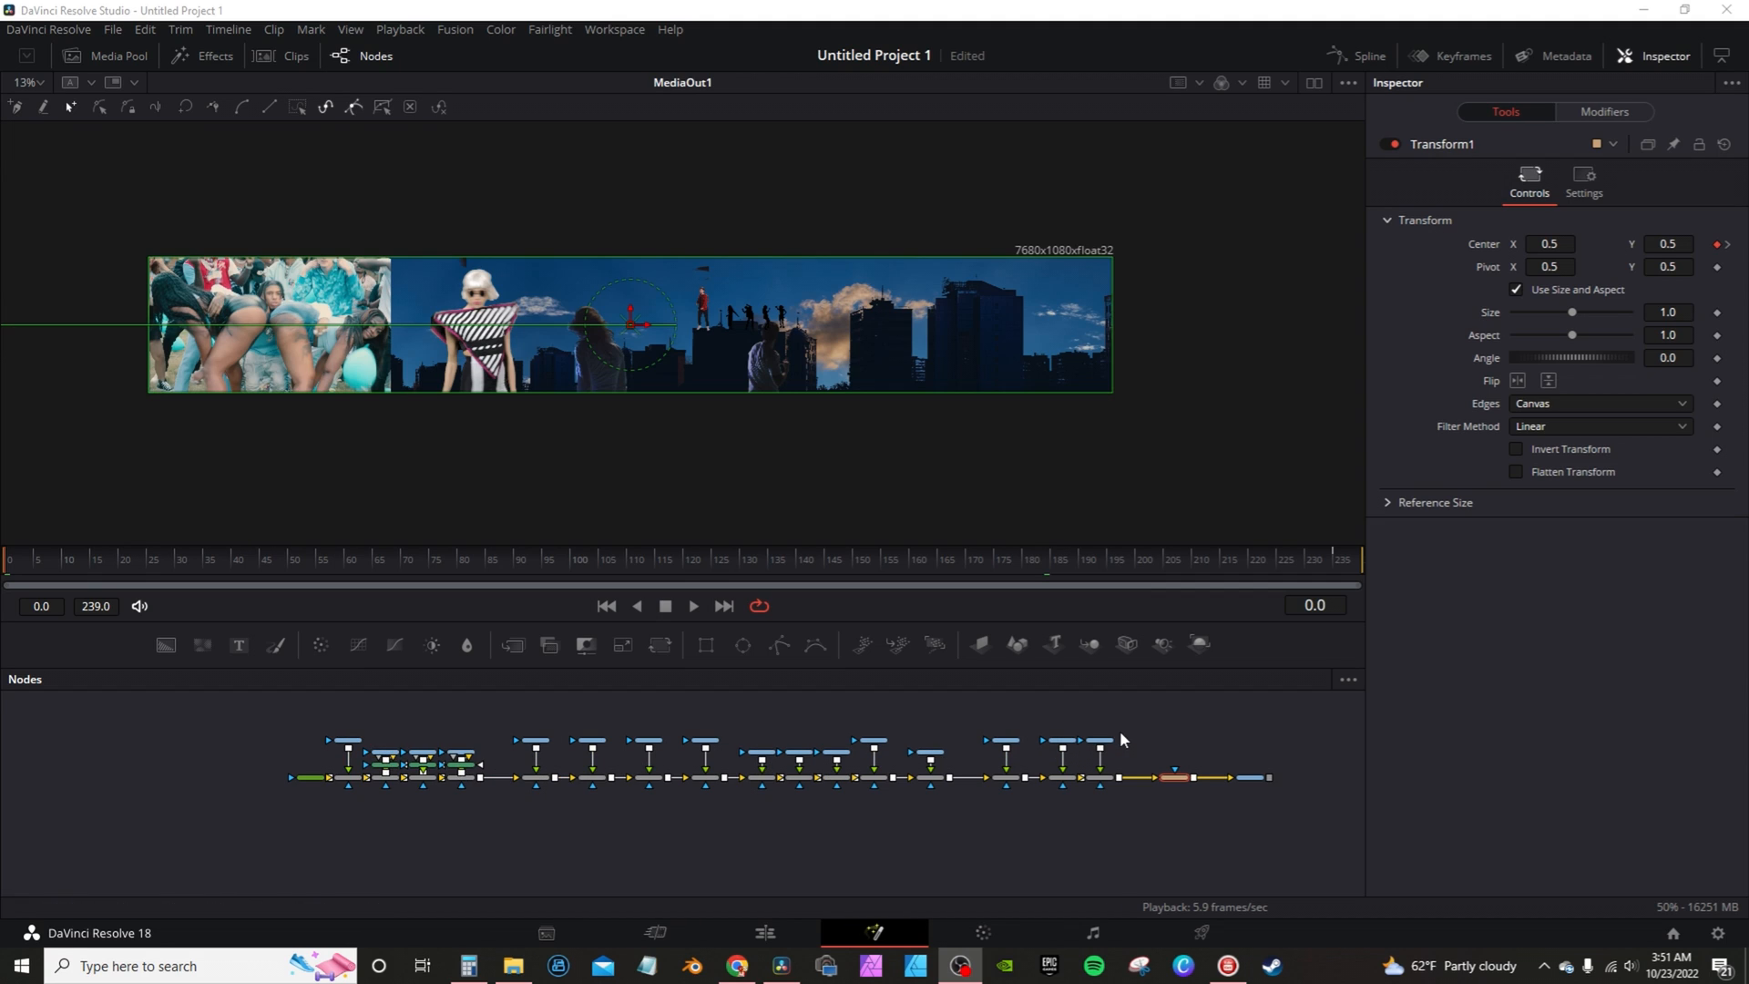
Group the selected MediaIn and Merge nodes into Group1, then select Transform1.
{"action": "left_click", "coordinate": [310, 777]}
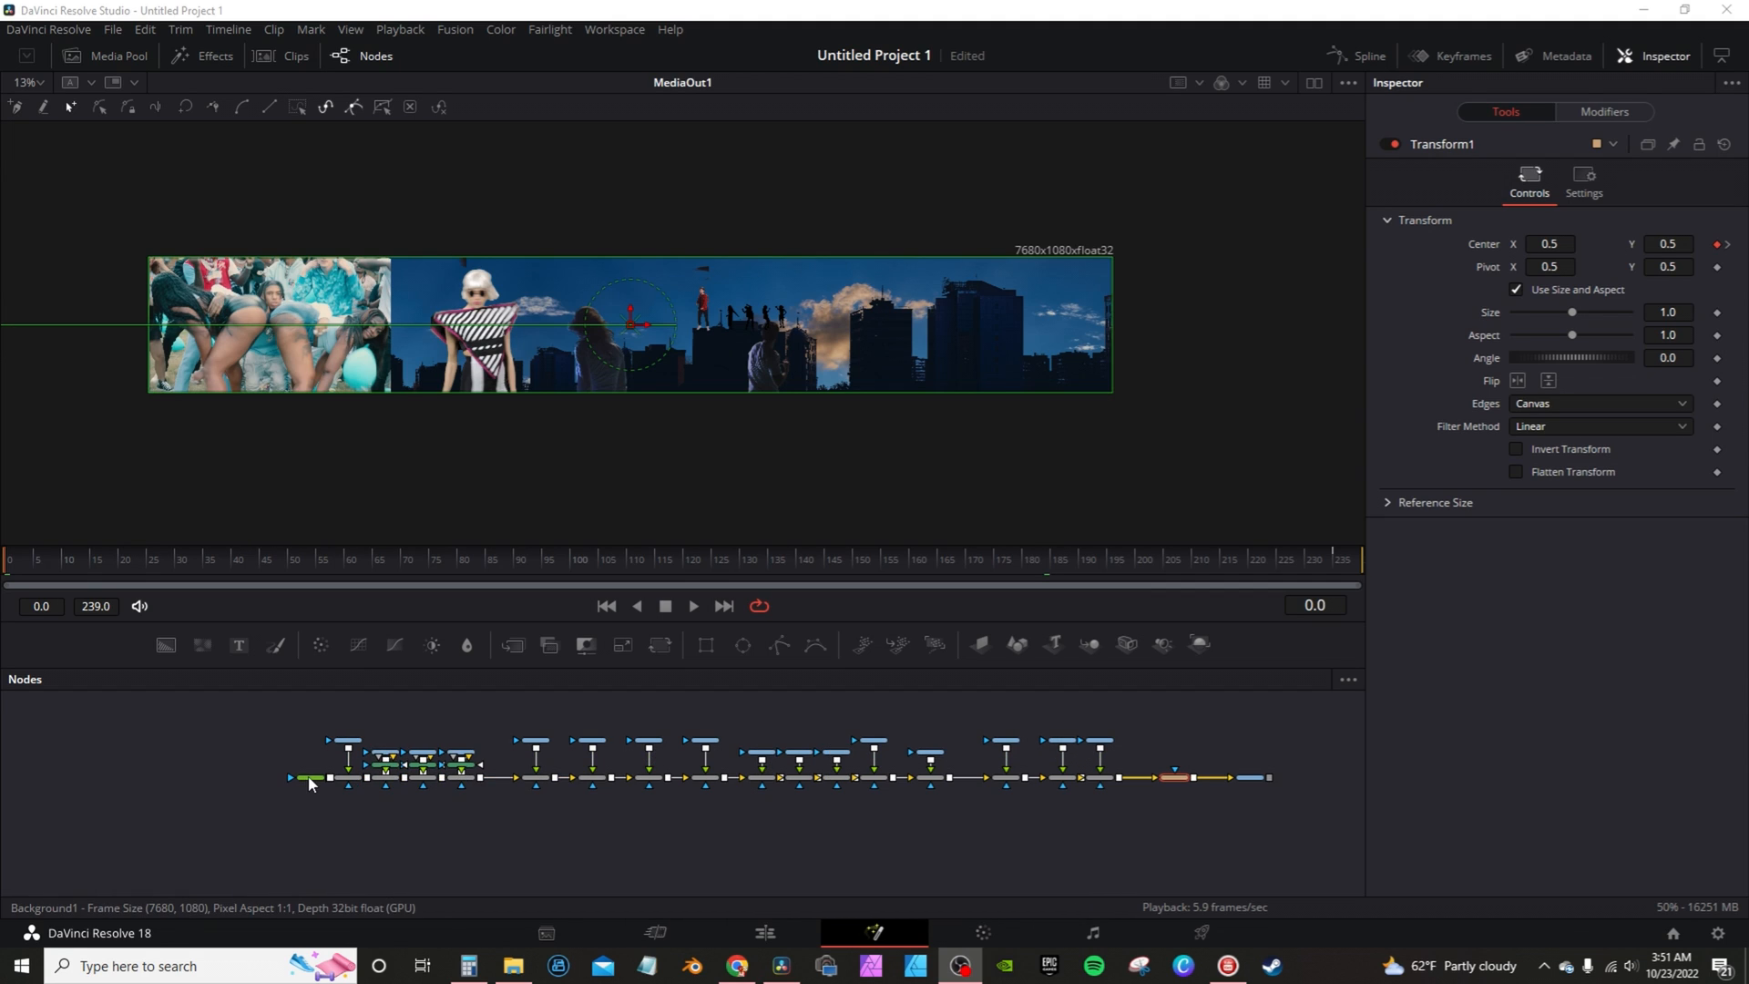
{"action": "left_click", "coordinate": [199, 777]}
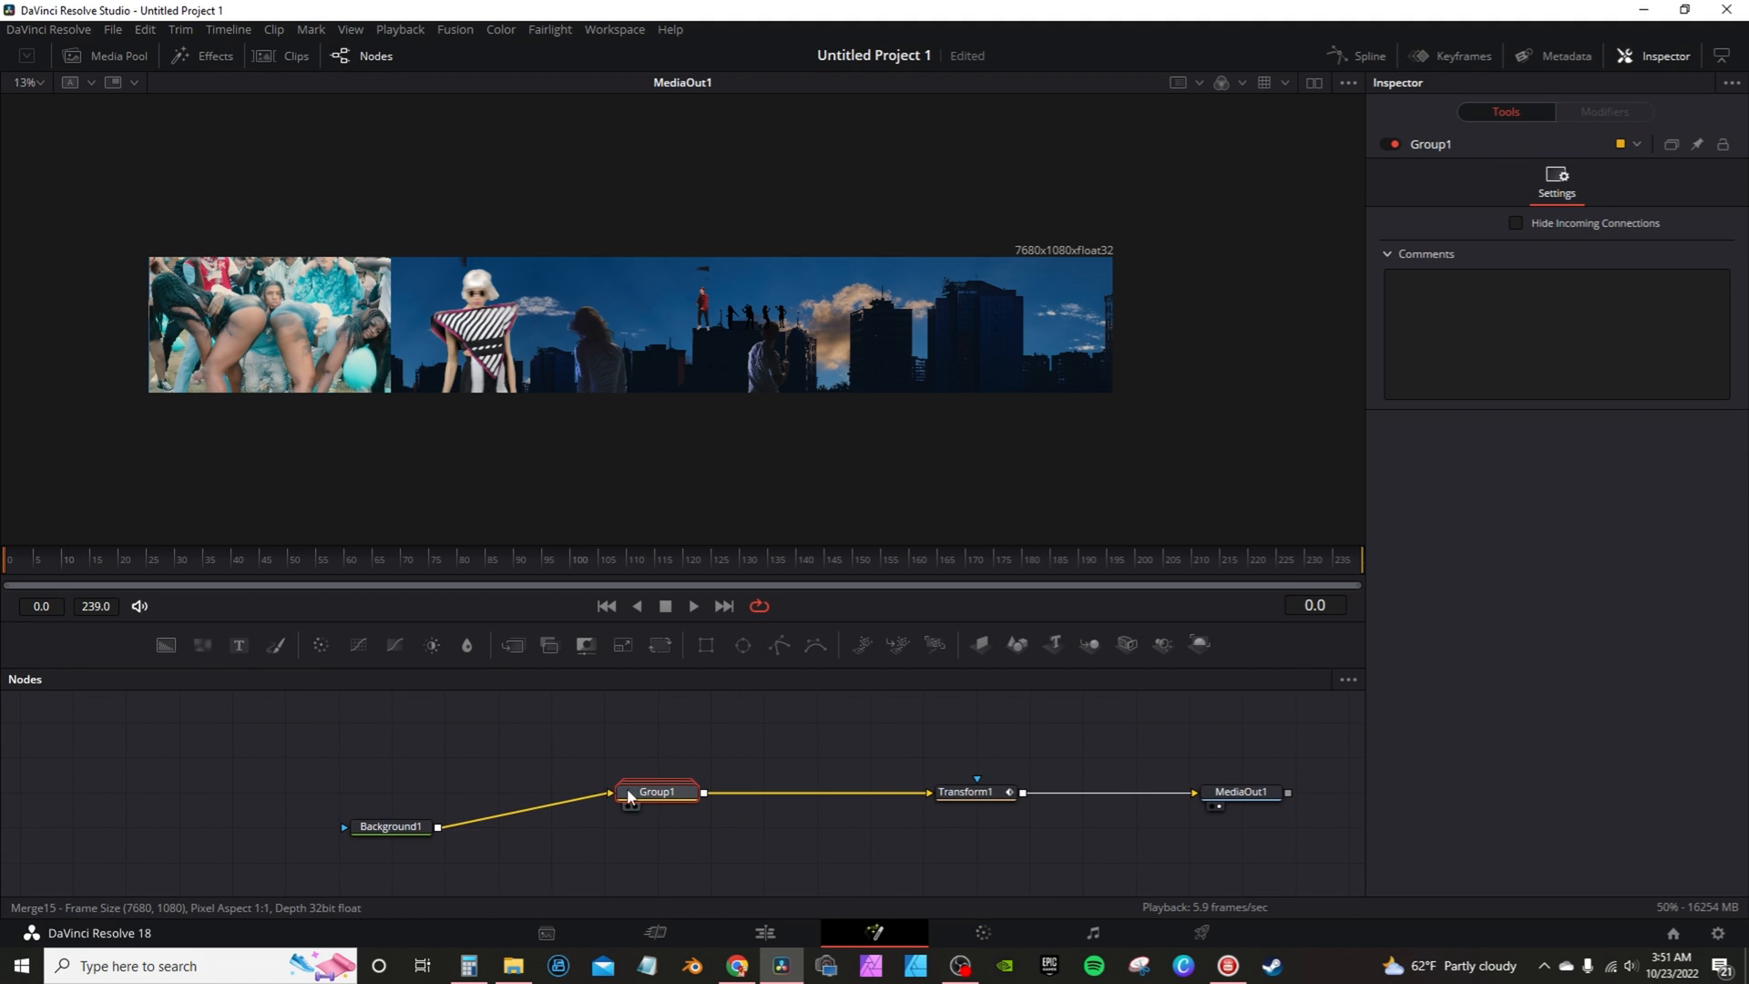
{"action": "double_click", "coordinate": [657, 790]}
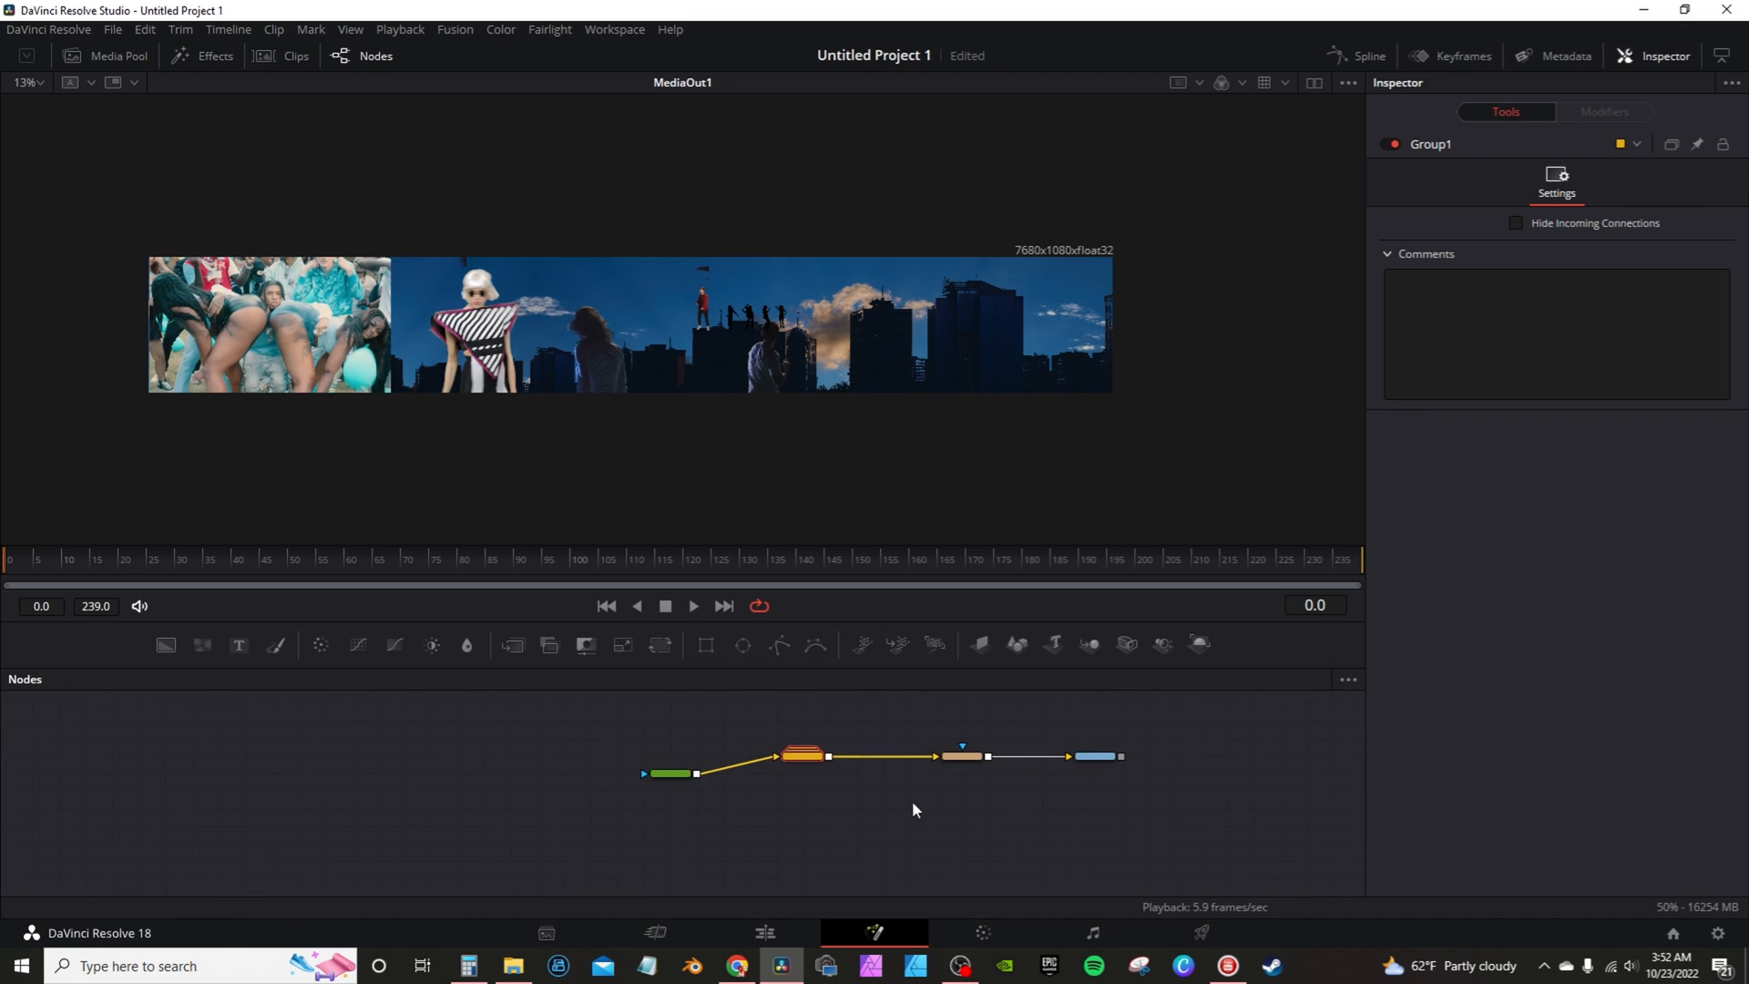
{"action": "left_click", "coordinate": [959, 756]}
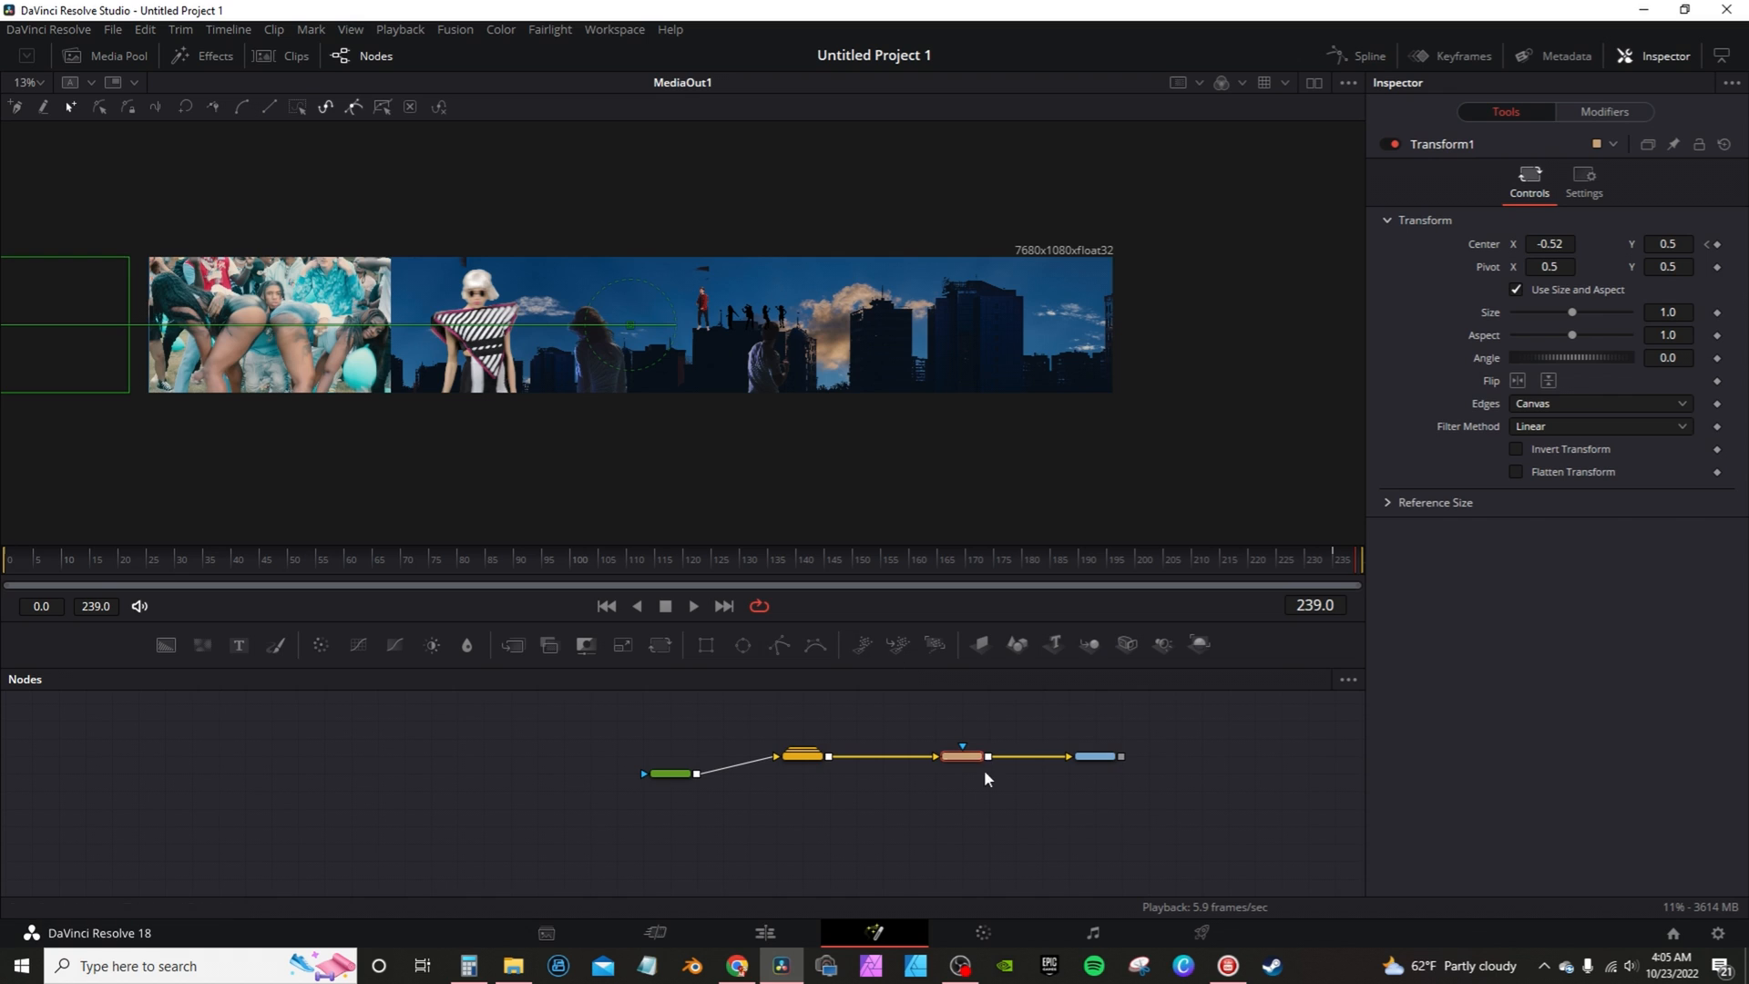
Smooth Transform1's Displacement keyframes in the Spline panel.
{"action": "left_click", "coordinate": [1365, 56]}
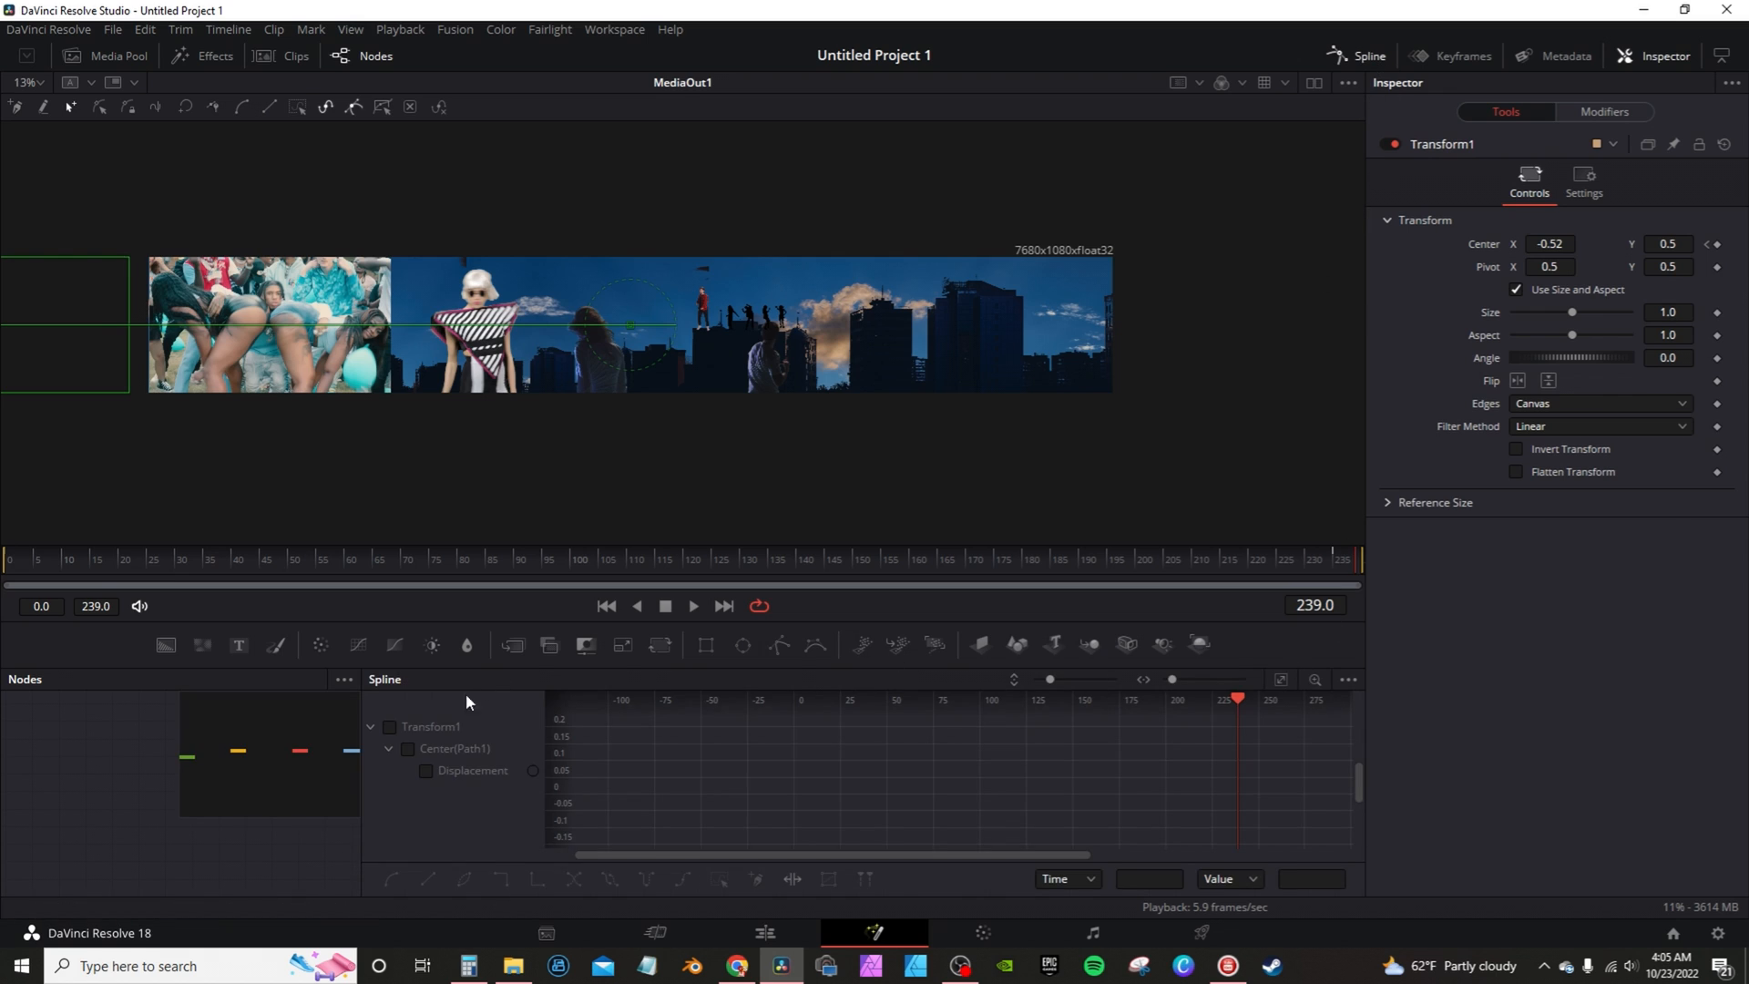
{"action": "left_click", "coordinate": [1279, 679]}
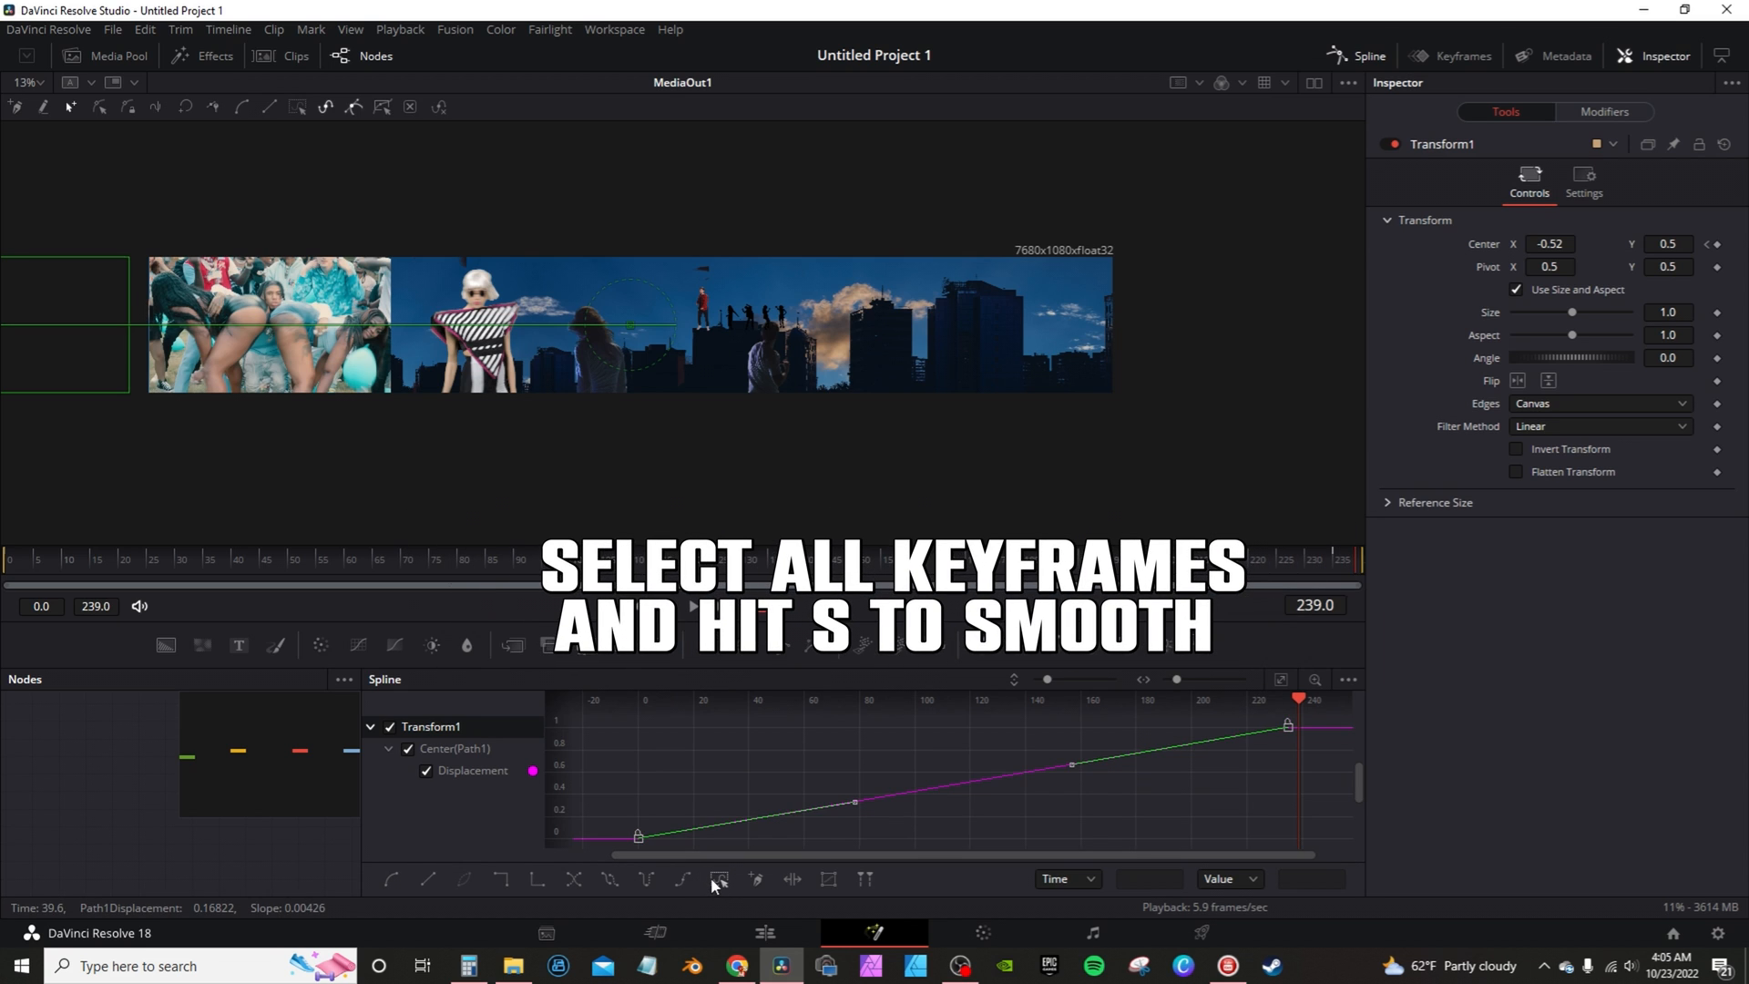
{"action": "left_click", "coordinate": [764, 933]}
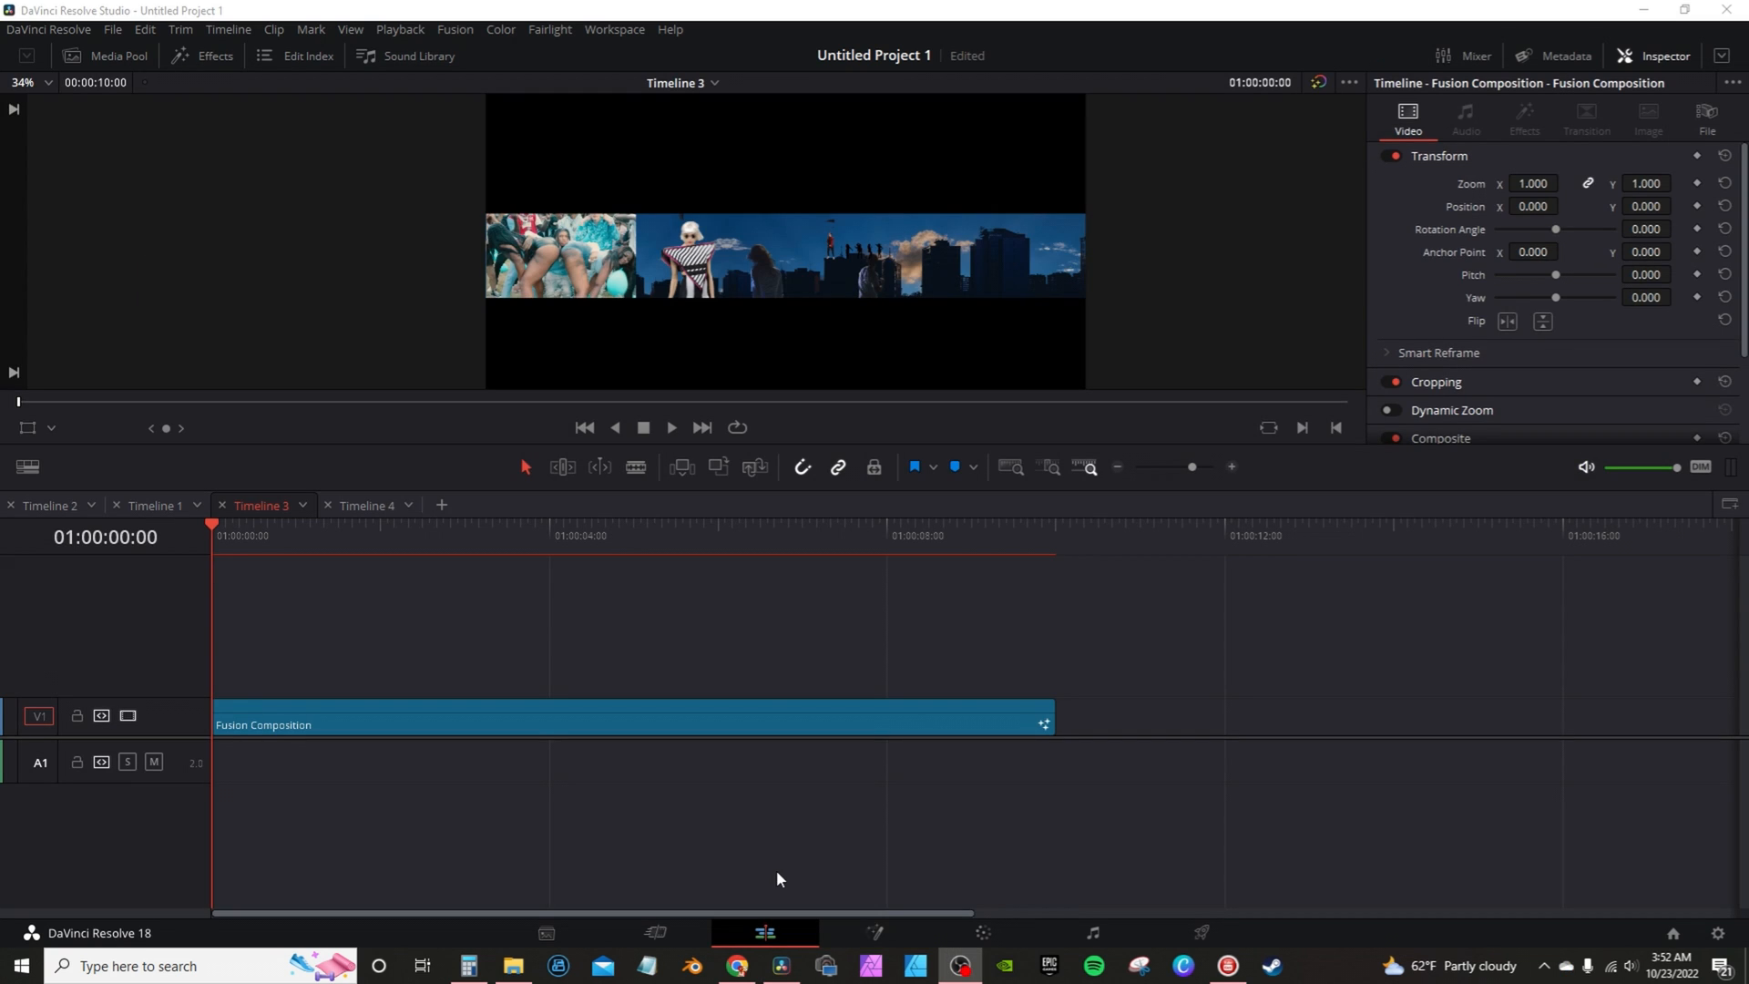
{"action": "mouse_move", "coordinate": [732, 200]}
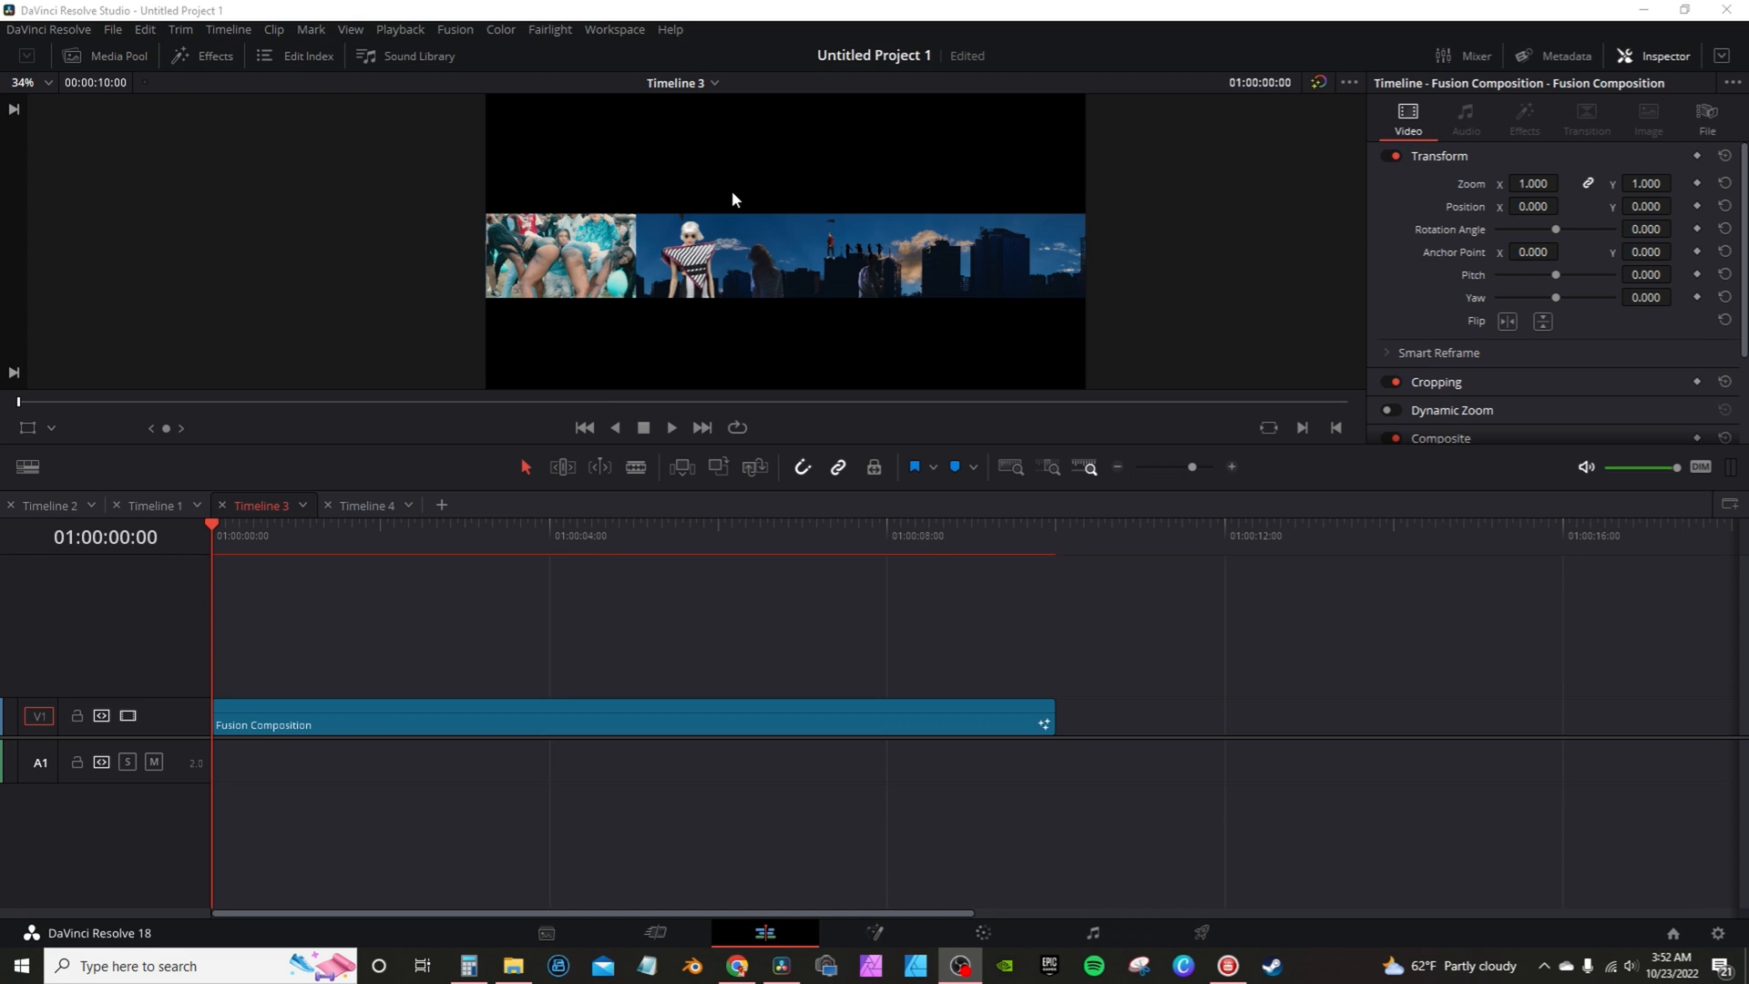